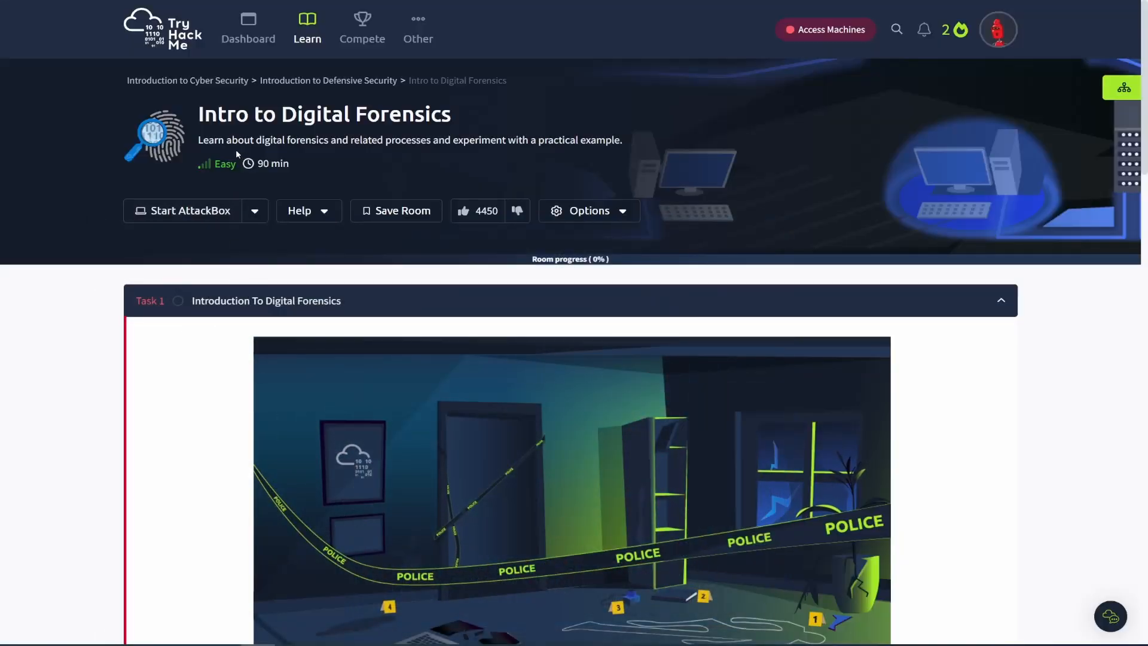
{"action": "mouse_move", "coordinate": [360, 316]}
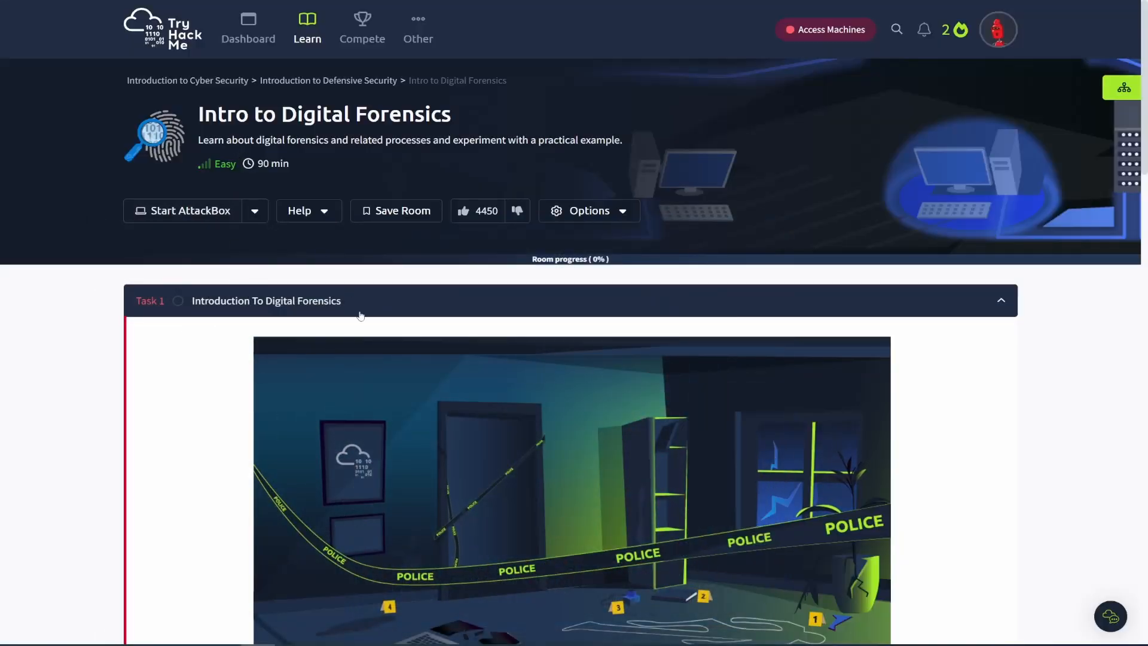
{"action": "mouse_move", "coordinate": [310, 337]}
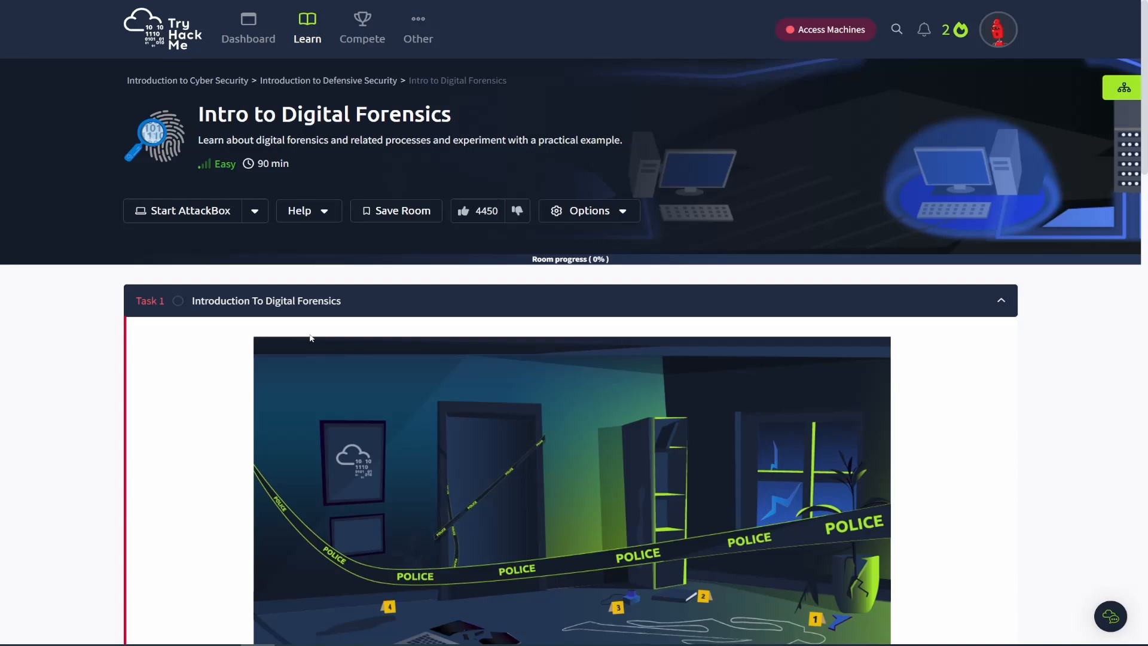
View and close the Introduction to Cyber Security learning path overview.
{"action": "left_click", "coordinate": [1091, 87]}
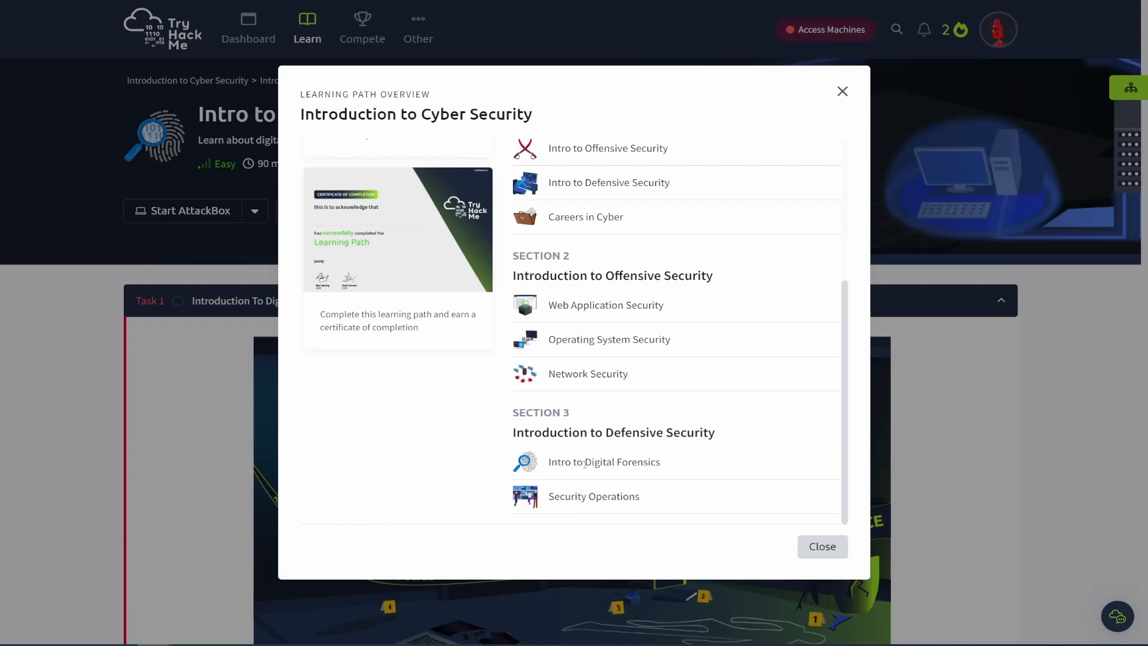
{"action": "mouse_move", "coordinate": [499, 466]}
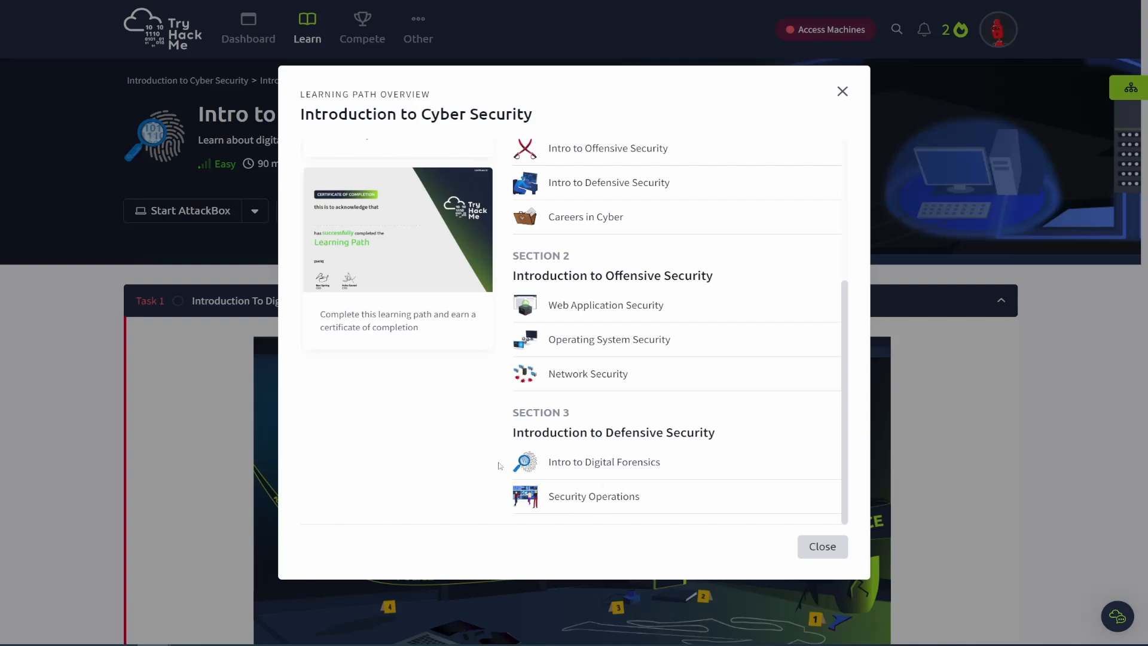
{"action": "mouse_move", "coordinate": [675, 456]}
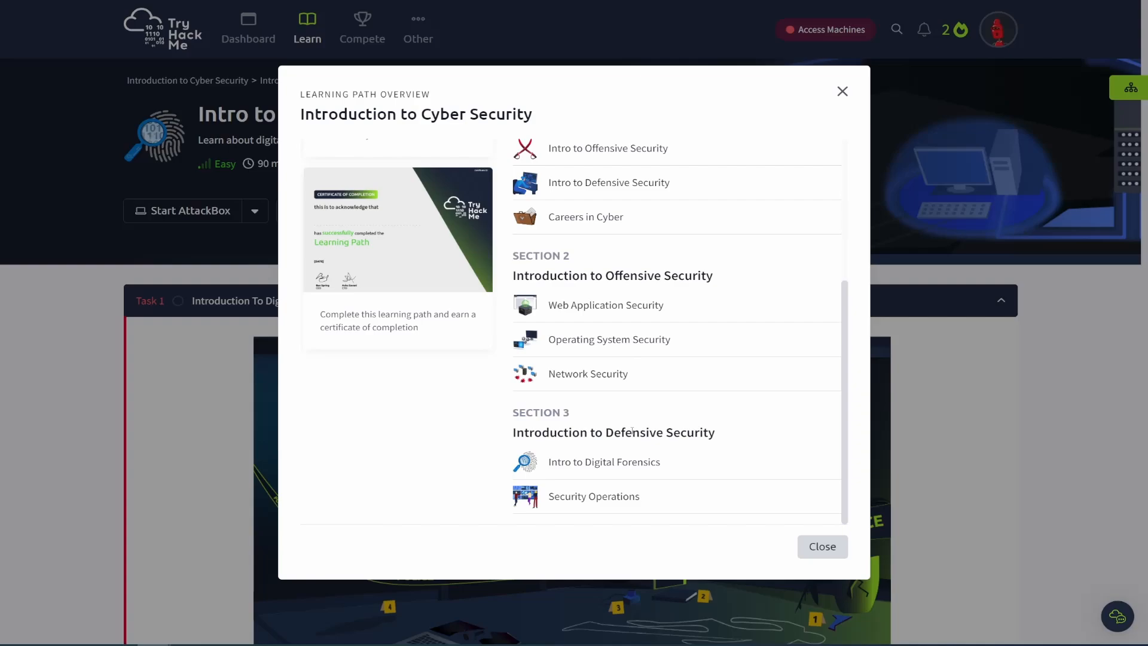
{"action": "left_click", "coordinate": [604, 461]}
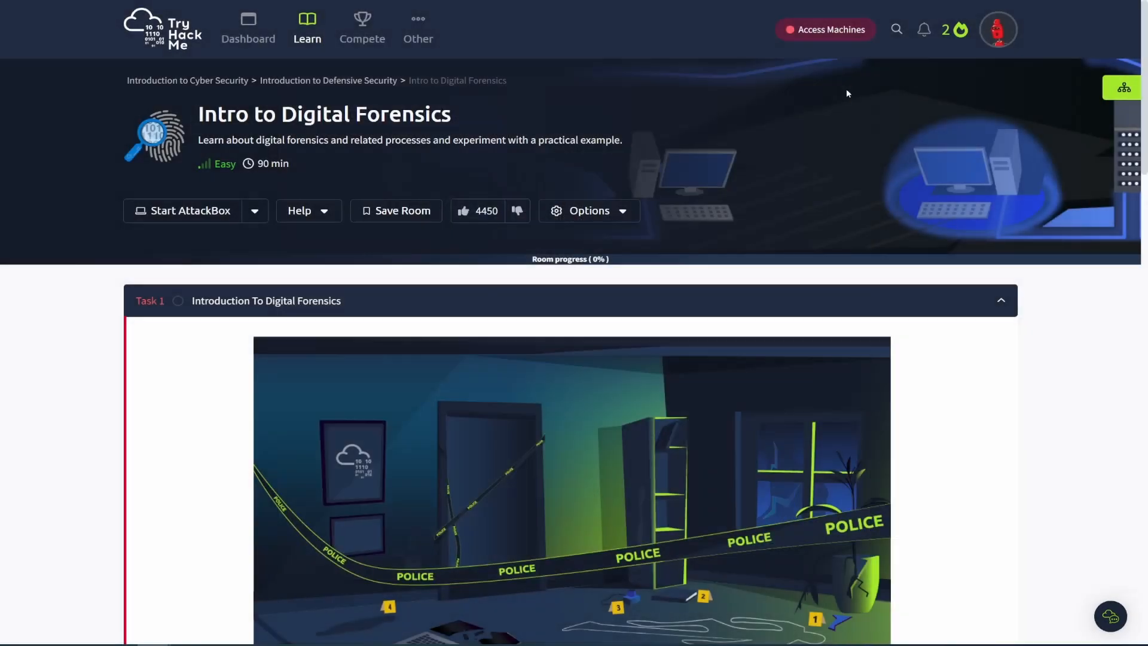
{"action": "mouse_move", "coordinate": [313, 320]}
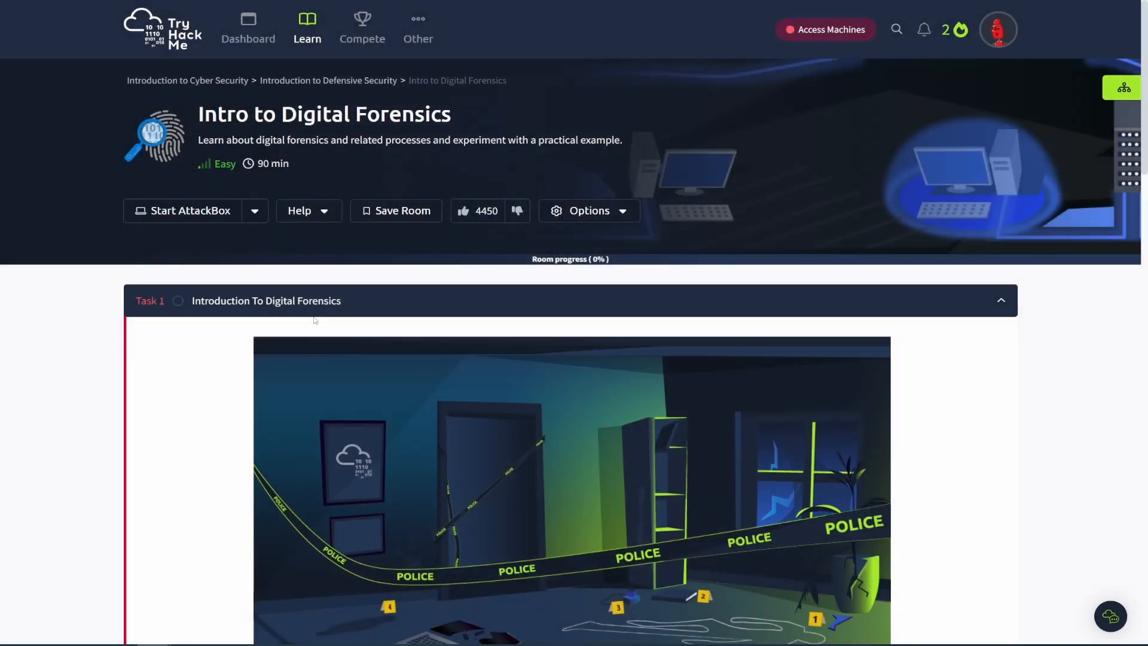
{"action": "scroll", "scroll_direction": "down", "scroll_amount": 3}
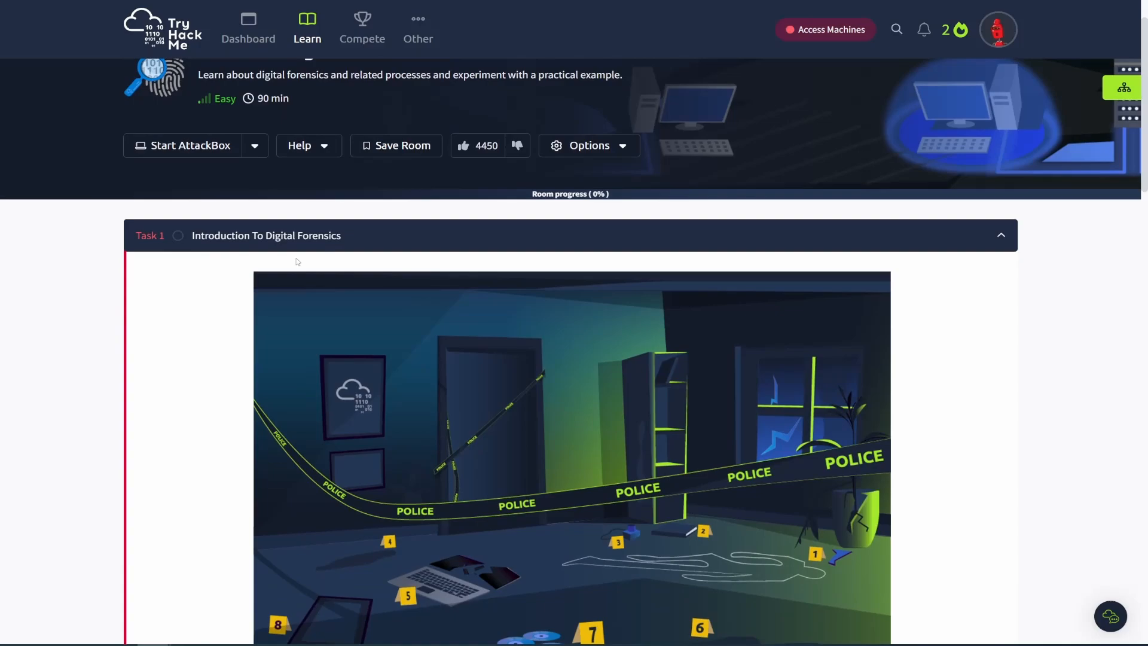
{"action": "scroll", "scroll_direction": "down", "scroll_amount": 3}
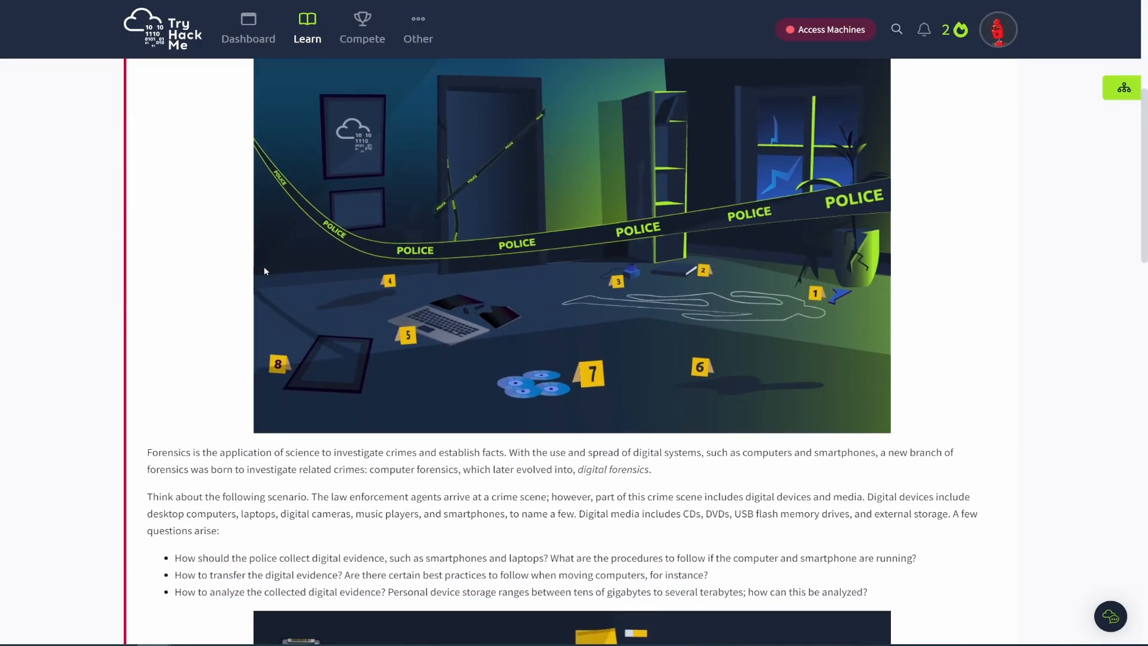
{"action": "scroll", "scroll_direction": "down", "scroll_amount": 3}
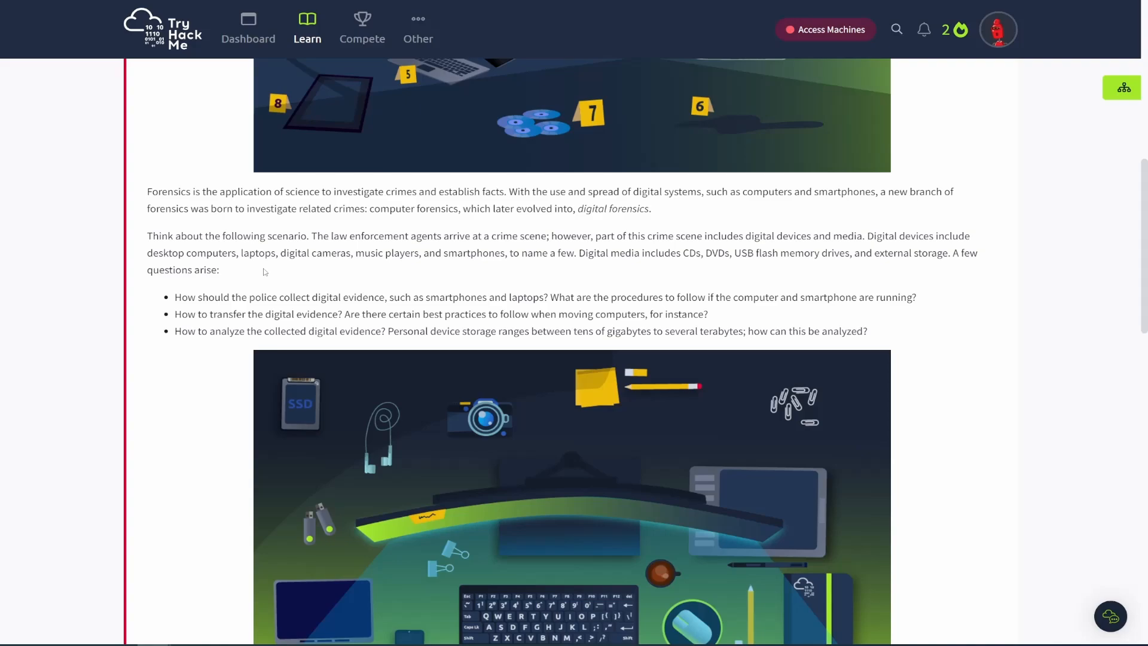
{"action": "mouse_move", "coordinate": [267, 269]}
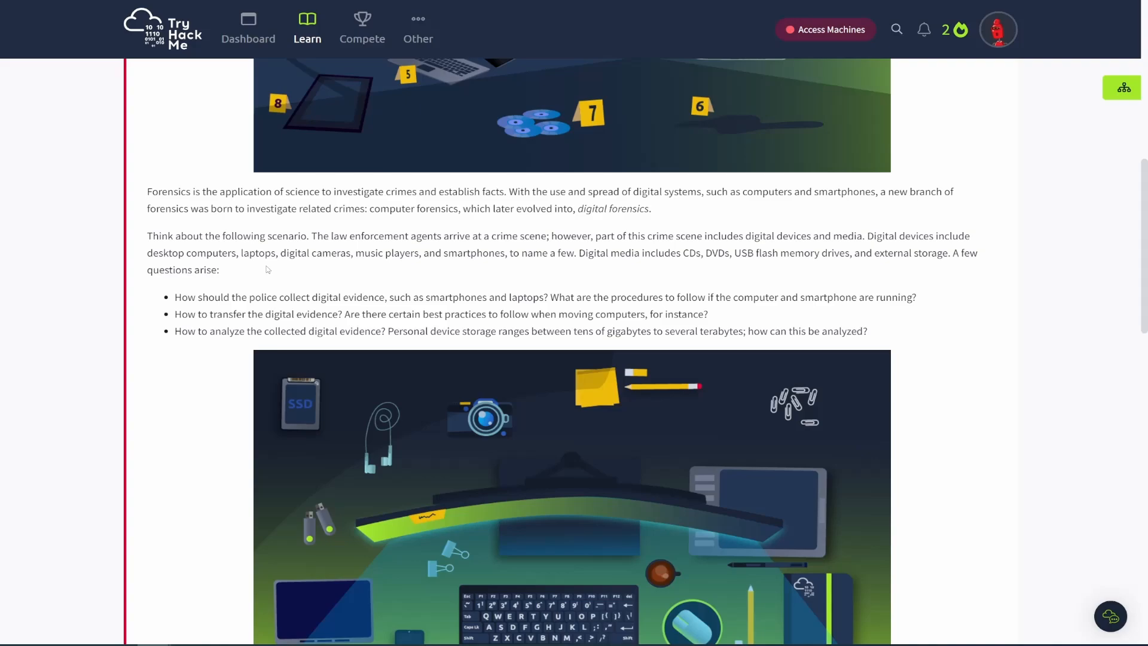
{"action": "mouse_move", "coordinate": [276, 278]}
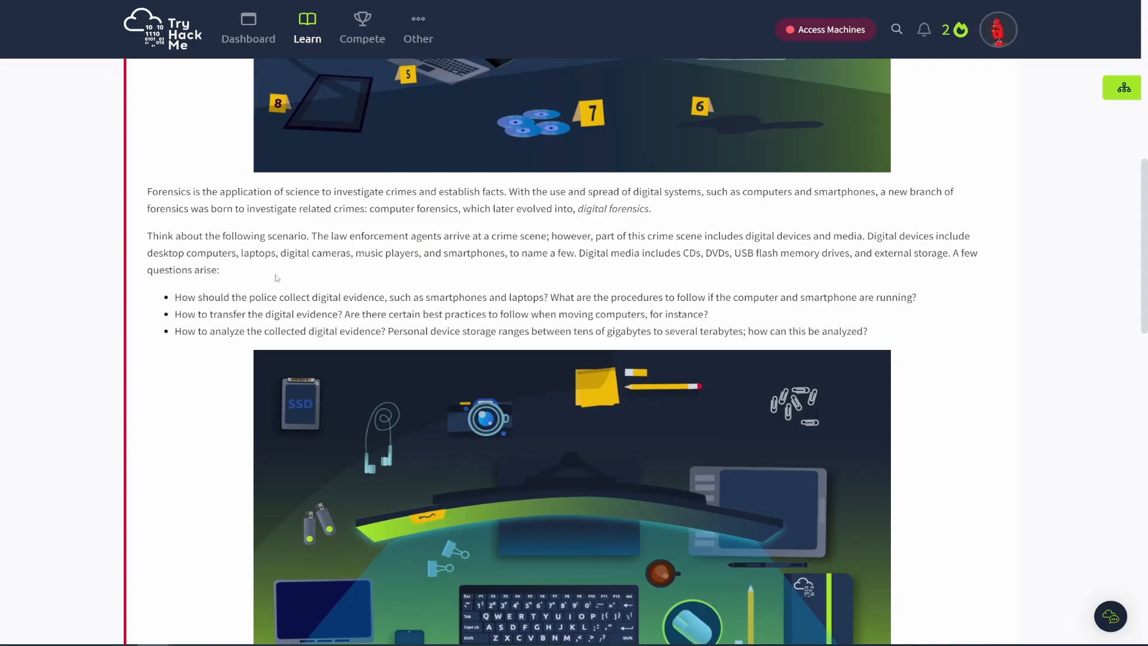
Read through Task 1, clearing the highlight on Private-sector investigations.
{"action": "scroll", "scroll_direction": "down", "scroll_amount": 3}
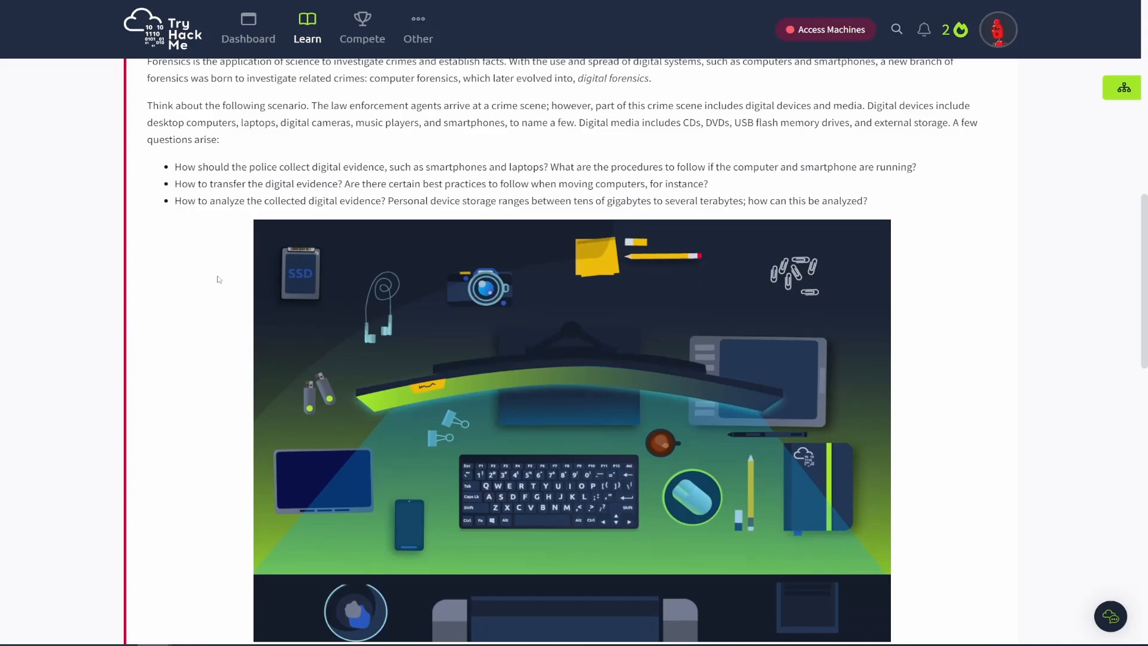
{"action": "scroll", "scroll_direction": "down", "scroll_amount": 3}
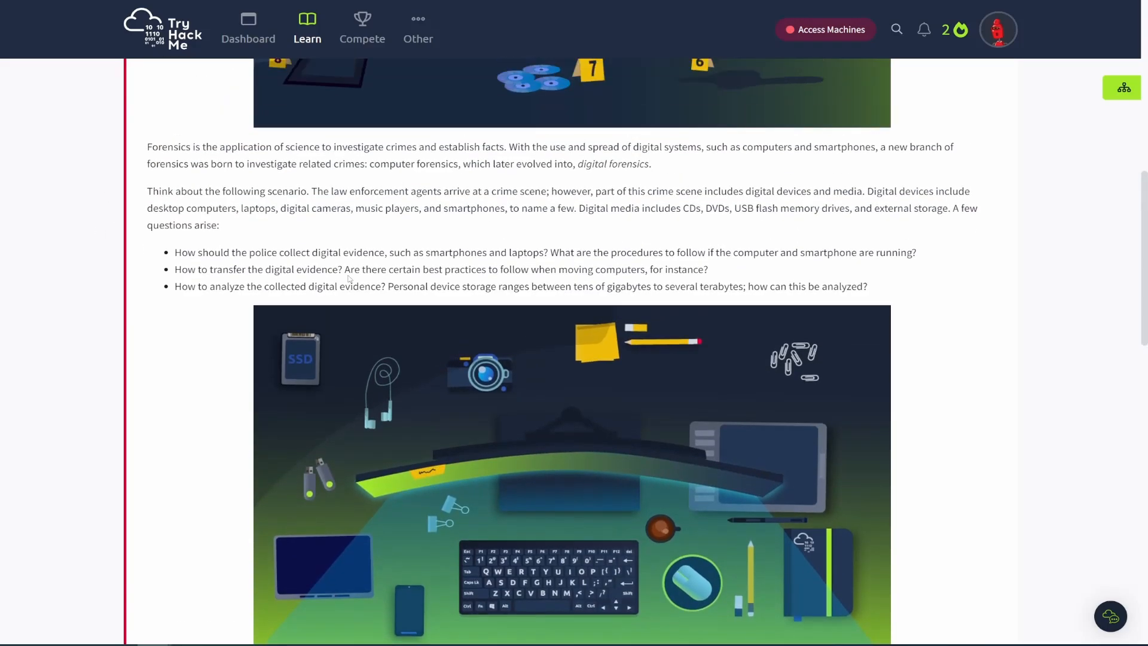
{"action": "scroll", "scroll_direction": "down", "scroll_amount": 3}
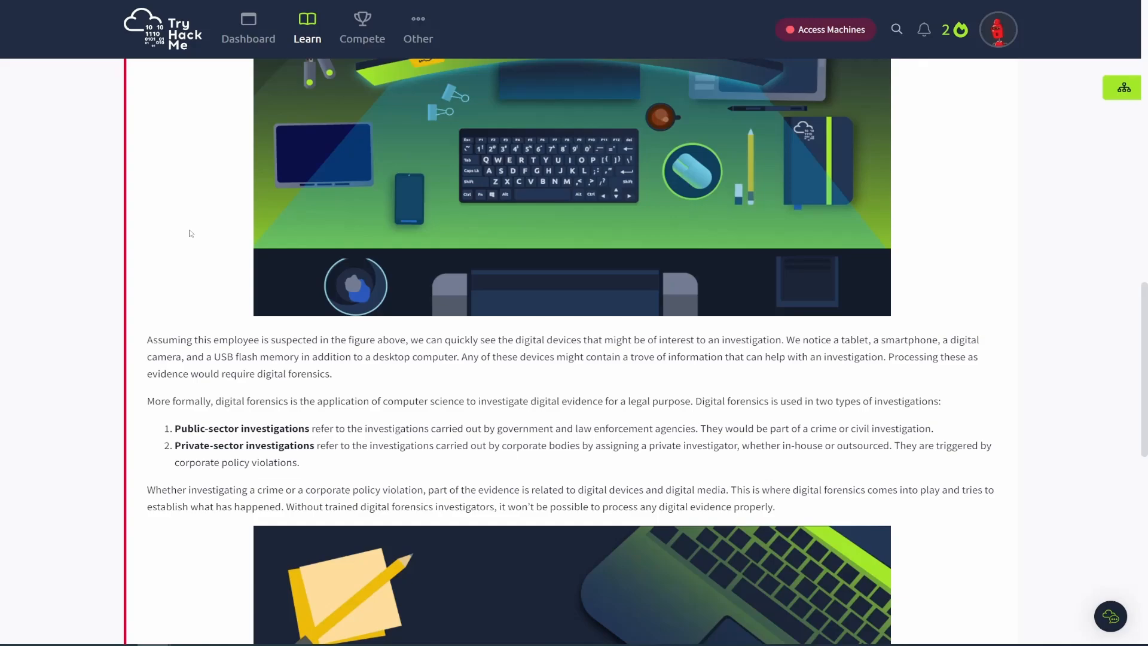
{"action": "scroll", "scroll_direction": "down", "scroll_amount": 3}
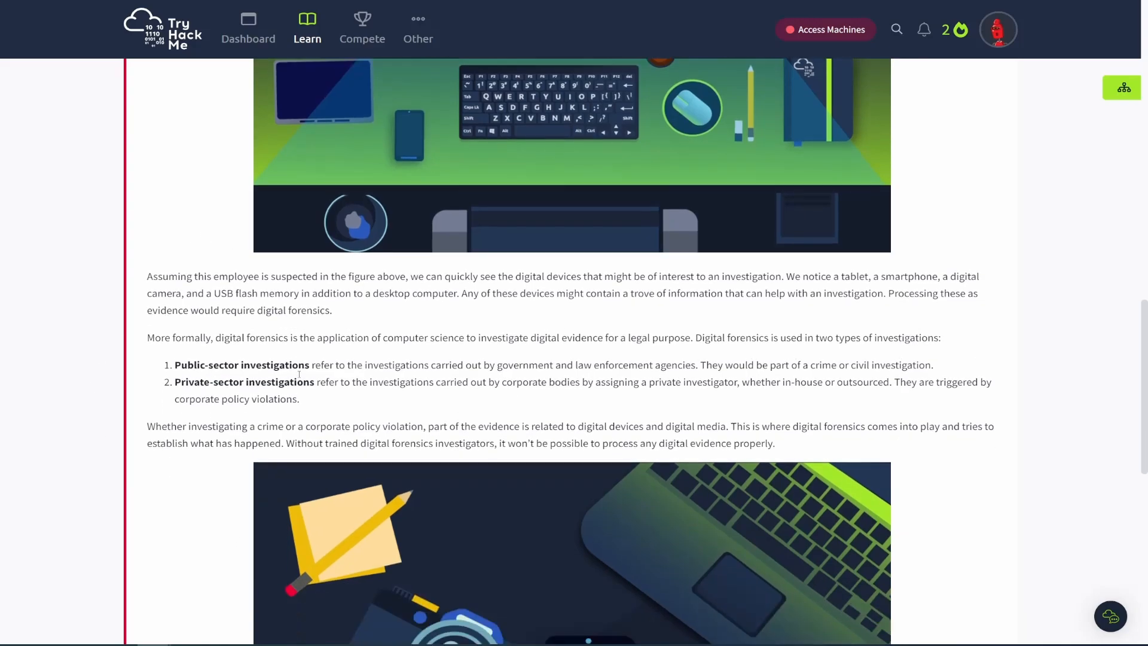
{"action": "scroll", "scroll_direction": "down", "scroll_amount": 3}
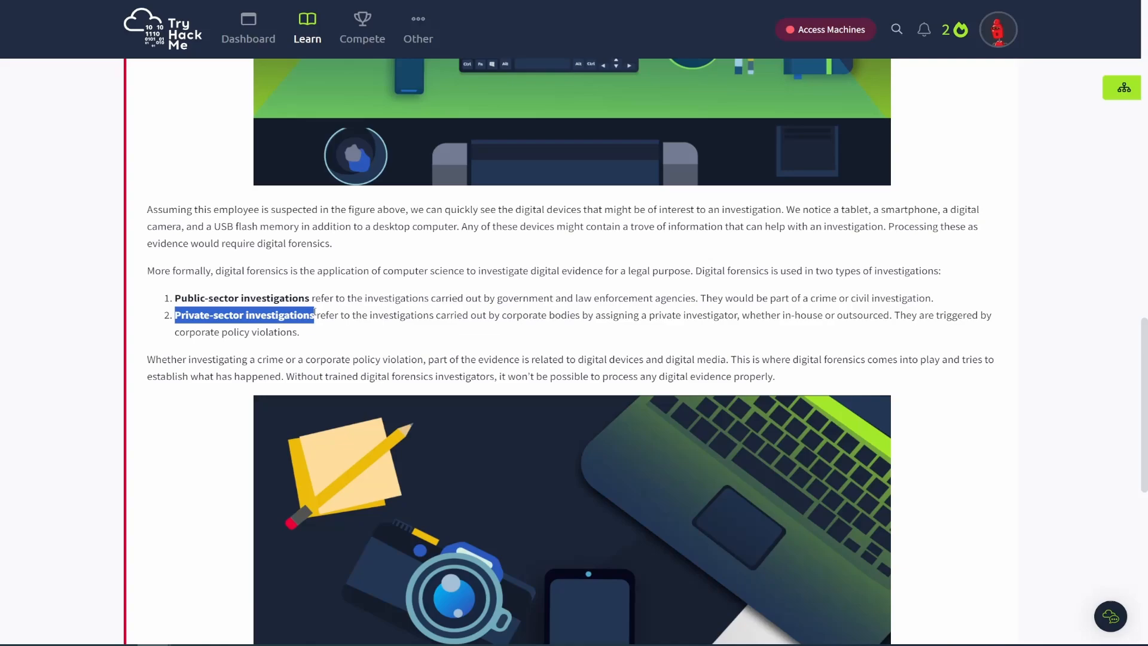
{"action": "left_click", "coordinate": [366, 339]}
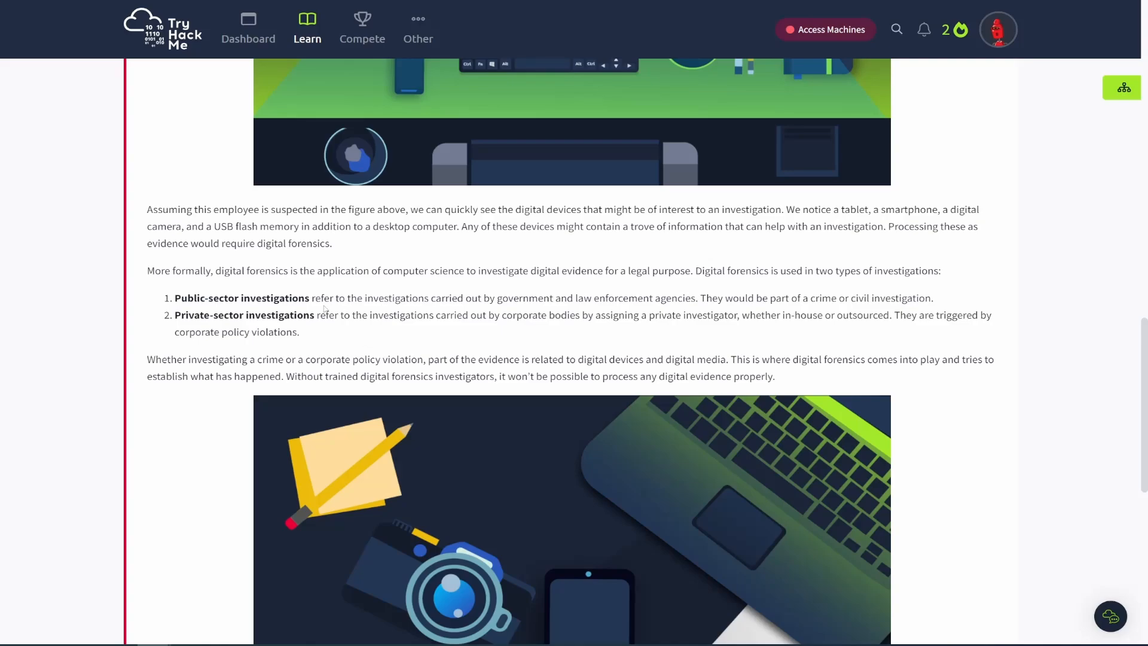
{"action": "mouse_move", "coordinate": [359, 336]}
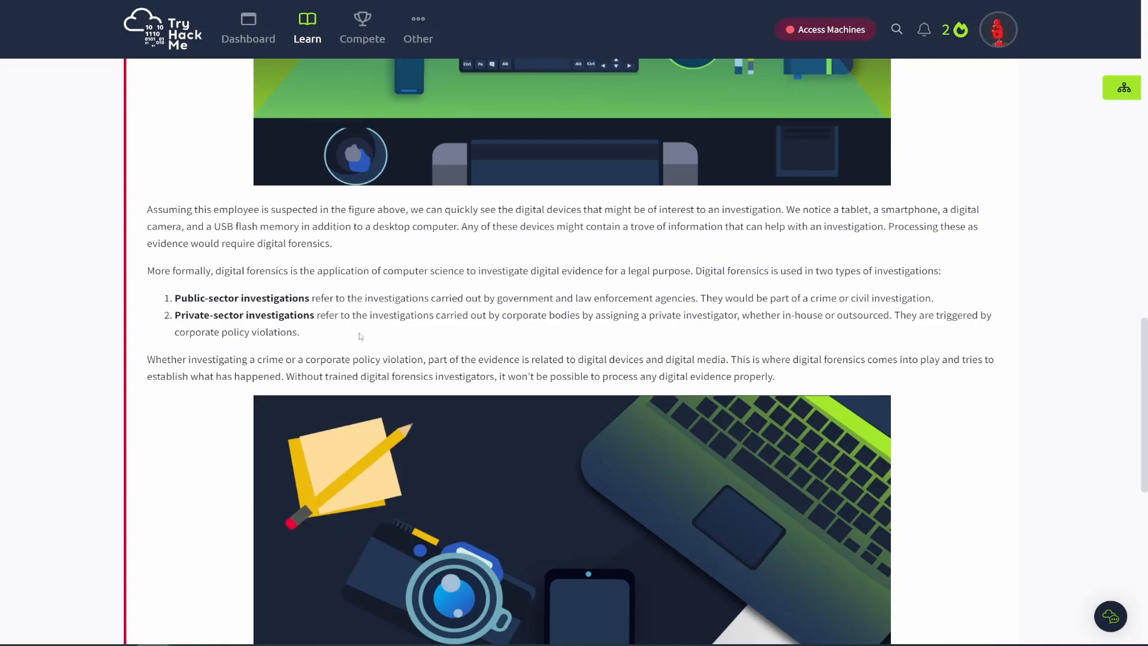
{"action": "mouse_move", "coordinate": [362, 333]}
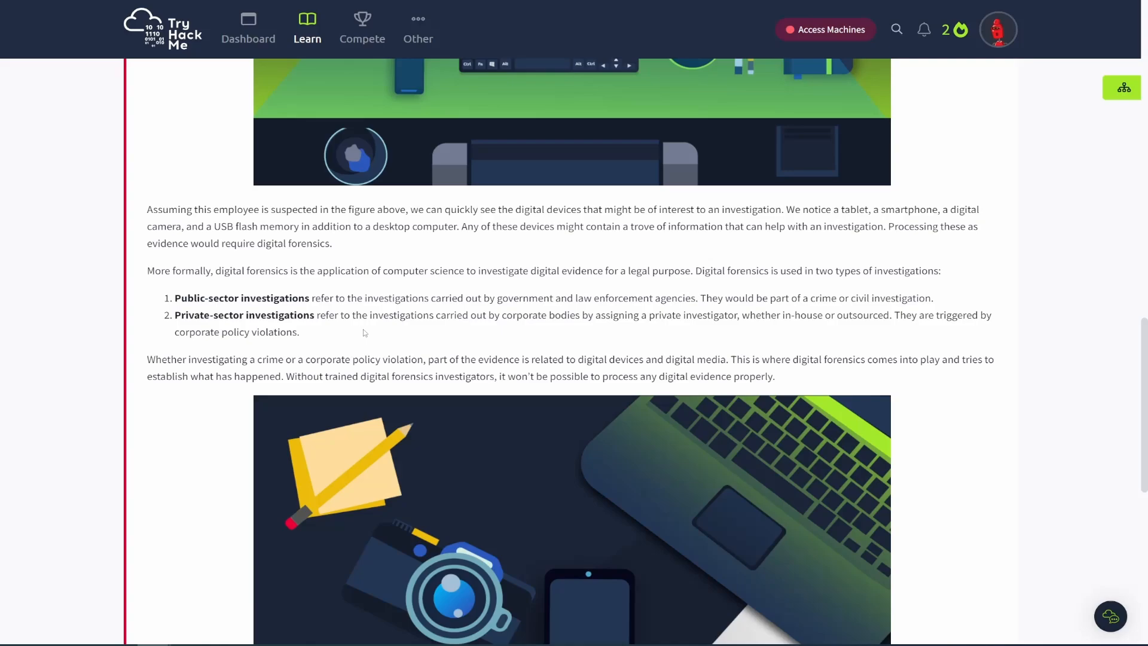
{"action": "scroll", "scroll_direction": "down", "scroll_amount": 3}
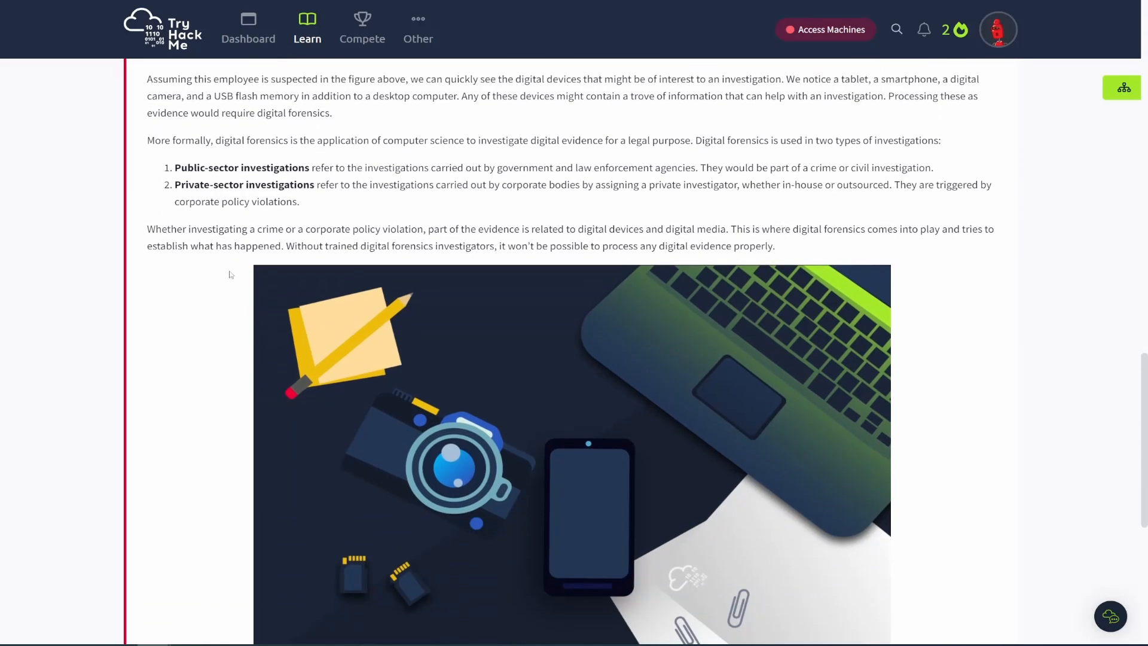
{"action": "mouse_move", "coordinate": [212, 198]}
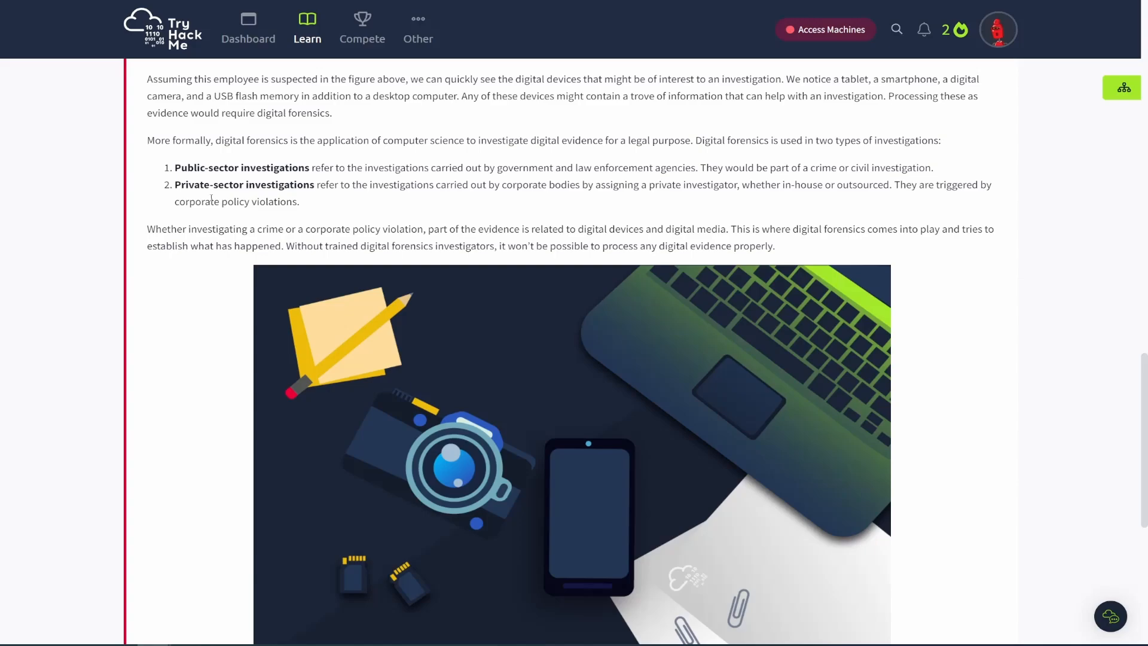
{"action": "scroll", "scroll_direction": "down", "scroll_amount": 3}
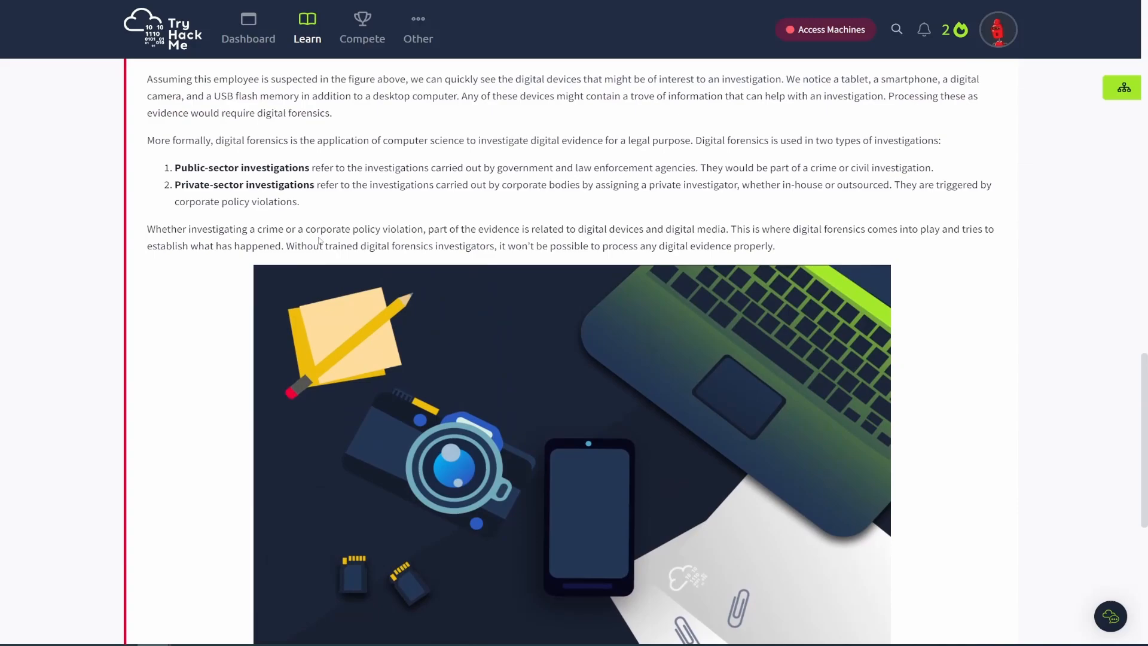
{"action": "scroll", "scroll_direction": "down", "scroll_amount": 3}
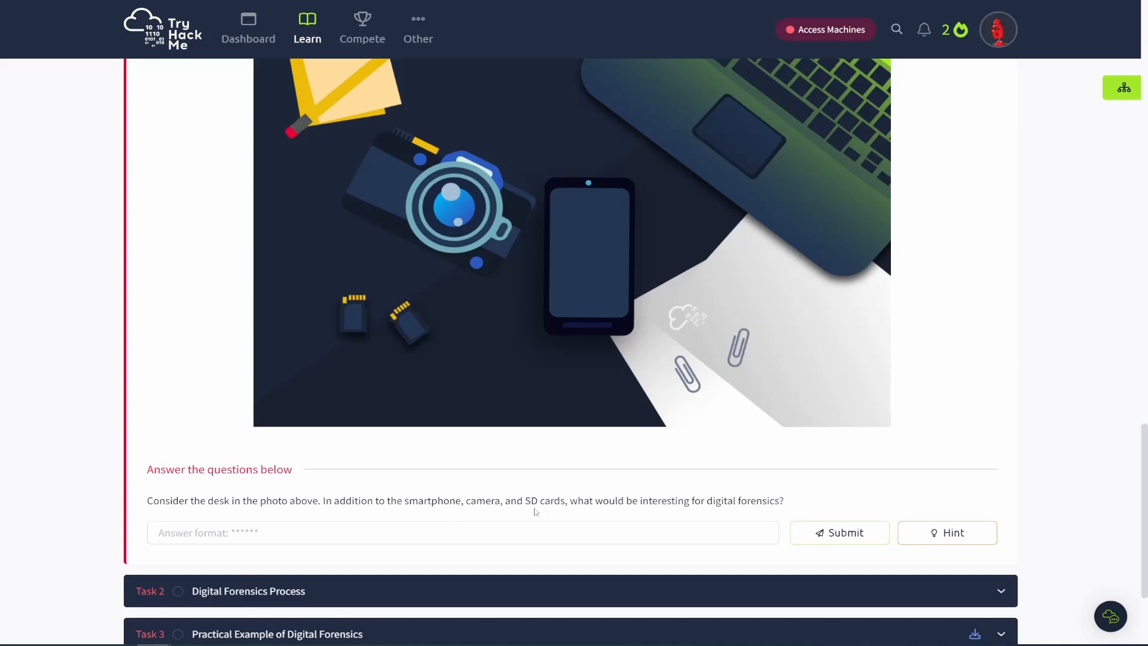
Enter 'lapt' as the desk-photo answer and submit it.
{"action": "left_click", "coordinate": [462, 532]}
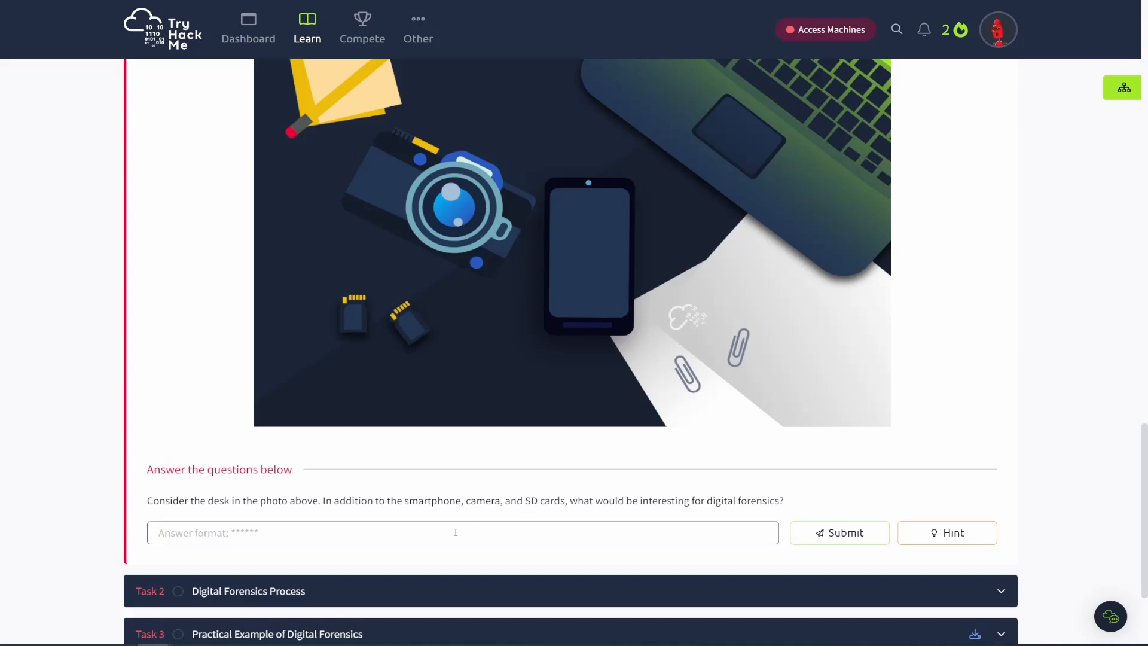
{"action": "type", "text": "lapt"}
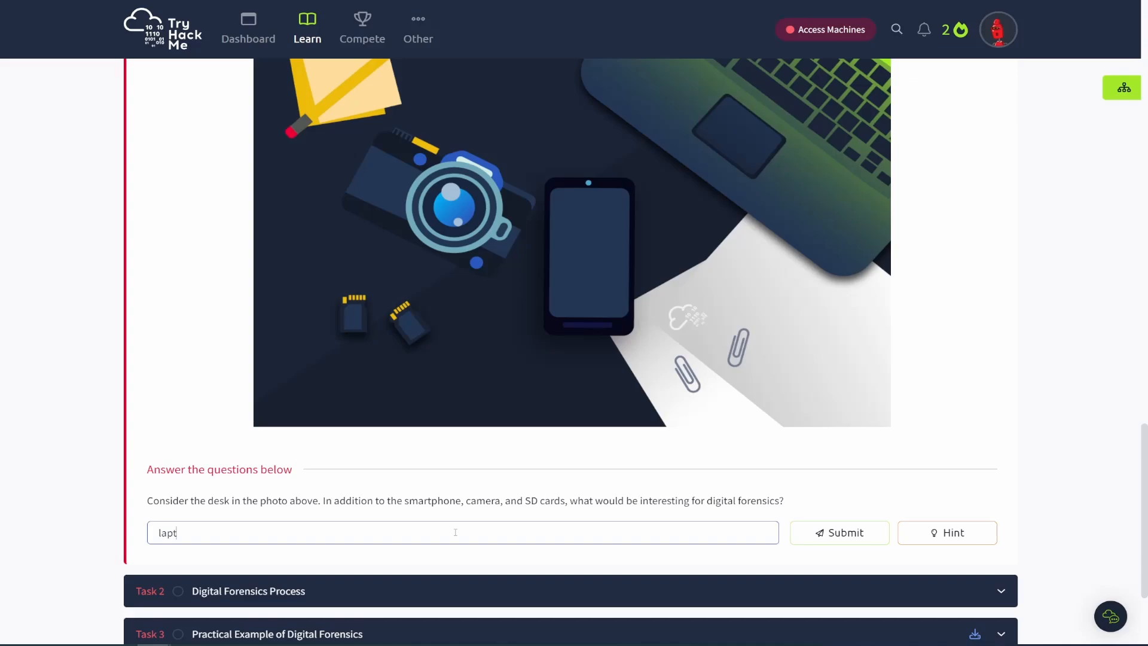
{"action": "left_click", "coordinate": [839, 532]}
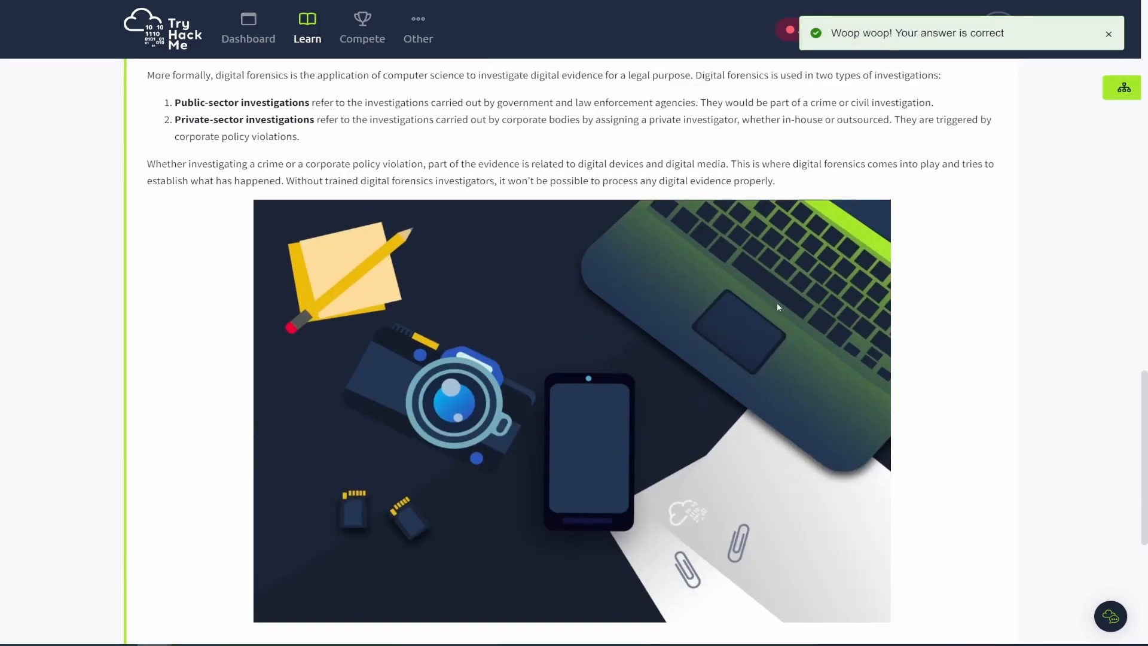
{"action": "scroll", "scroll_direction": "down", "scroll_amount": 3}
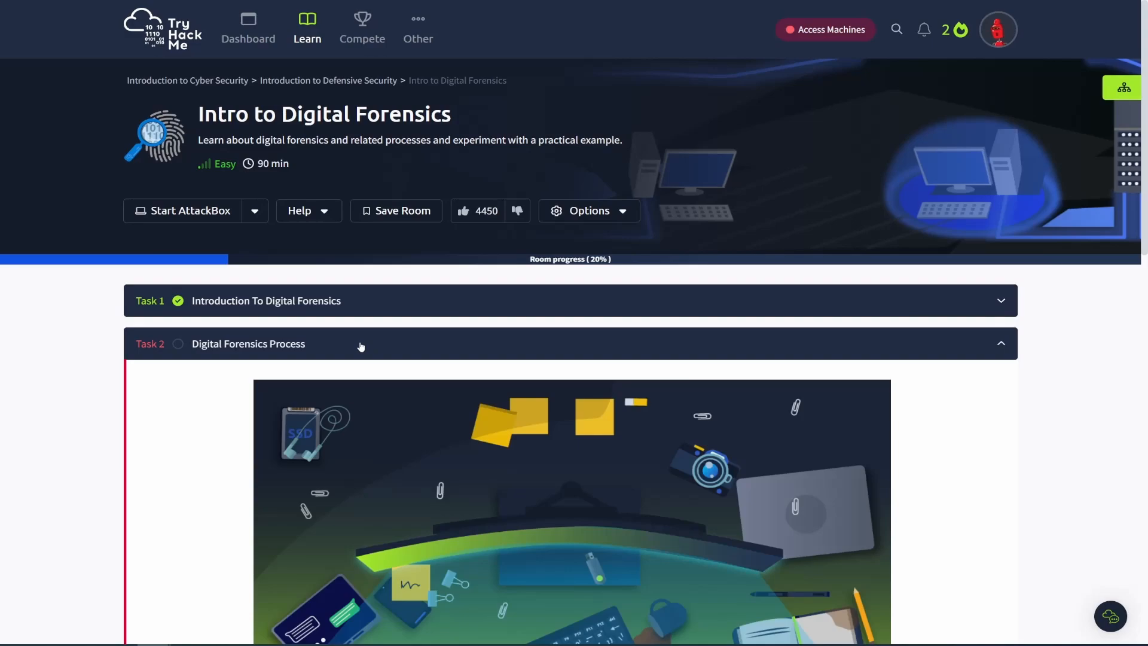
{"action": "scroll", "scroll_direction": "down", "scroll_amount": 3}
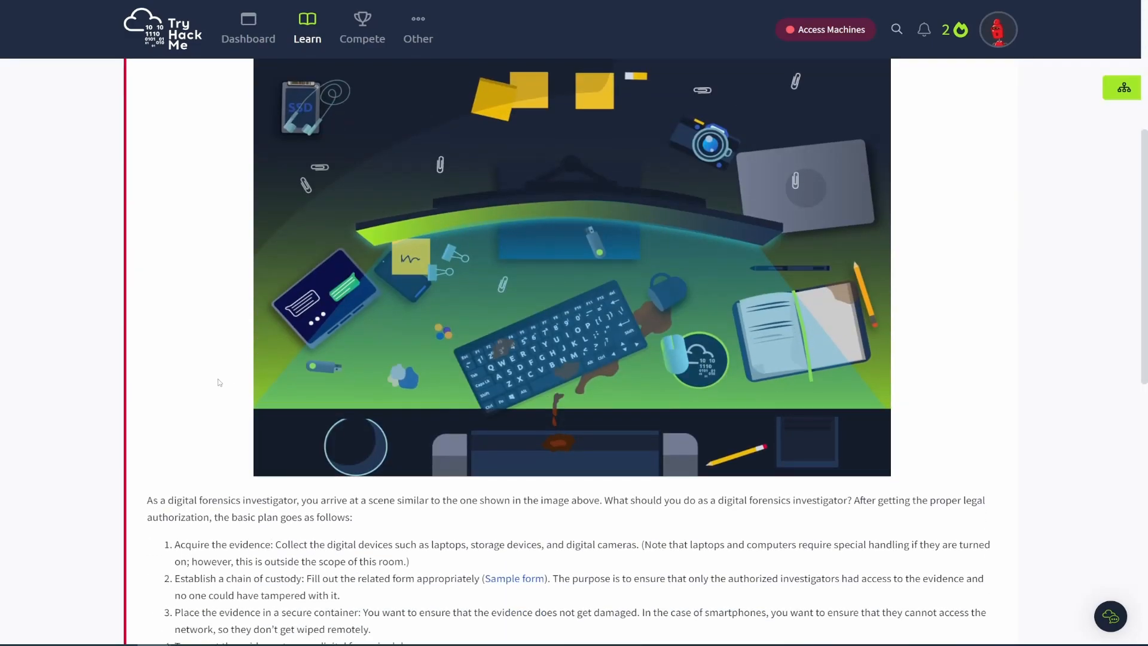
{"action": "scroll", "scroll_direction": "down", "scroll_amount": 3}
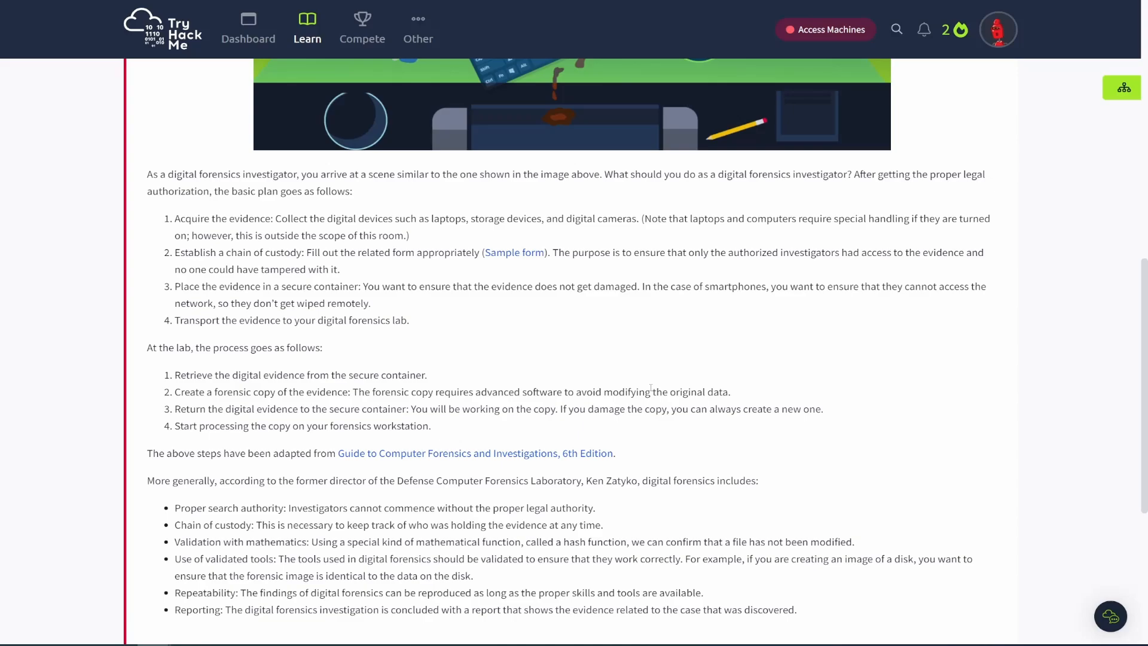
{"action": "mouse_move", "coordinate": [708, 359]}
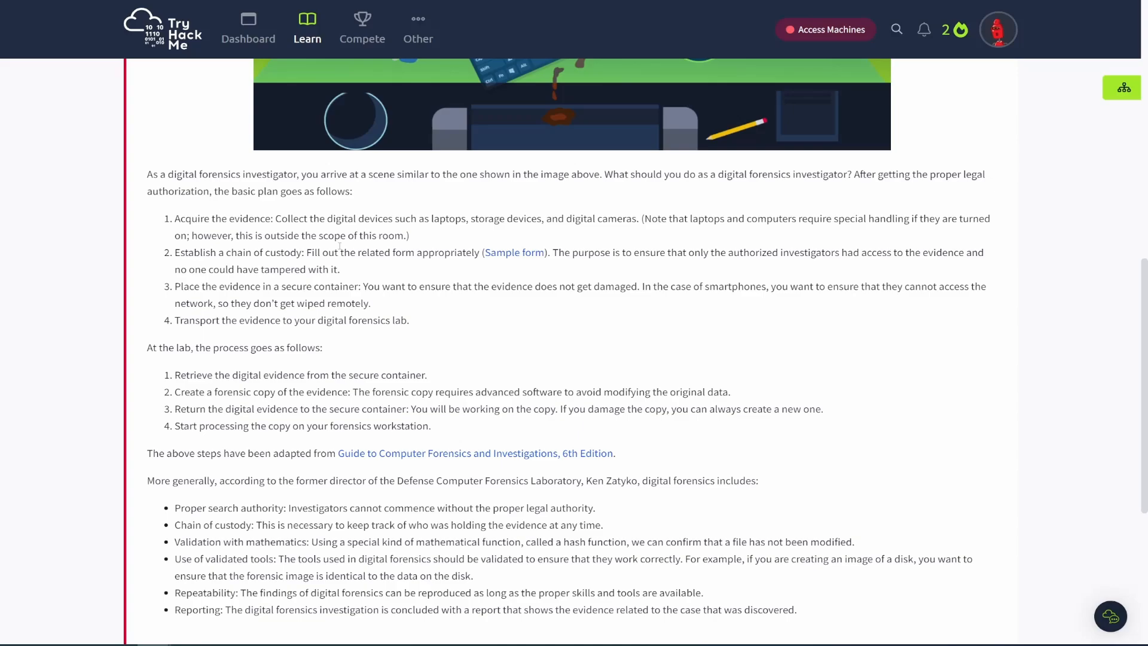
{"action": "scroll", "scroll_direction": "down", "scroll_amount": 3}
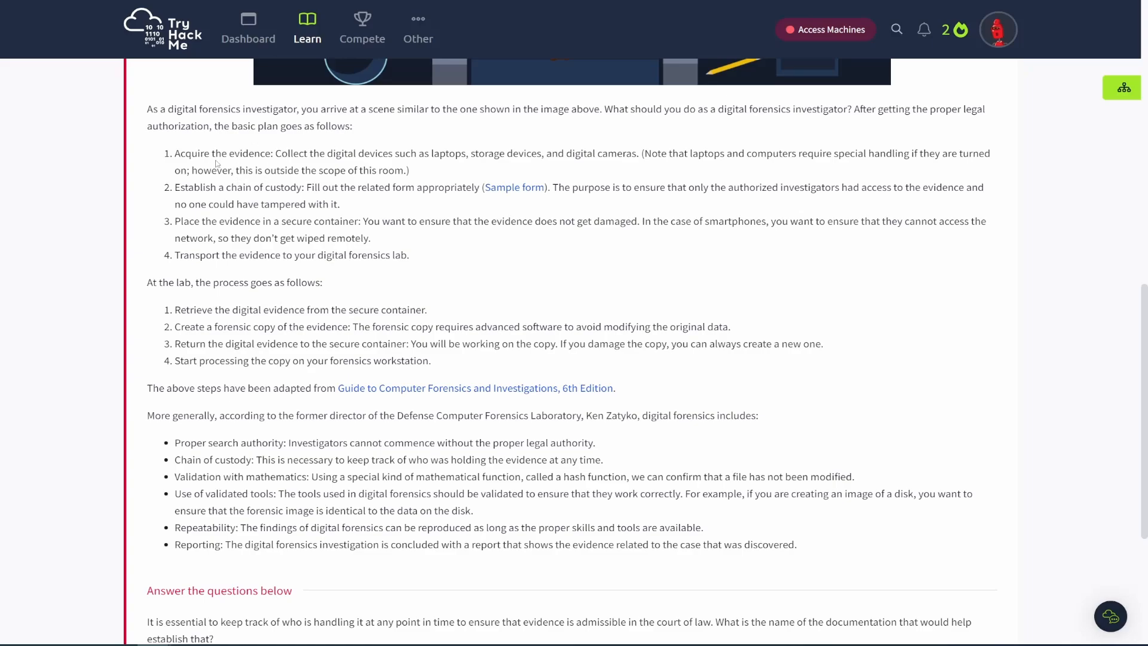
{"action": "mouse_move", "coordinate": [299, 242]}
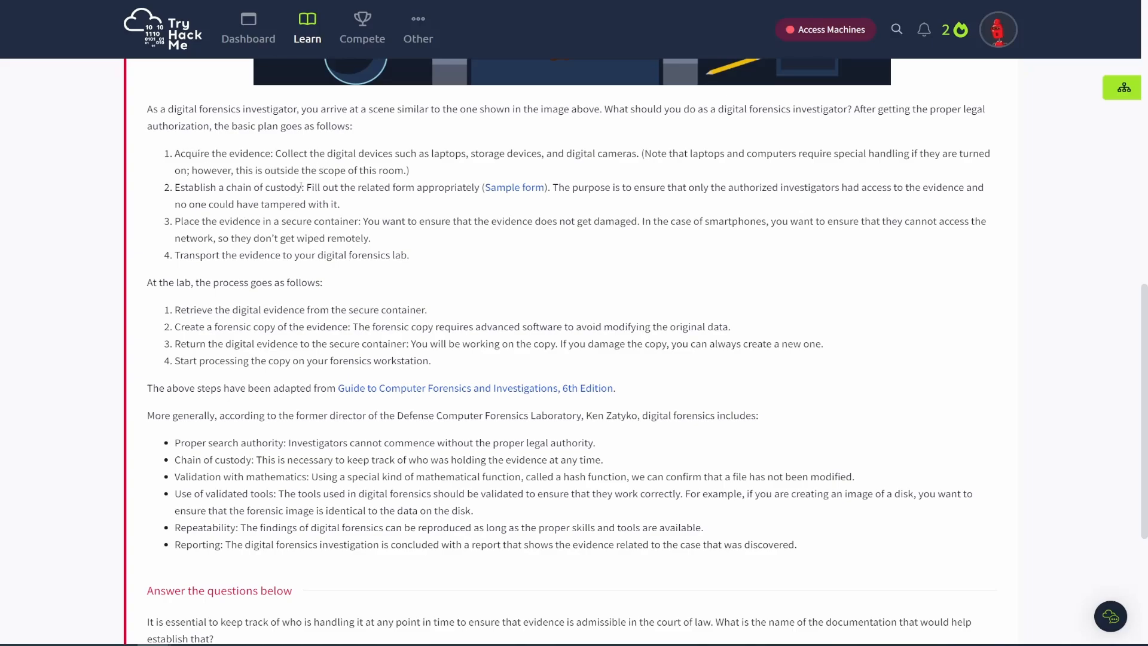
{"action": "mouse_move", "coordinate": [326, 215]}
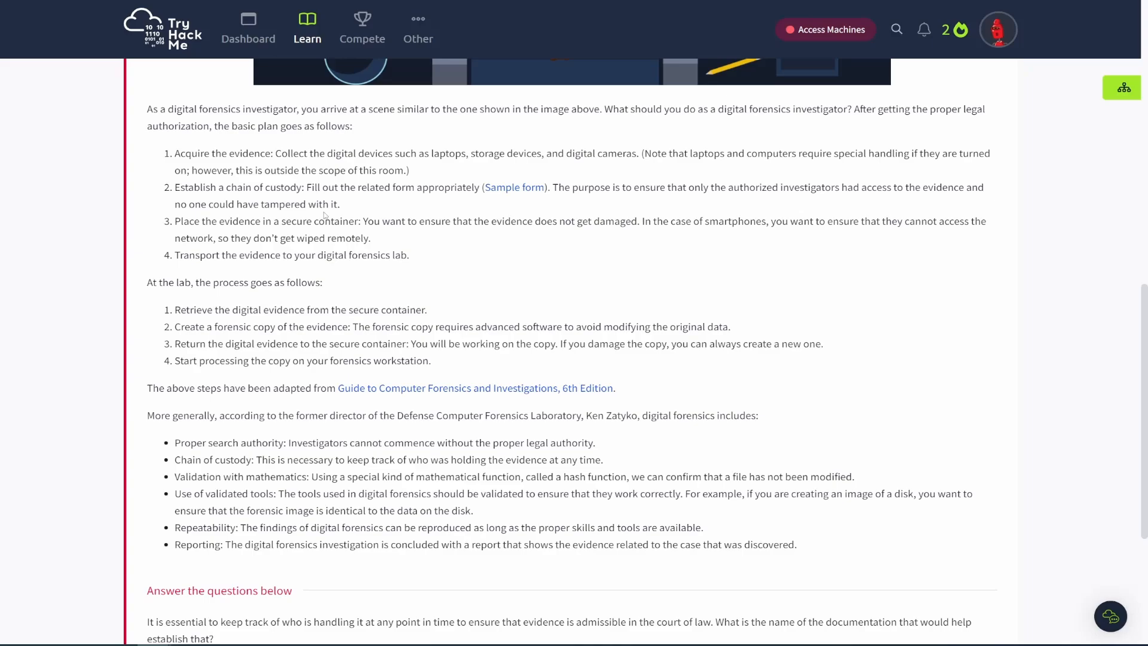
{"action": "left_click_drag", "start_coordinate": [304, 187], "coordinate": [339, 203]}
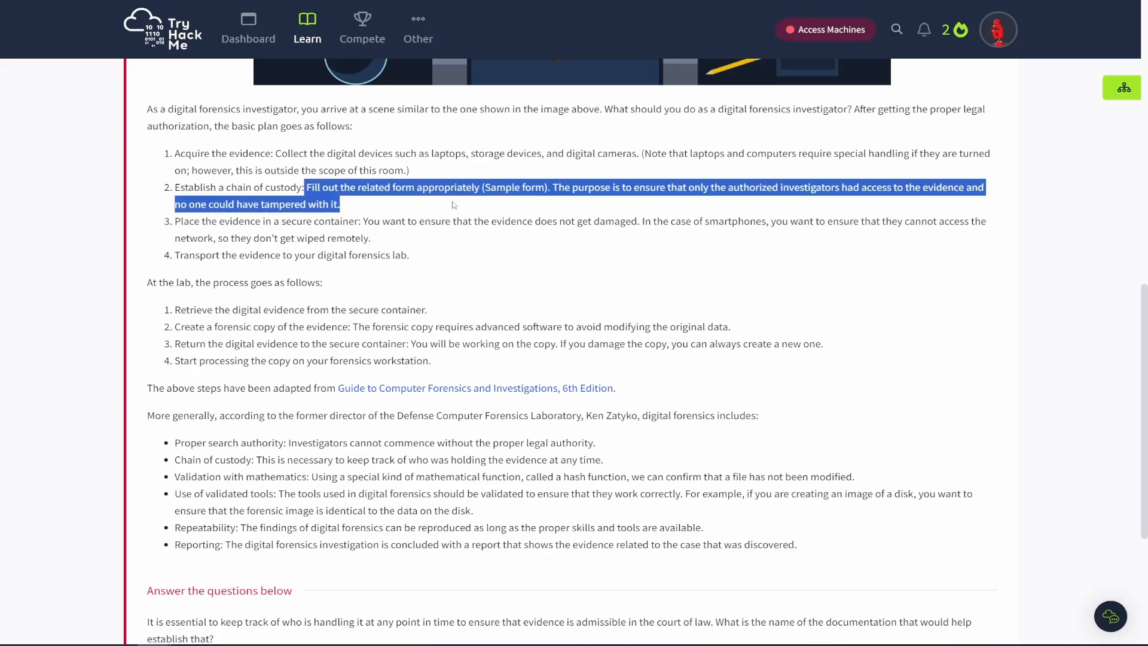
{"action": "left_click", "coordinate": [429, 211]}
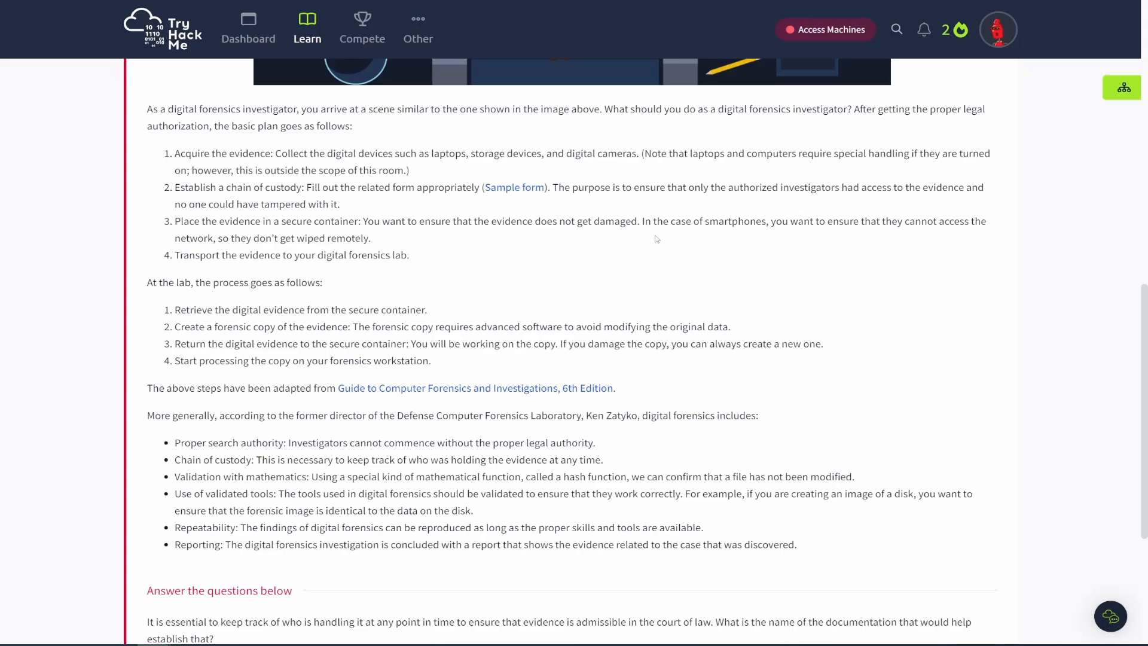
{"action": "mouse_move", "coordinate": [441, 252]}
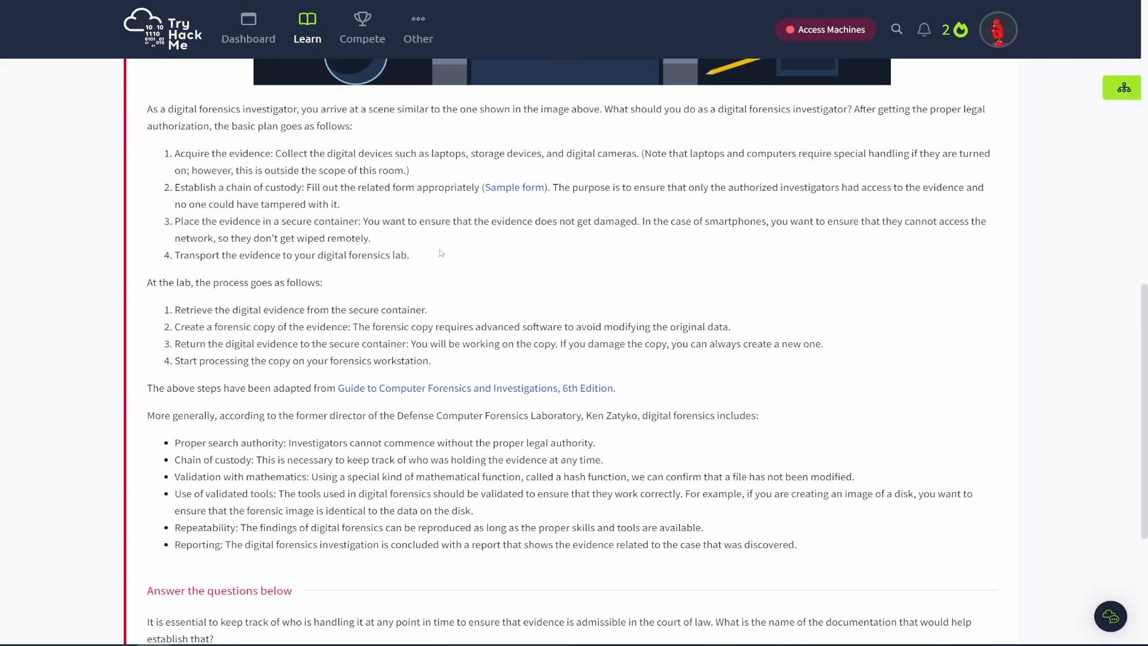
{"action": "mouse_move", "coordinate": [444, 254]}
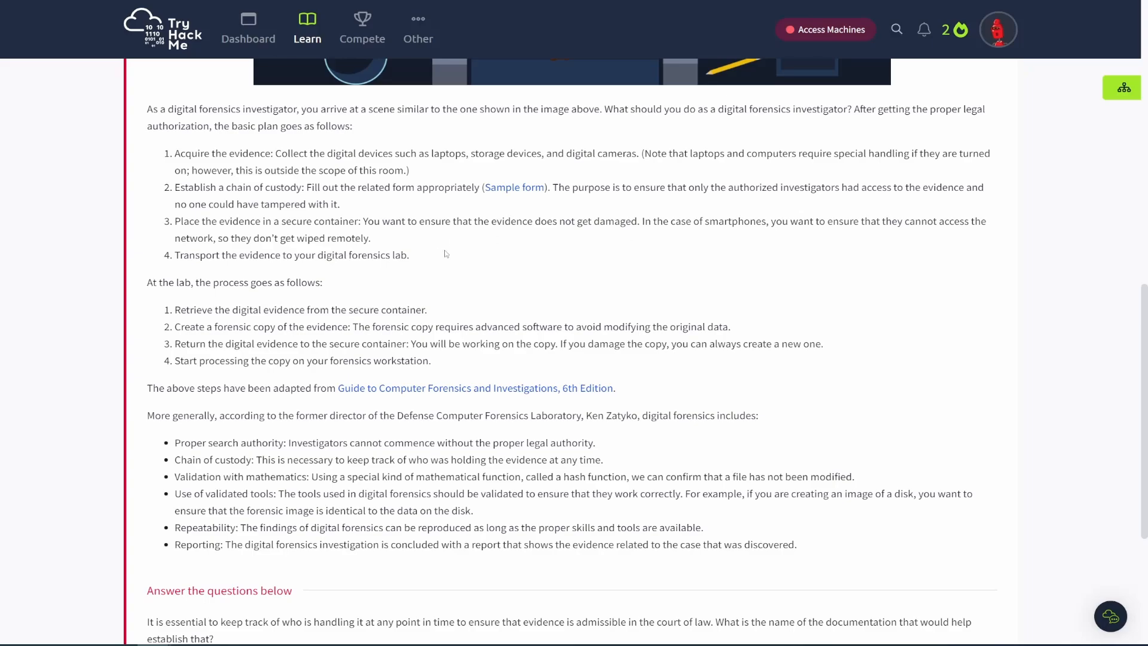
{"action": "scroll", "scroll_direction": "down", "scroll_amount": 3}
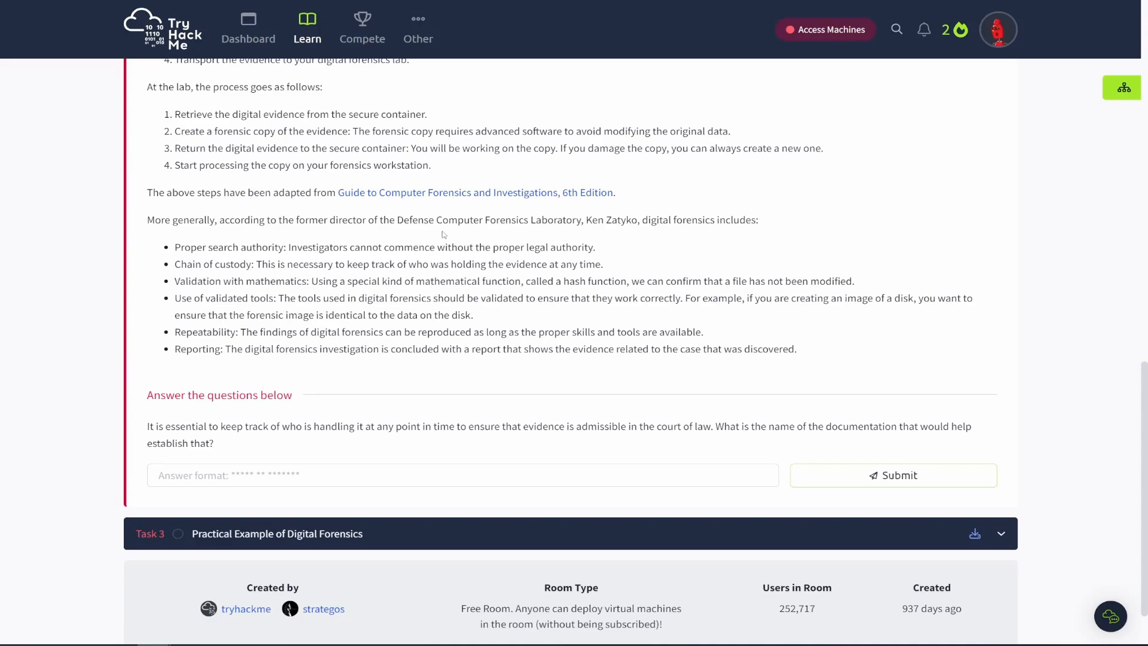
Scroll to Task 2's question and submit 'chain of custody' as the answer.
{"action": "scroll", "scroll_direction": "down", "scroll_amount": 3}
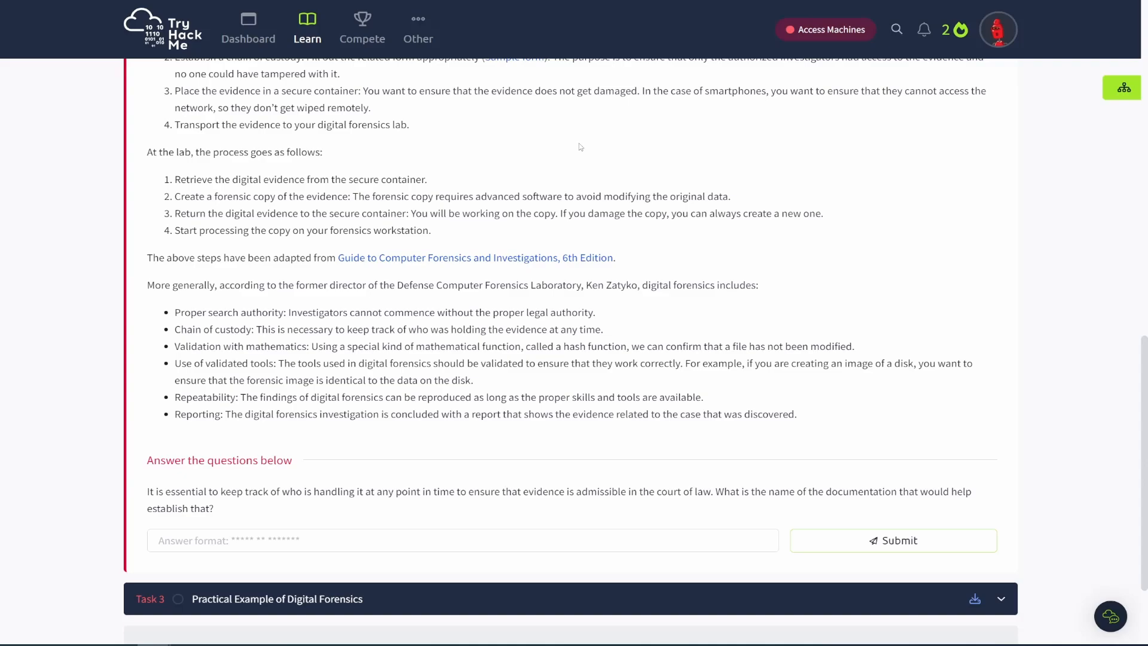
{"action": "mouse_move", "coordinate": [435, 203]}
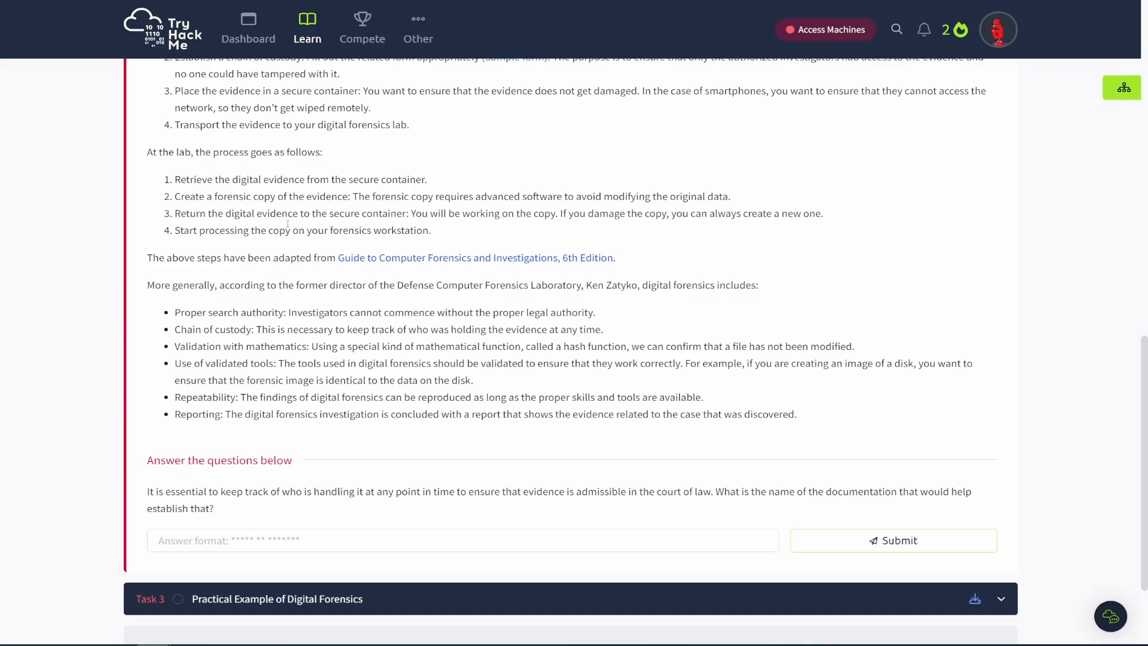
{"action": "mouse_move", "coordinate": [278, 225]}
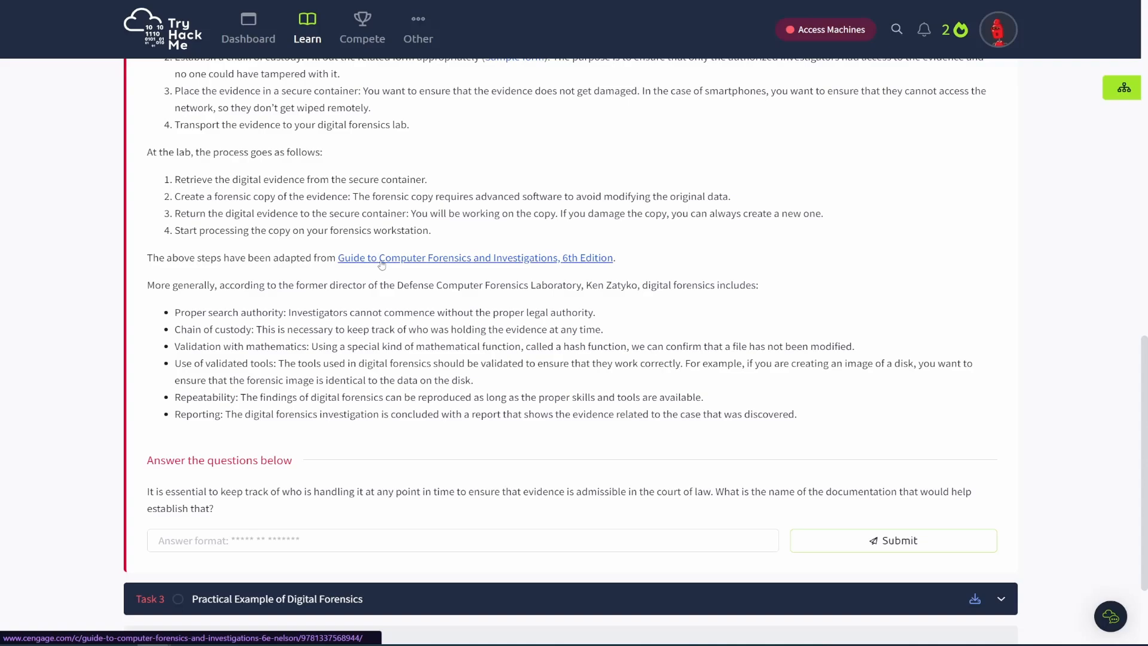
{"action": "mouse_move", "coordinate": [502, 260]}
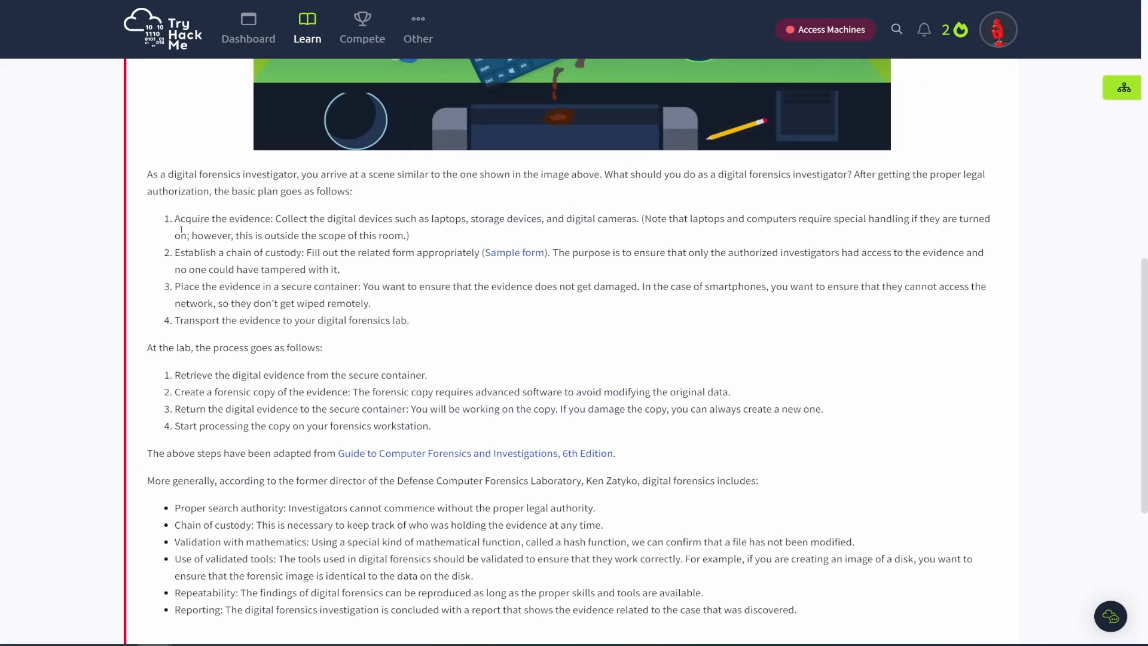
{"action": "scroll", "scroll_direction": "down", "scroll_amount": 3}
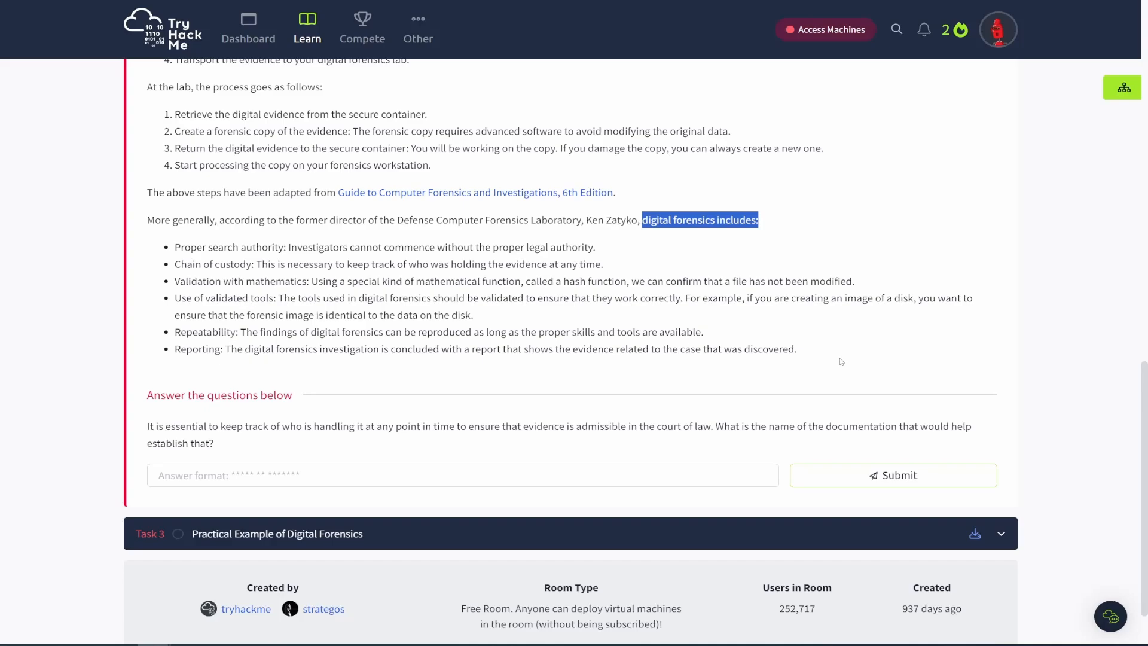
{"action": "mouse_move", "coordinate": [326, 235]}
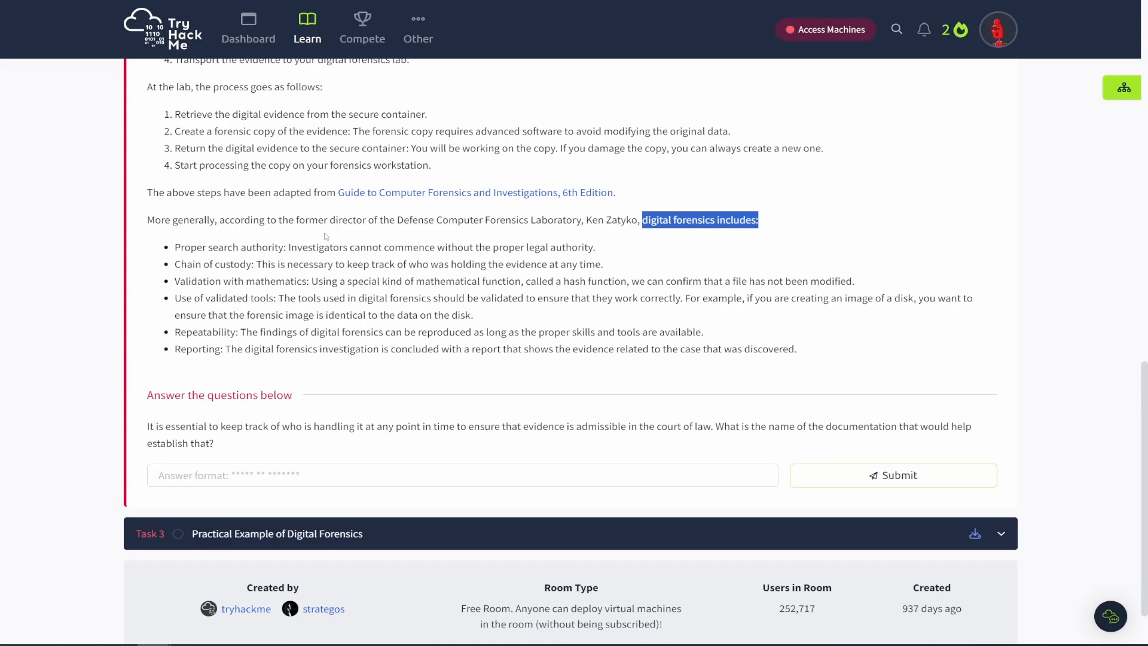
{"action": "scroll", "scroll_direction": "down", "scroll_amount": 3}
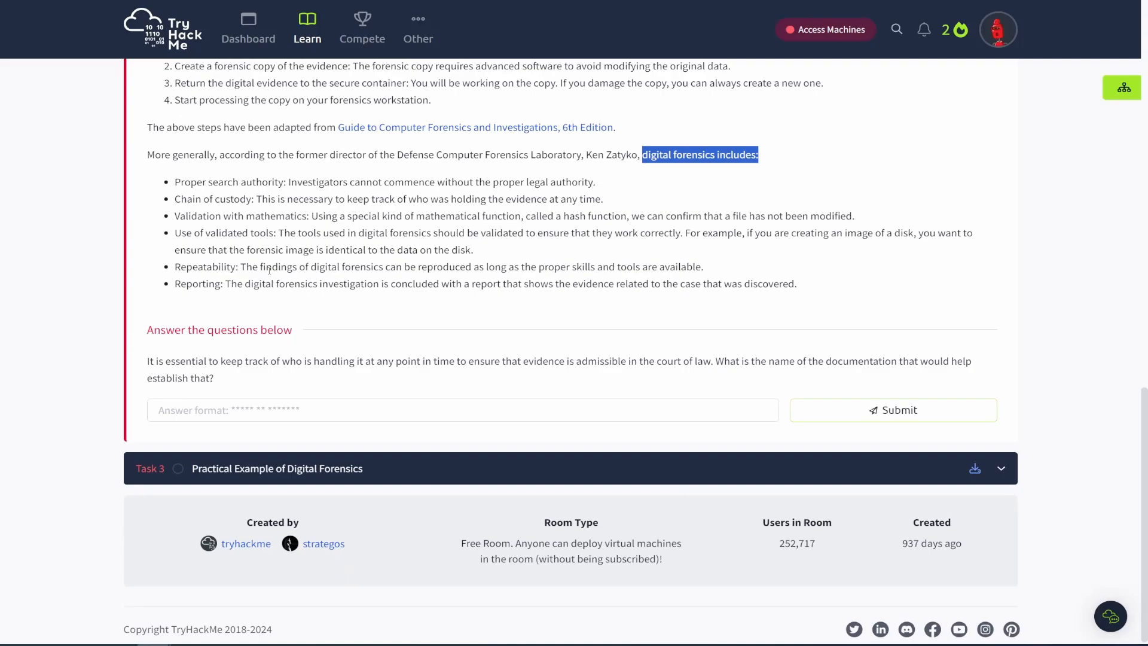
{"action": "mouse_move", "coordinate": [314, 410]}
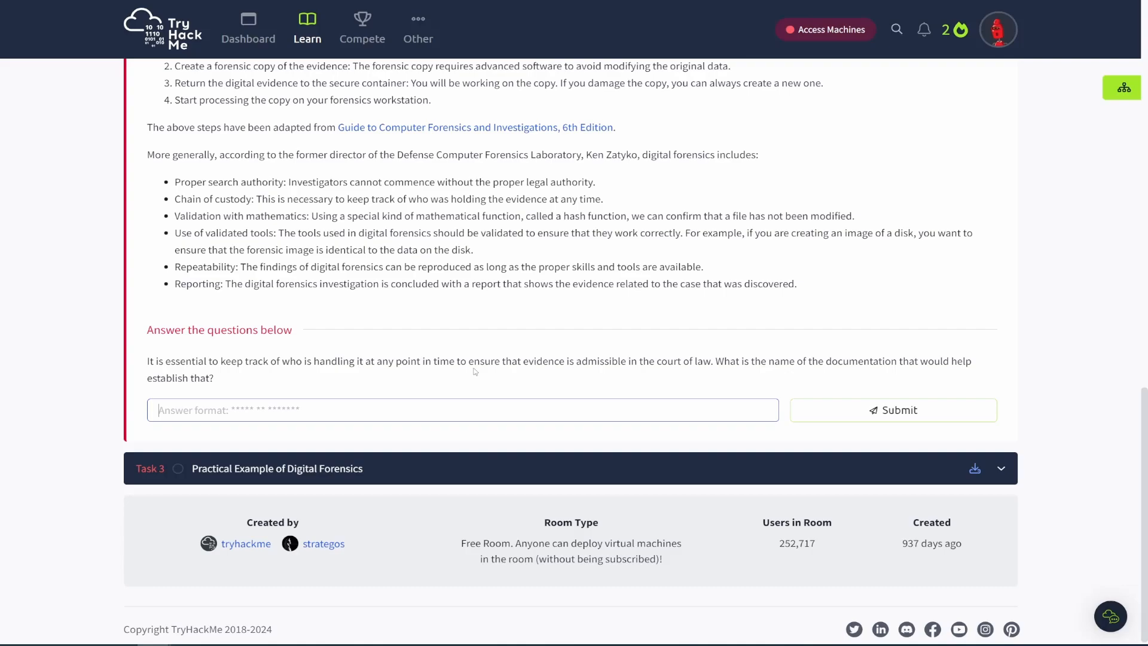
{"action": "mouse_move", "coordinate": [670, 375]}
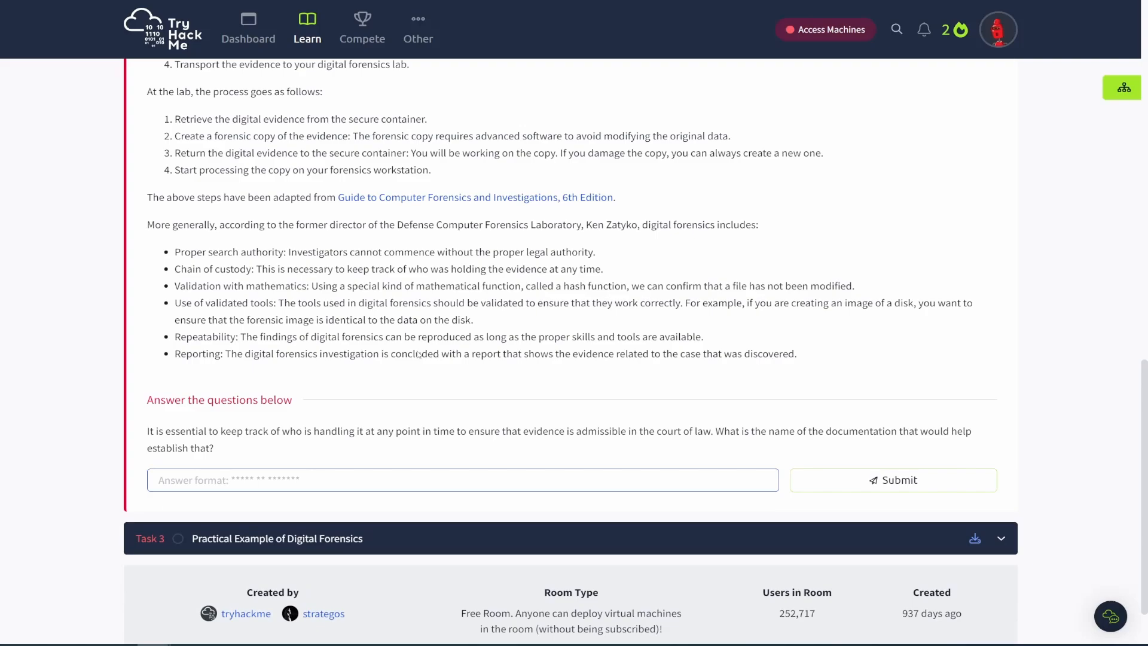
{"action": "scroll", "scroll_direction": "up", "scroll_amount": 3}
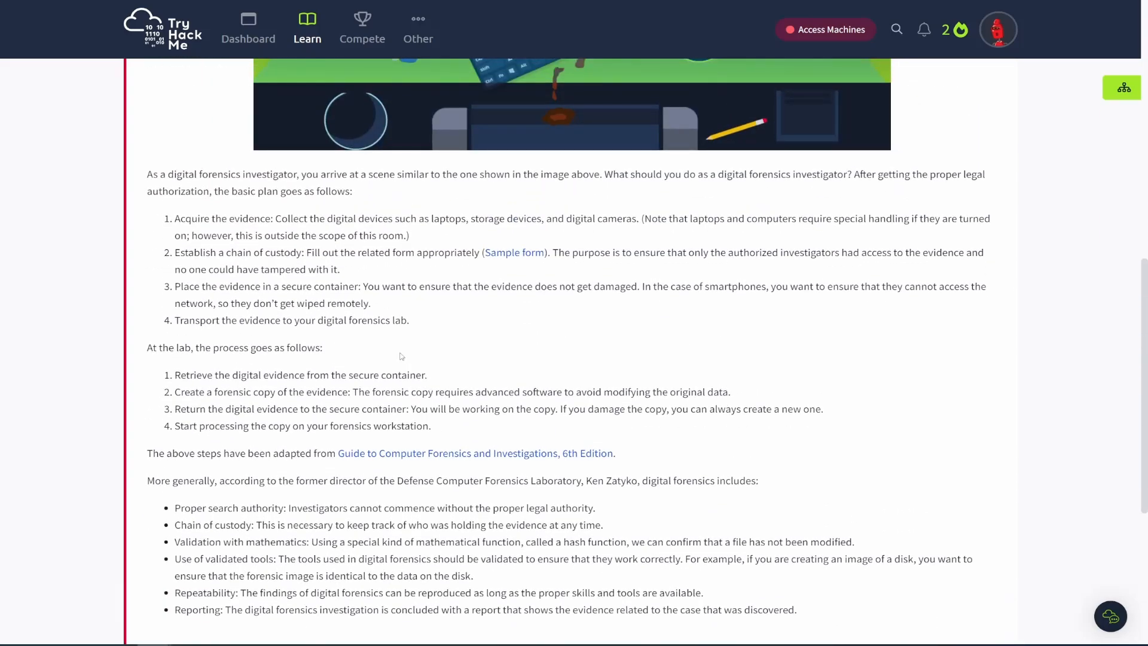
{"action": "scroll", "scroll_direction": "down", "scroll_amount": 3}
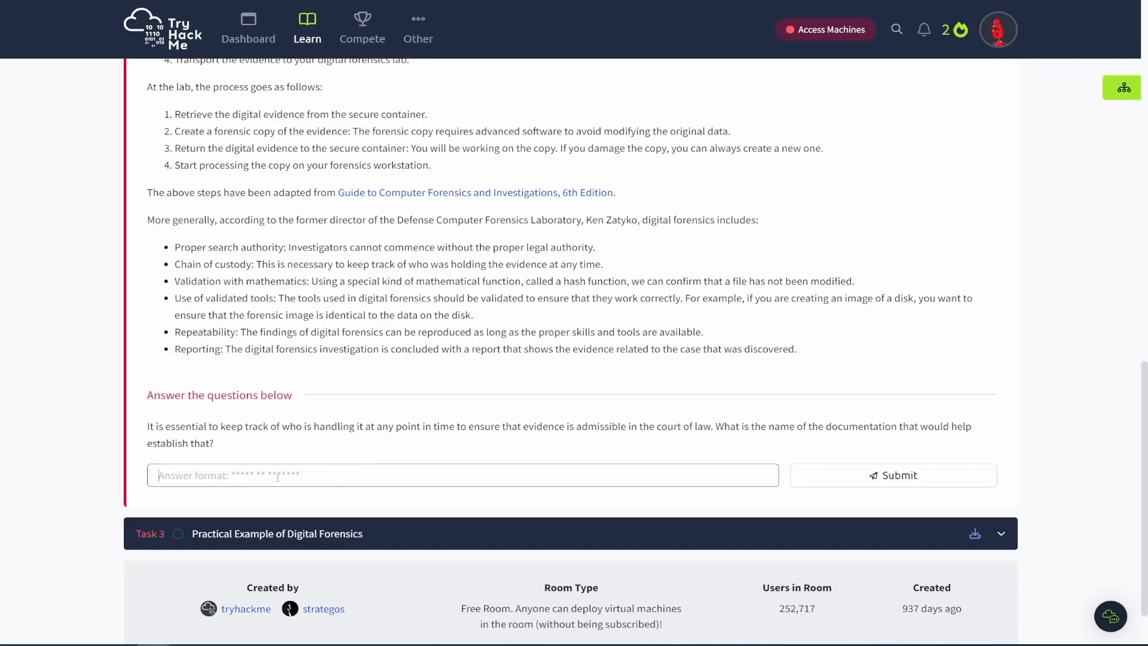
{"action": "type", "text": "chain of"}
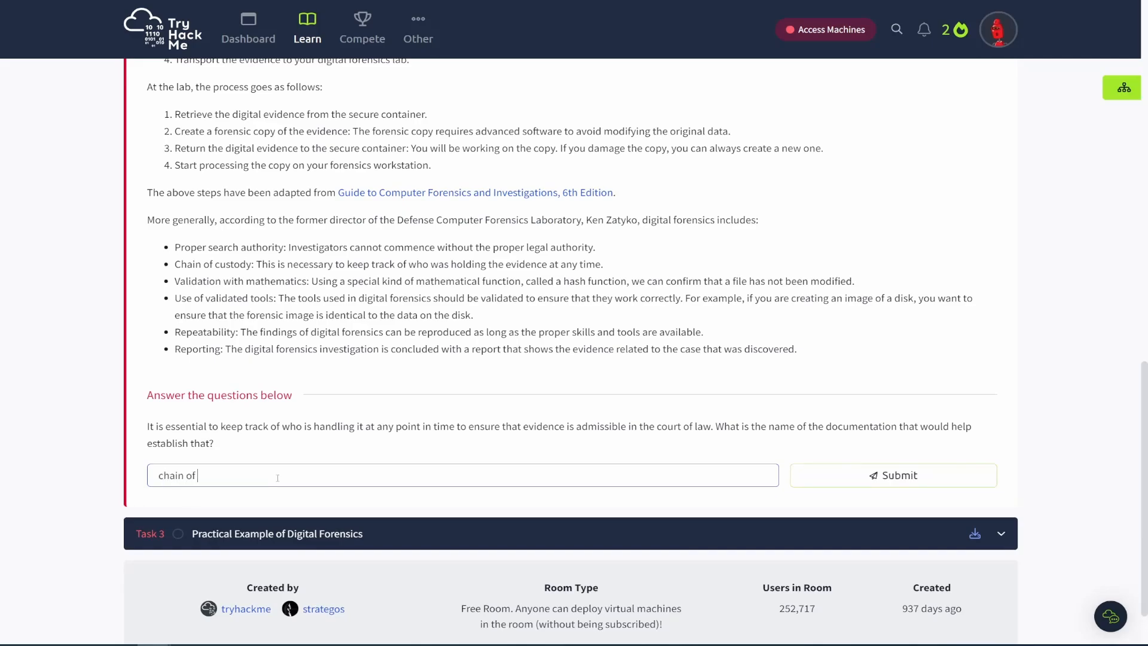
{"action": "type", "text": "custody"}
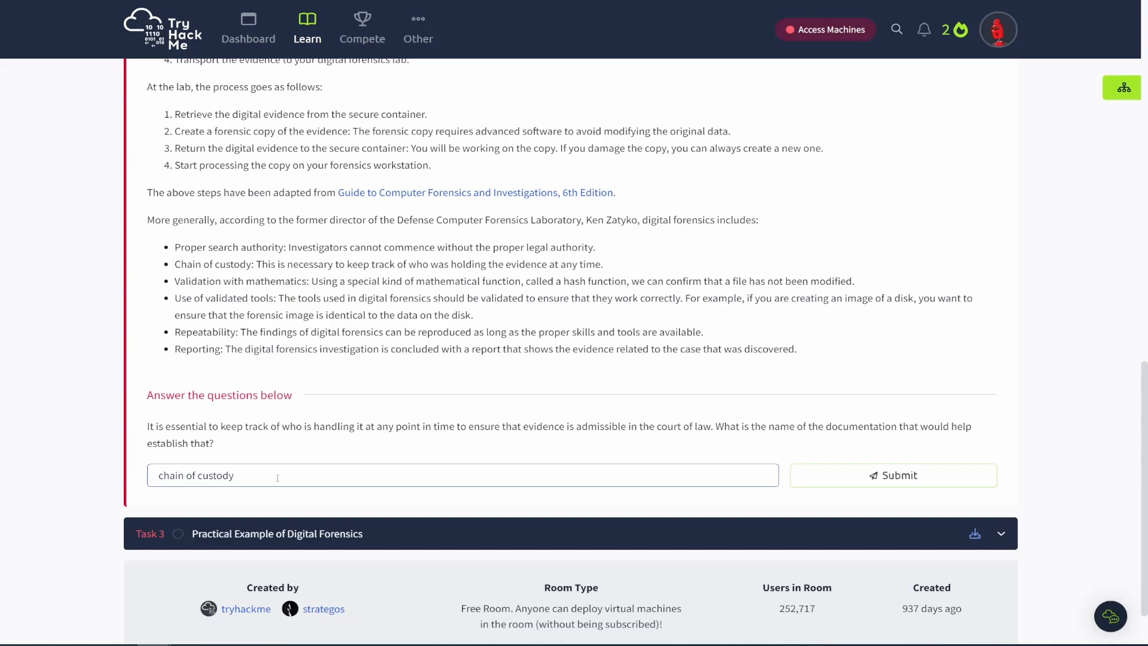
{"action": "left_click", "coordinate": [893, 474]}
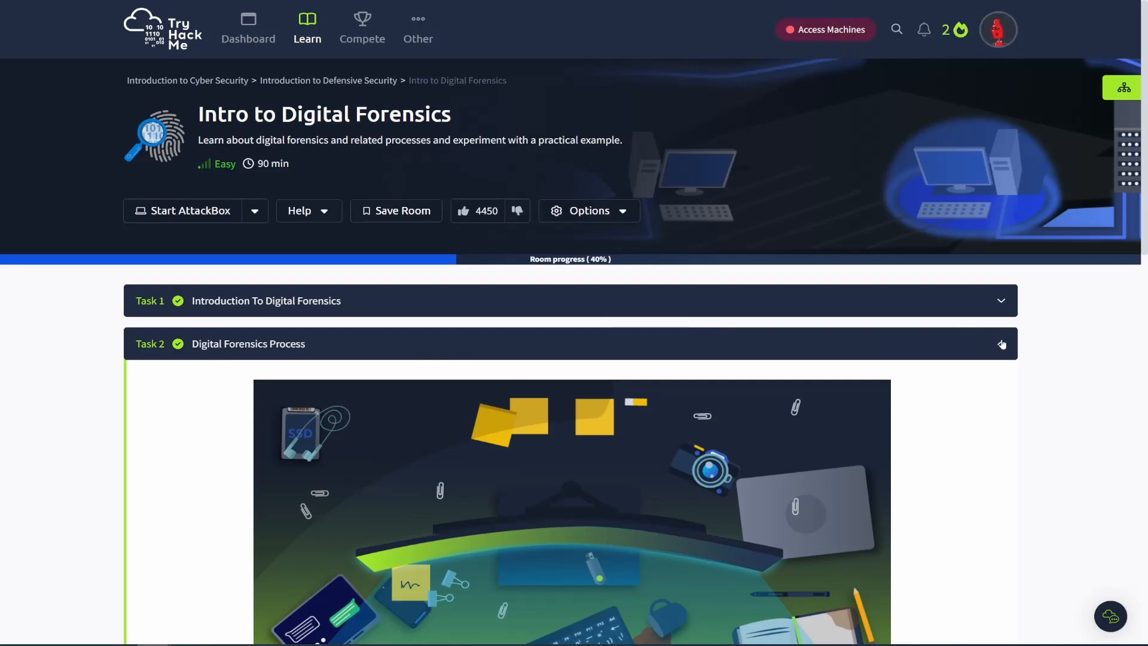
Collapse Task 2 and expand Task 3, Practical Example of Digital Forensics.
{"action": "left_click", "coordinate": [1001, 345]}
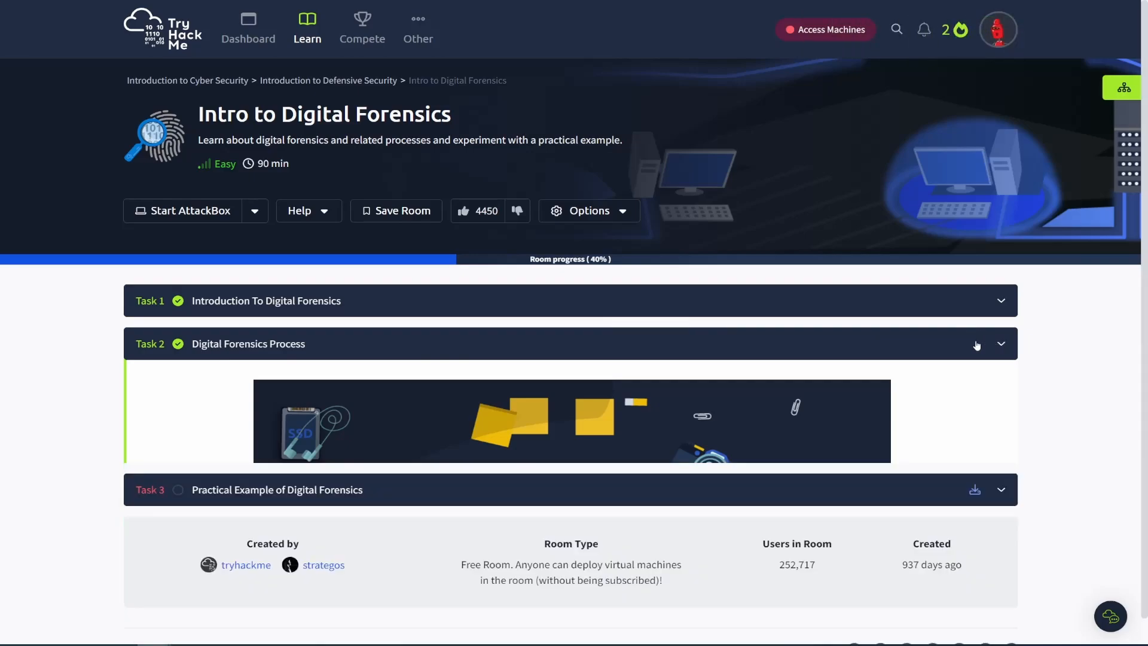
{"action": "left_click", "coordinate": [1000, 343]}
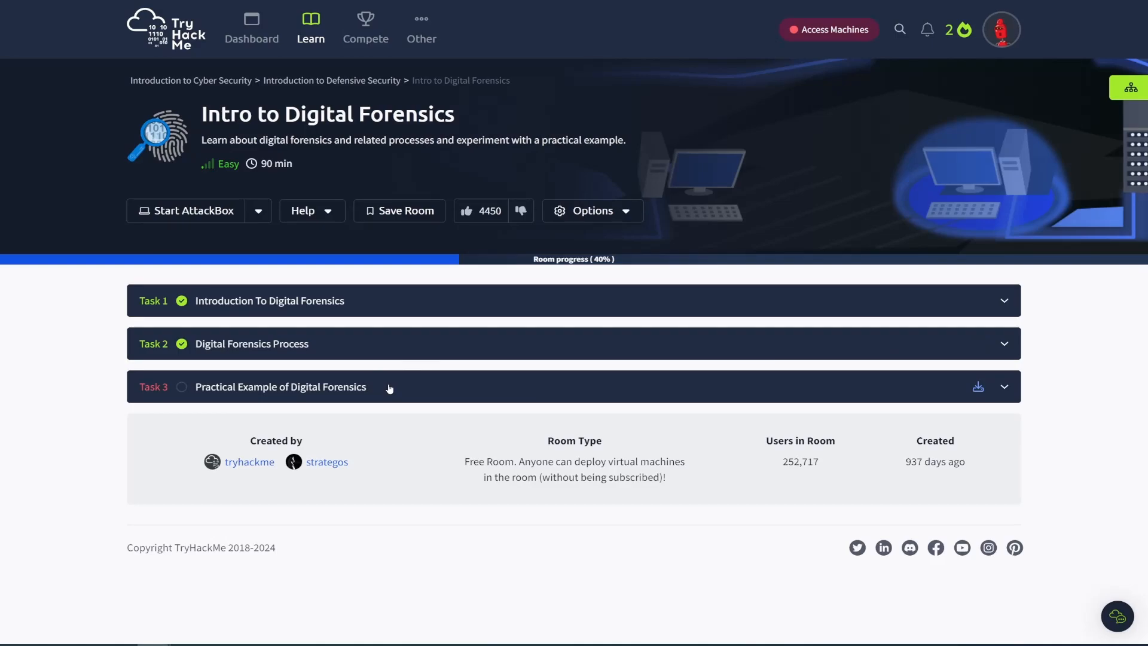
{"action": "left_click", "coordinate": [280, 387]}
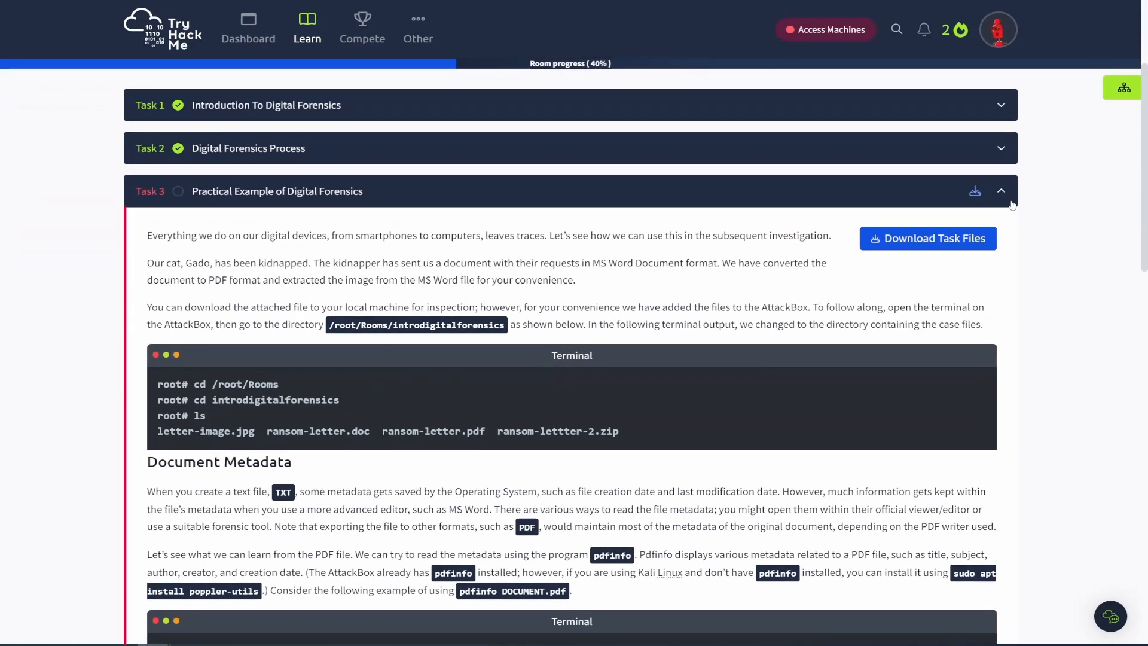
{"action": "left_click", "coordinate": [826, 29]}
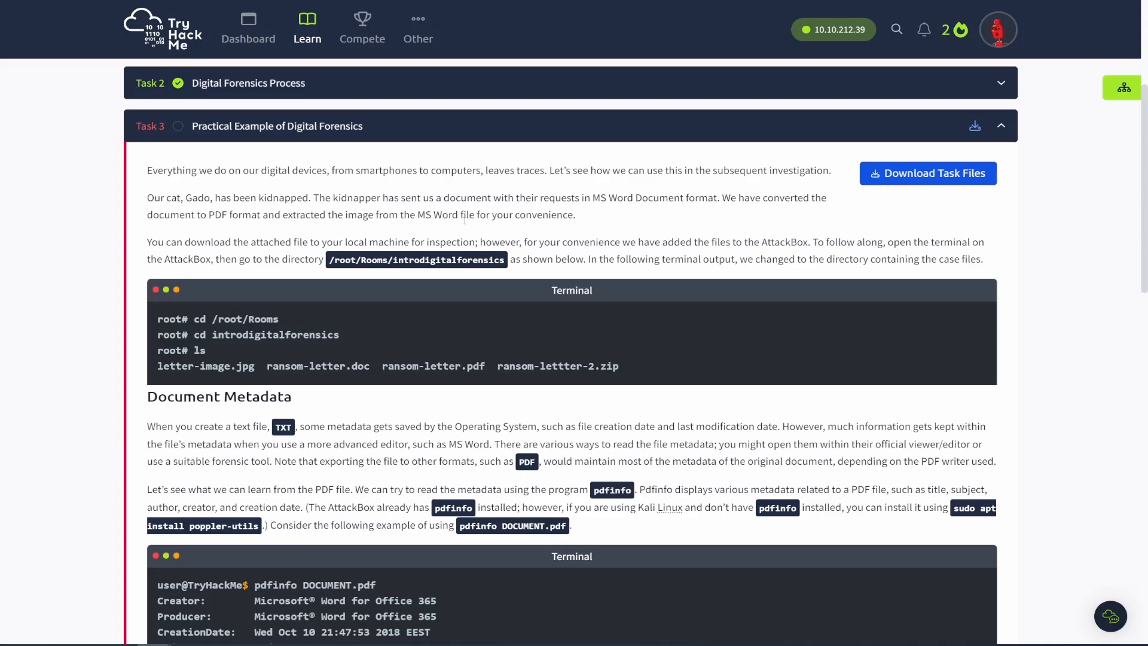
{"action": "mouse_move", "coordinate": [940, 176]}
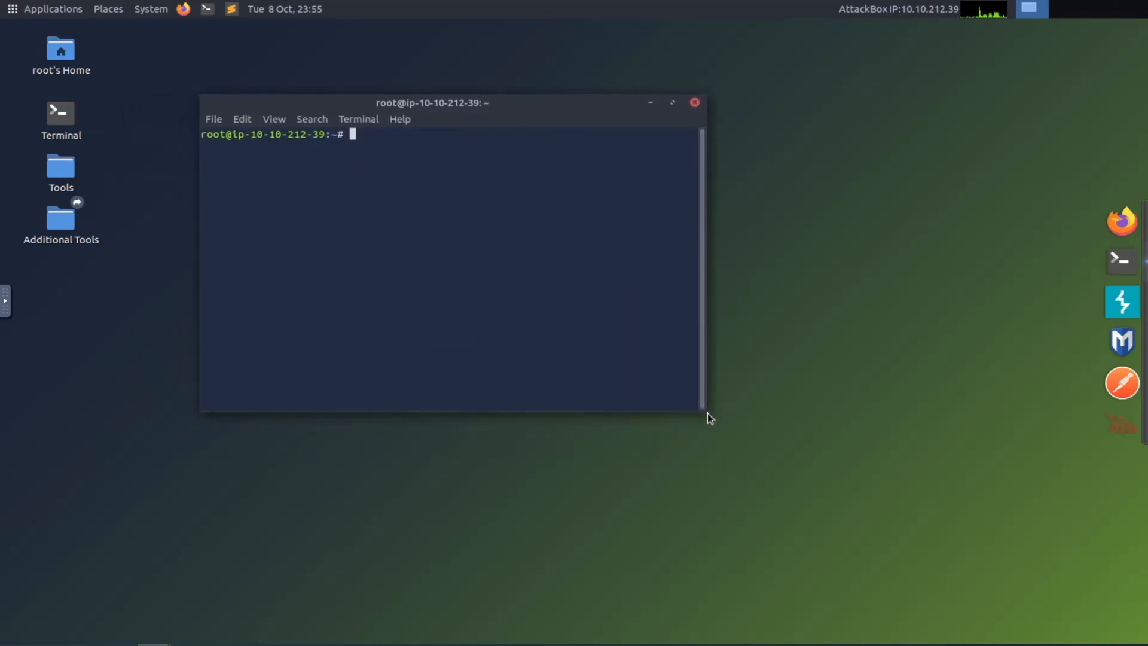
Drag the terminal window larger and highlight the case files directory path on the task page.
{"action": "left_click_drag", "start_coordinate": [704, 412], "coordinate": [1069, 574]}
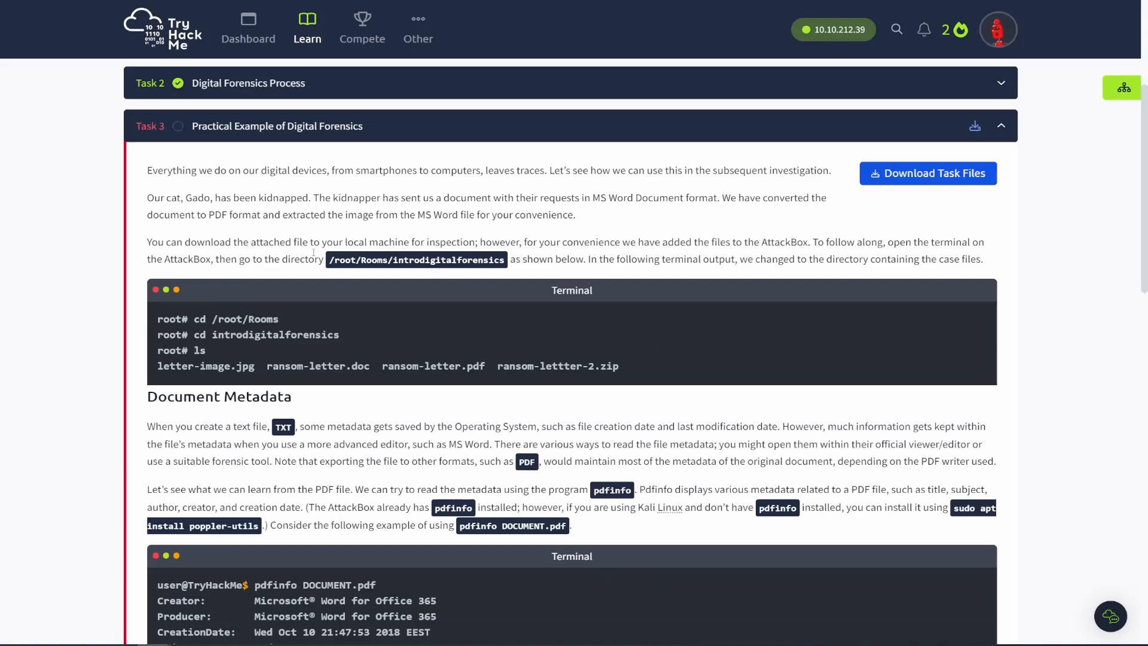
{"action": "left_click_drag", "start_coordinate": [329, 259], "coordinate": [503, 259]}
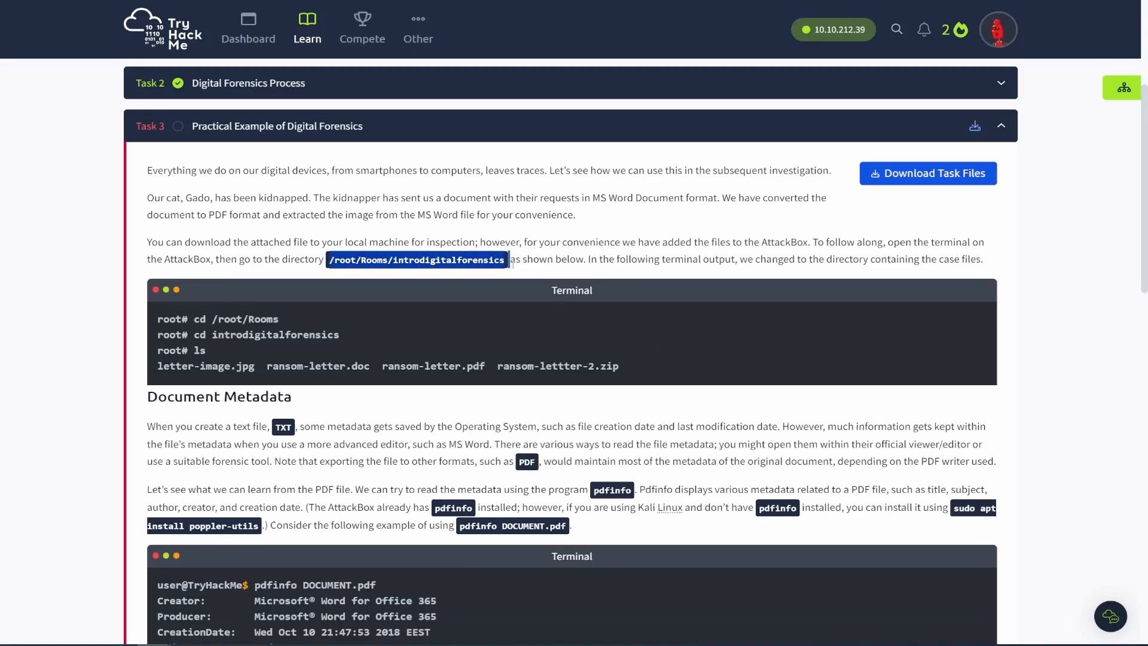
{"action": "scroll", "scroll_direction": "down", "scroll_amount": 3}
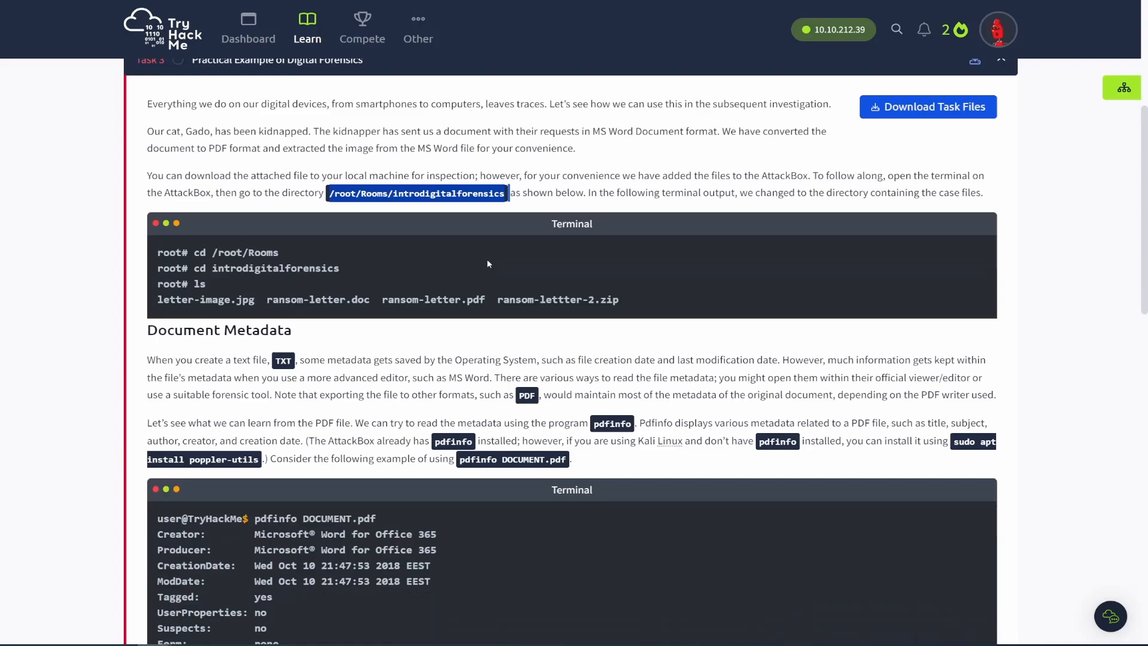
{"action": "scroll", "scroll_direction": "down", "scroll_amount": 3}
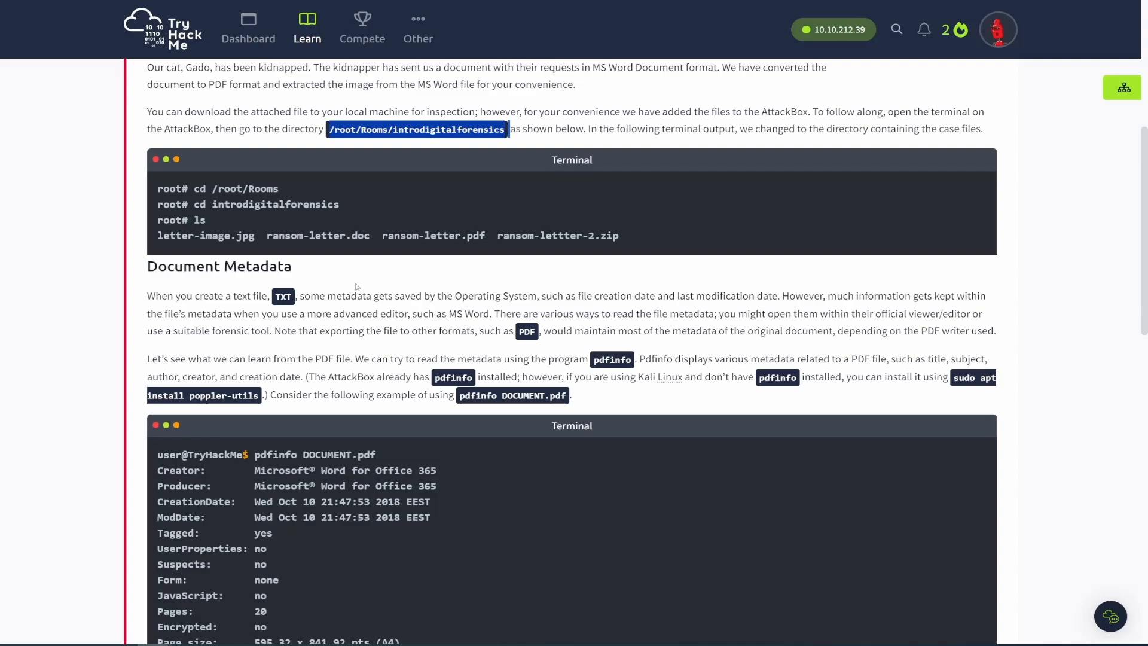
{"action": "scroll", "scroll_direction": "down", "scroll_amount": 3}
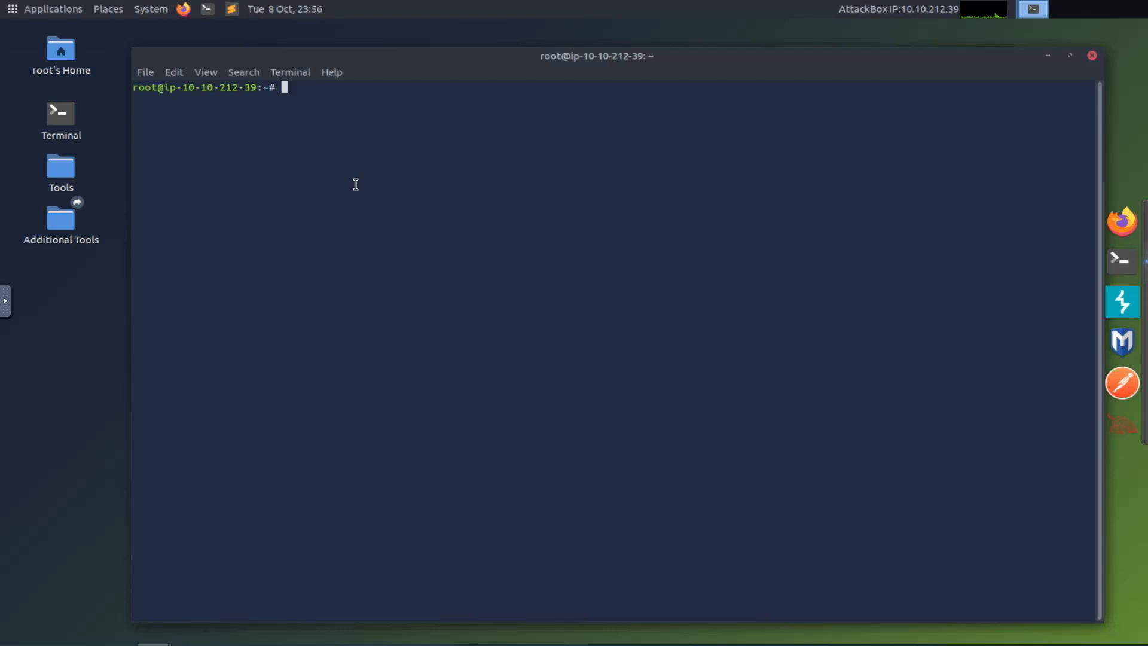
Run pwd, change into Rooms/introdigitalforensics, and list the four case files.
{"action": "type", "text": "pwd"}
{"action": "type", "text": "cd rooms"}
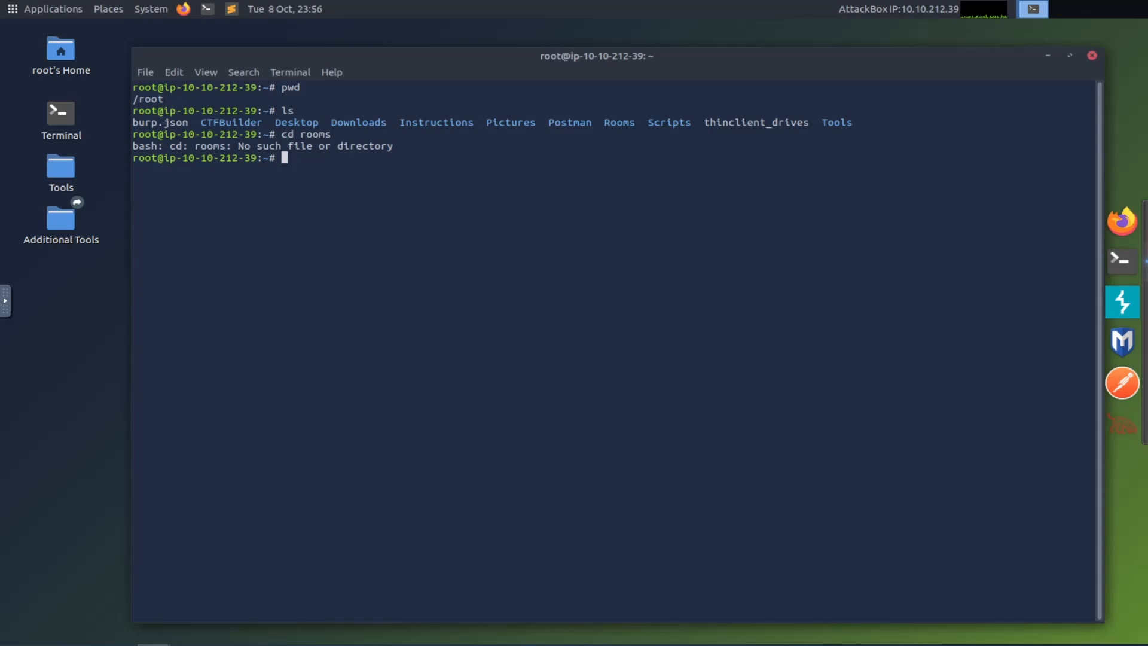
{"action": "type", "text": "cd Rooms/"}
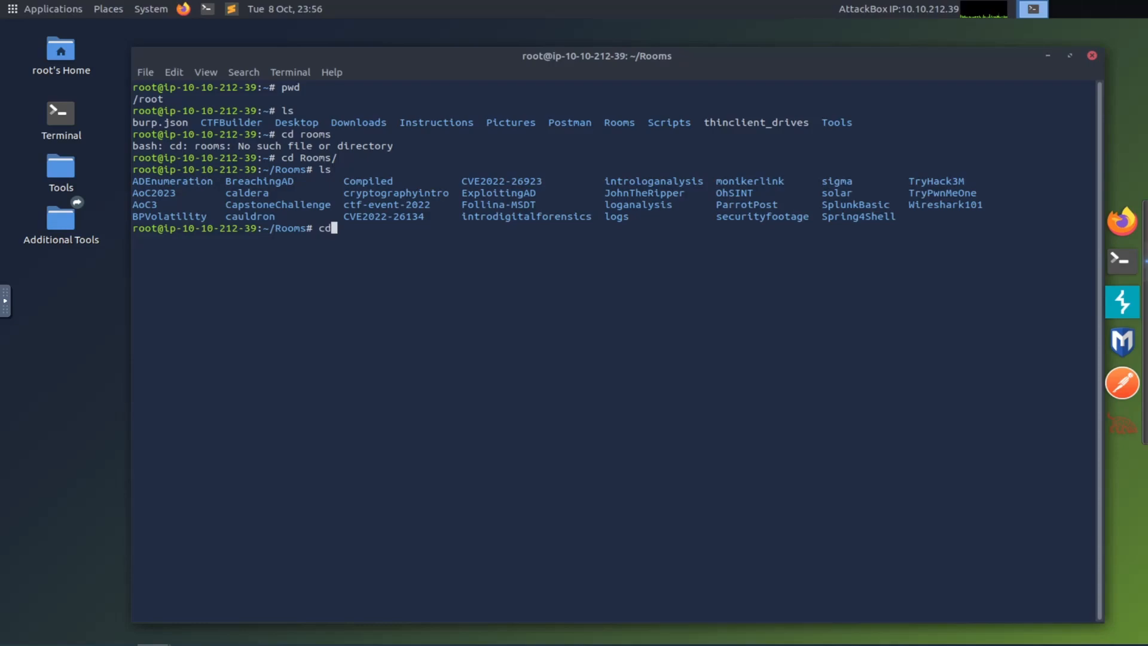
{"action": "type", "text": "Dig"}
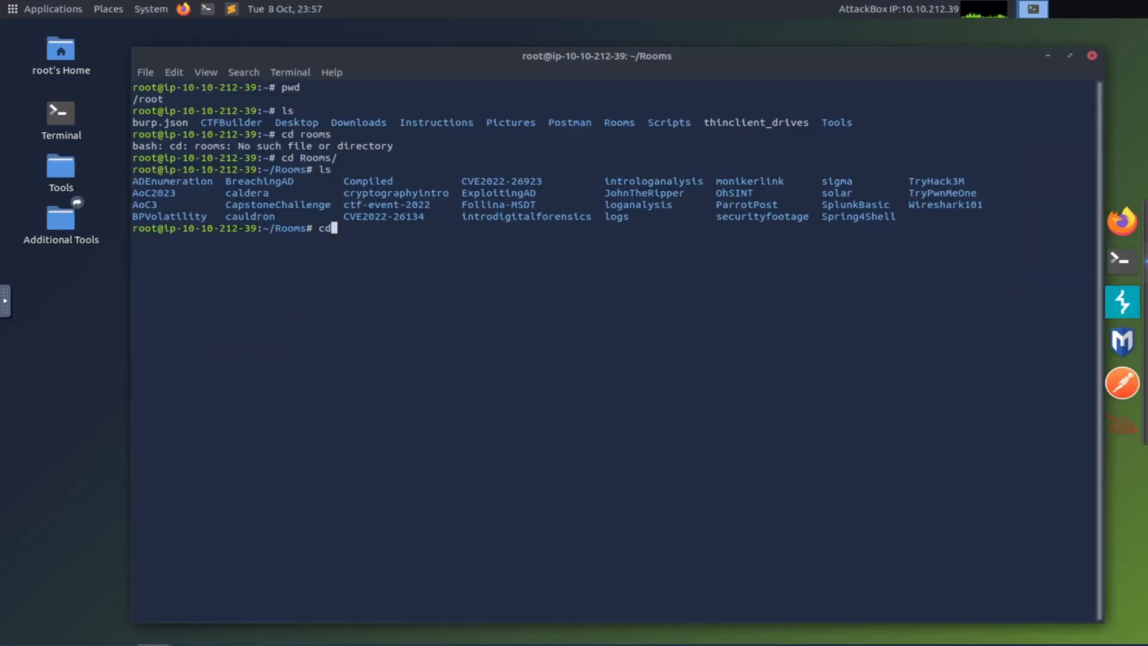
{"action": "type", "text": "intro"}
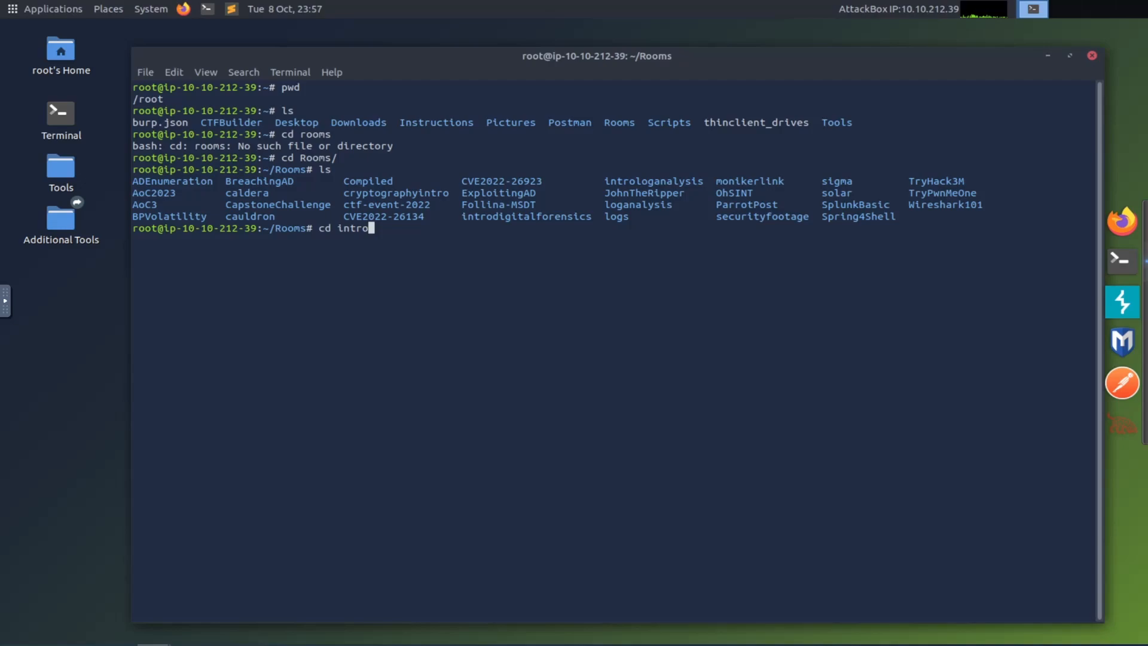
{"action": "type", "text": "digitalforensics/"}
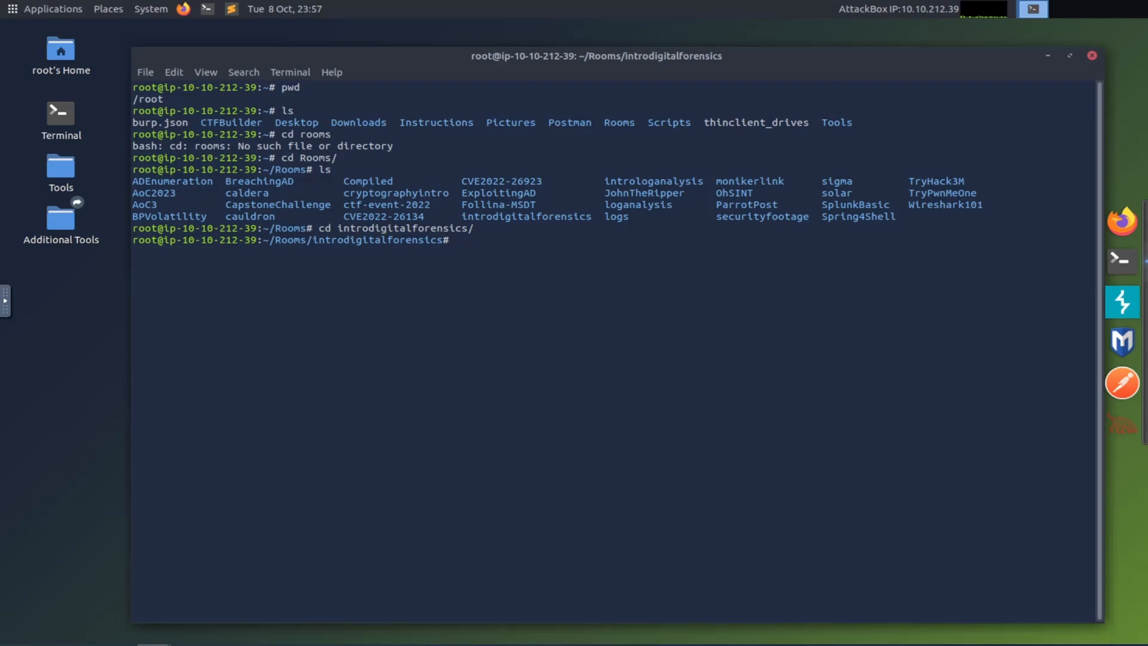
{"action": "type", "text": "ls"}
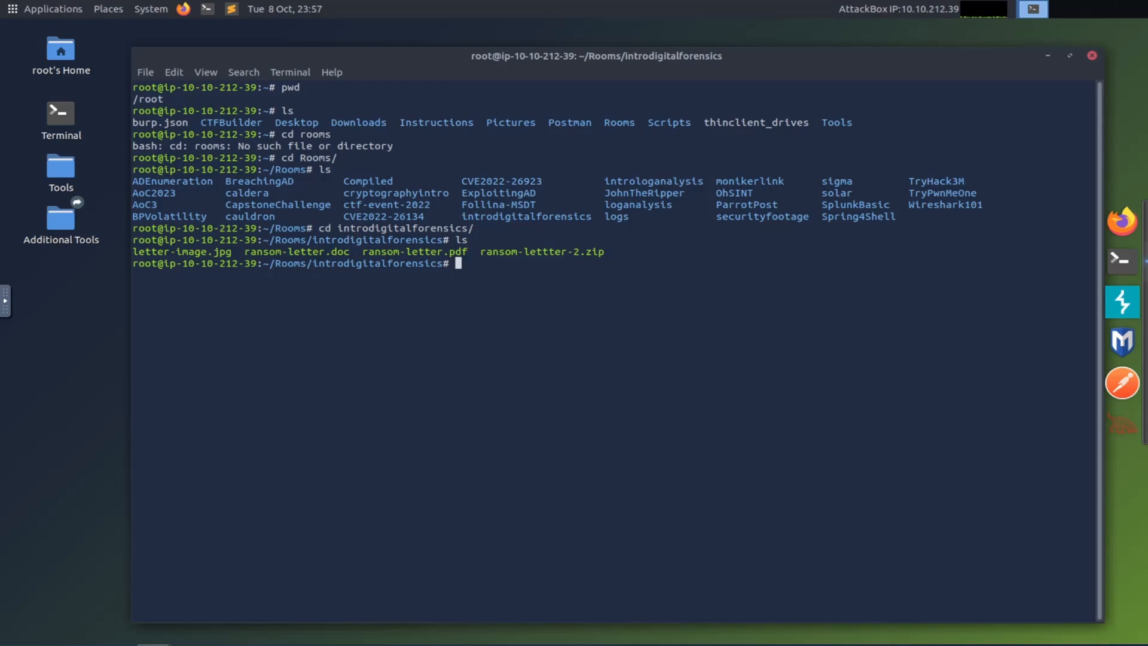
{"action": "mouse_move", "coordinate": [476, 257]}
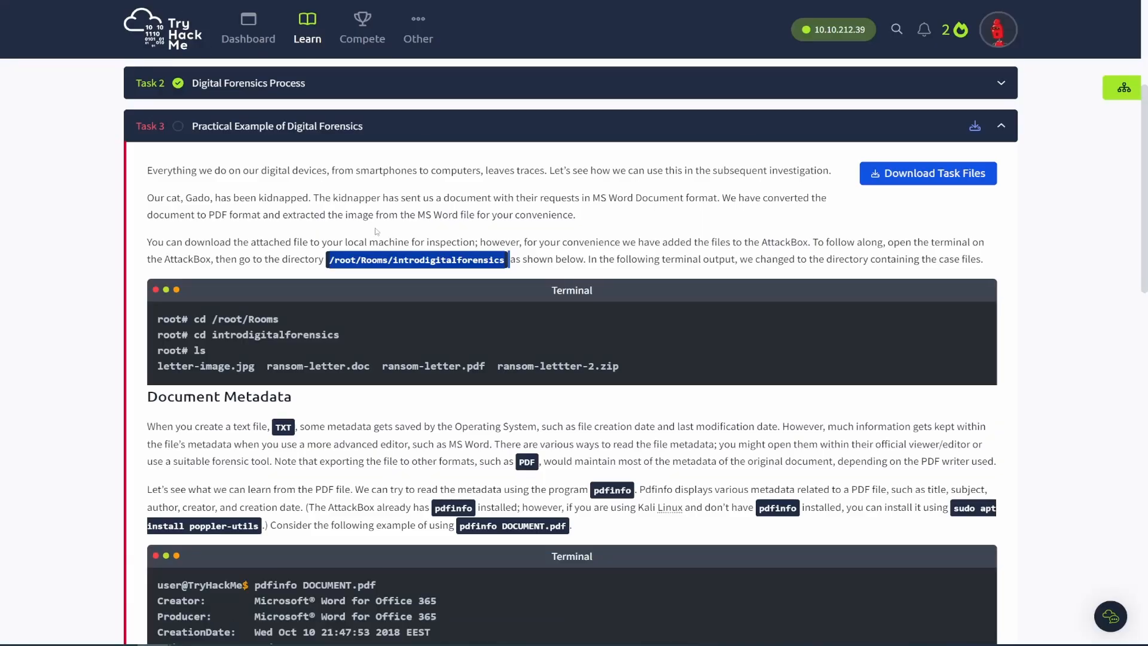
{"action": "scroll", "scroll_direction": "down", "scroll_amount": 3}
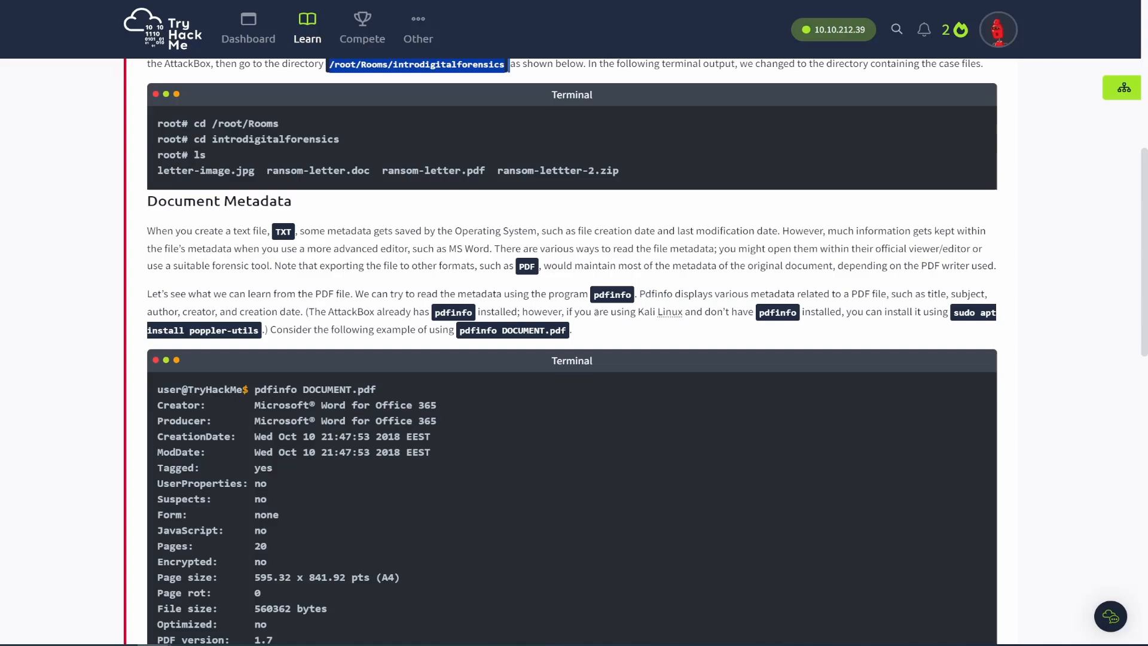
{"action": "mouse_move", "coordinate": [599, 307]}
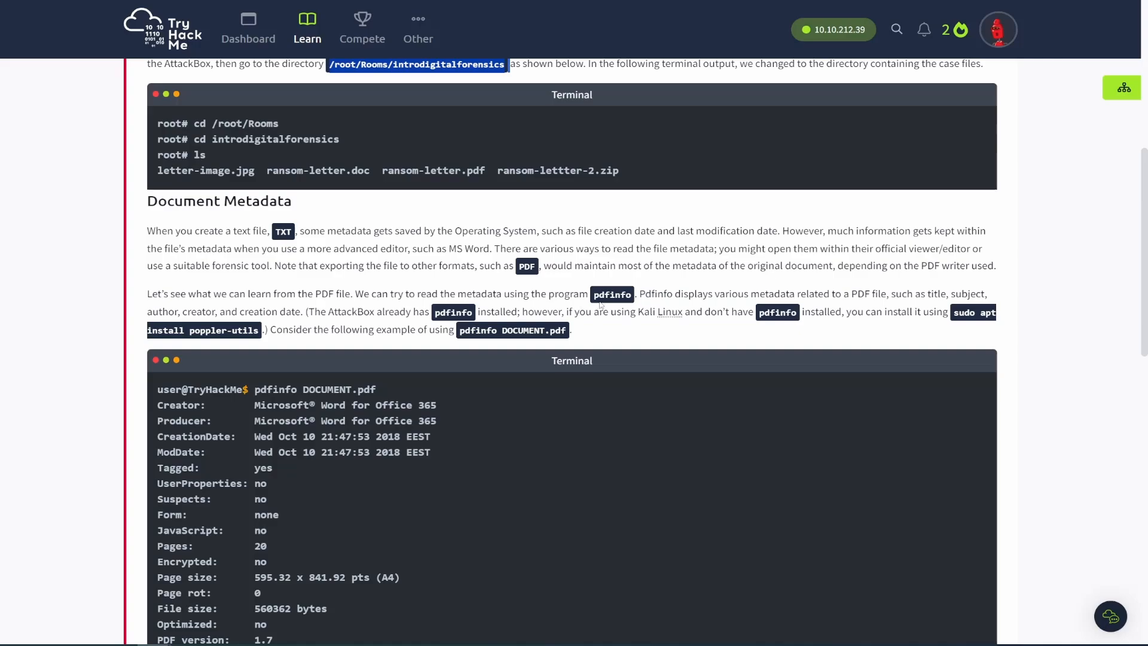
{"action": "mouse_move", "coordinate": [600, 304]}
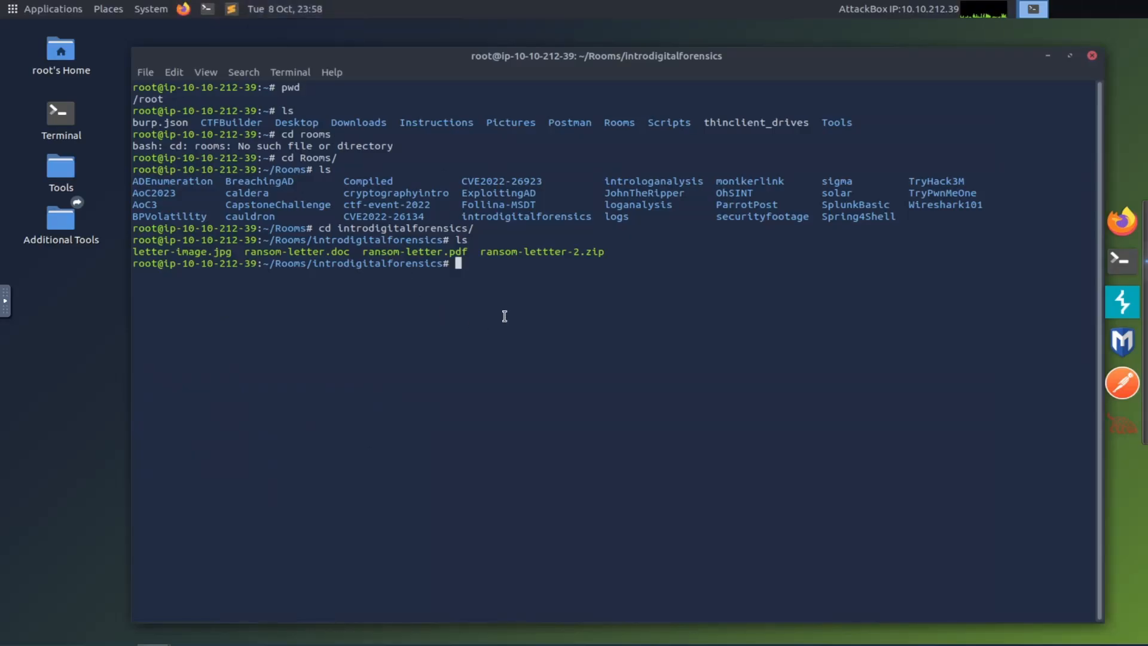
{"action": "type", "text": "man"}
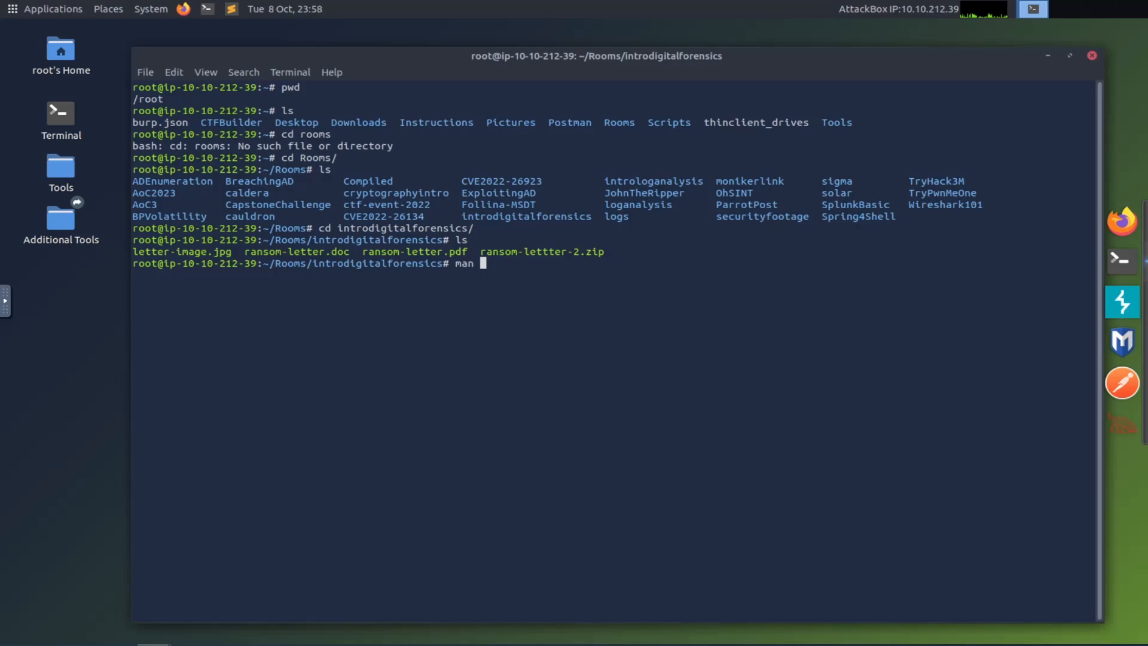
{"action": "type", "text": "pdfinfo"}
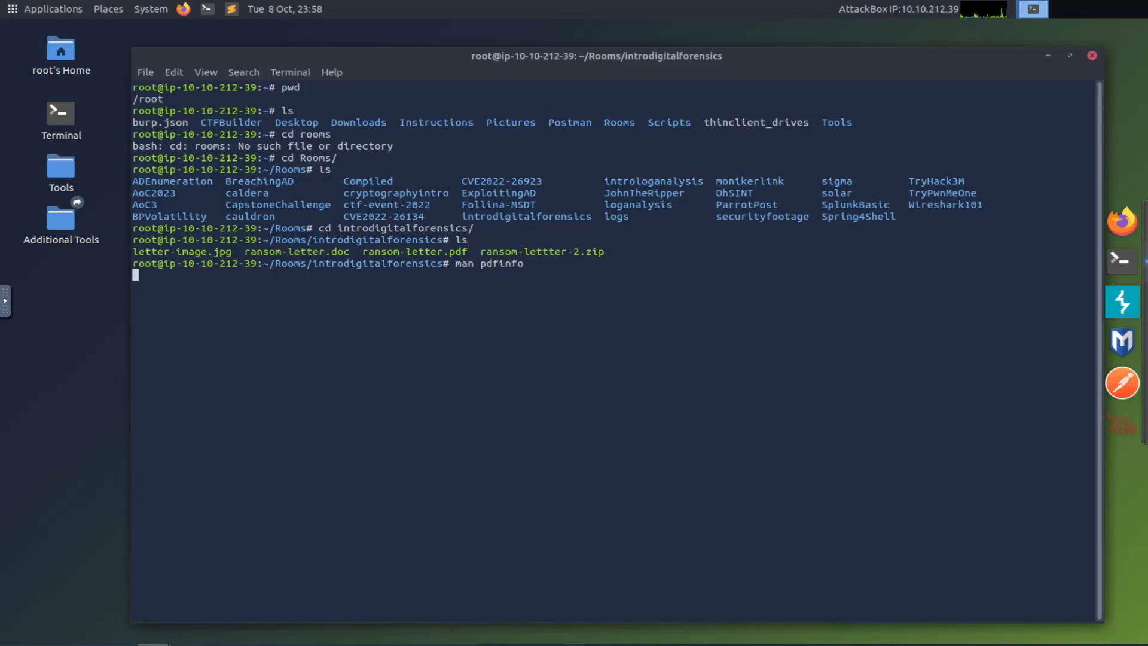
{"action": "key", "text": "Return"}
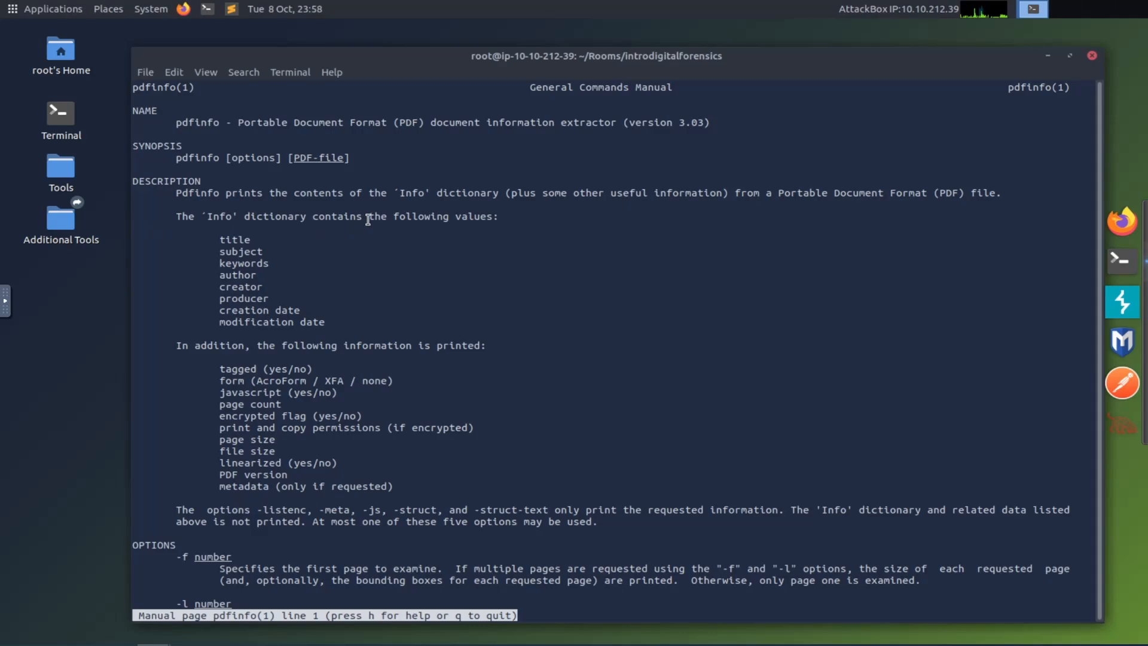
{"action": "scroll", "scroll_direction": "down", "scroll_amount": 3}
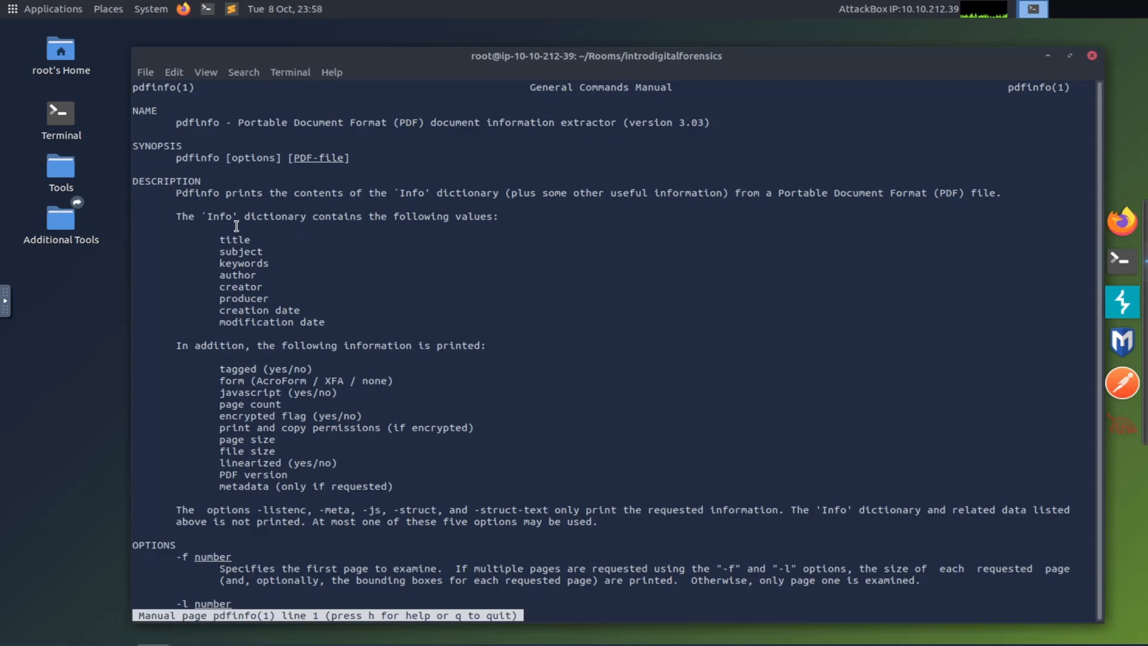
{"action": "mouse_move", "coordinate": [252, 235]}
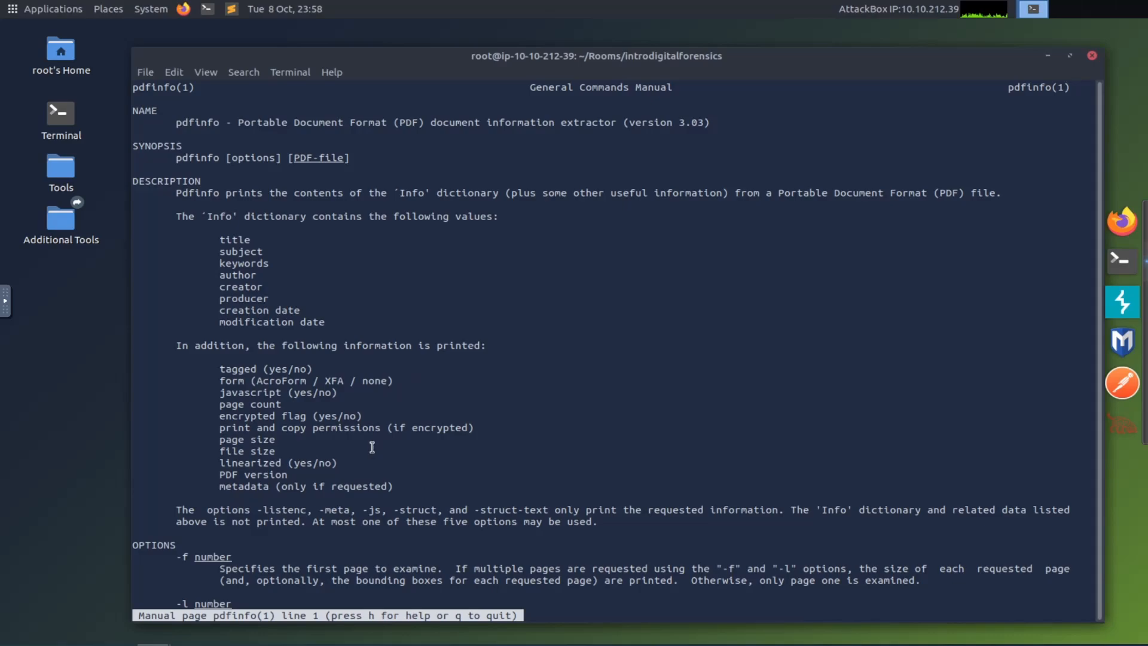
{"action": "scroll", "scroll_direction": "down", "scroll_amount": 3}
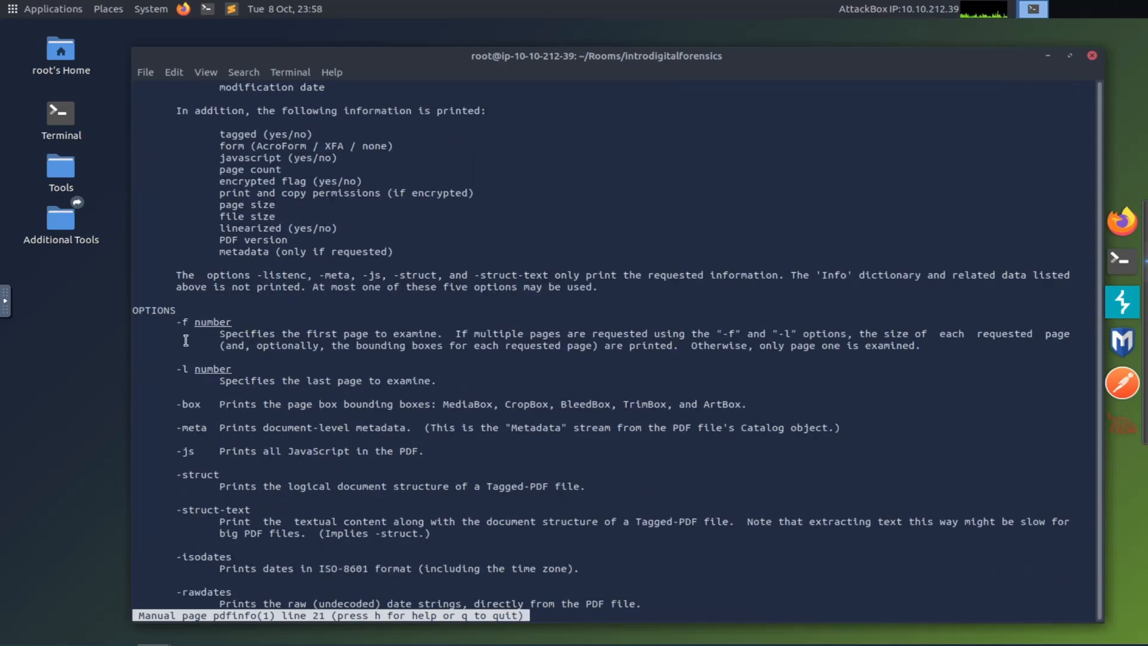
{"action": "scroll", "scroll_direction": "down", "scroll_amount": 3}
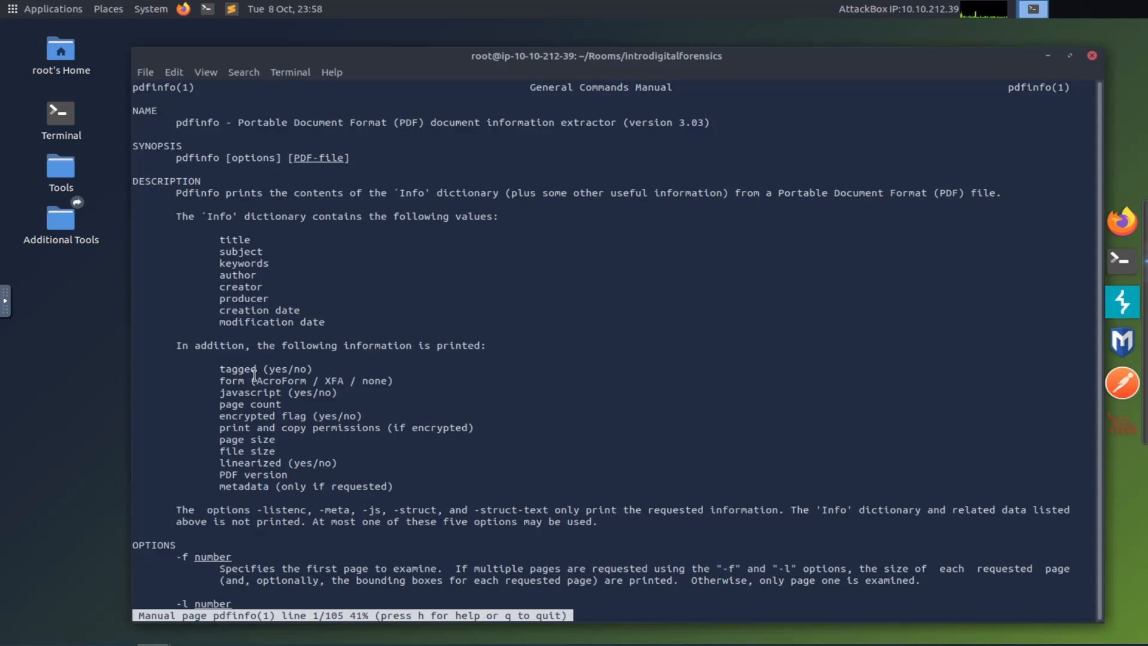
{"action": "key", "text": "q"}
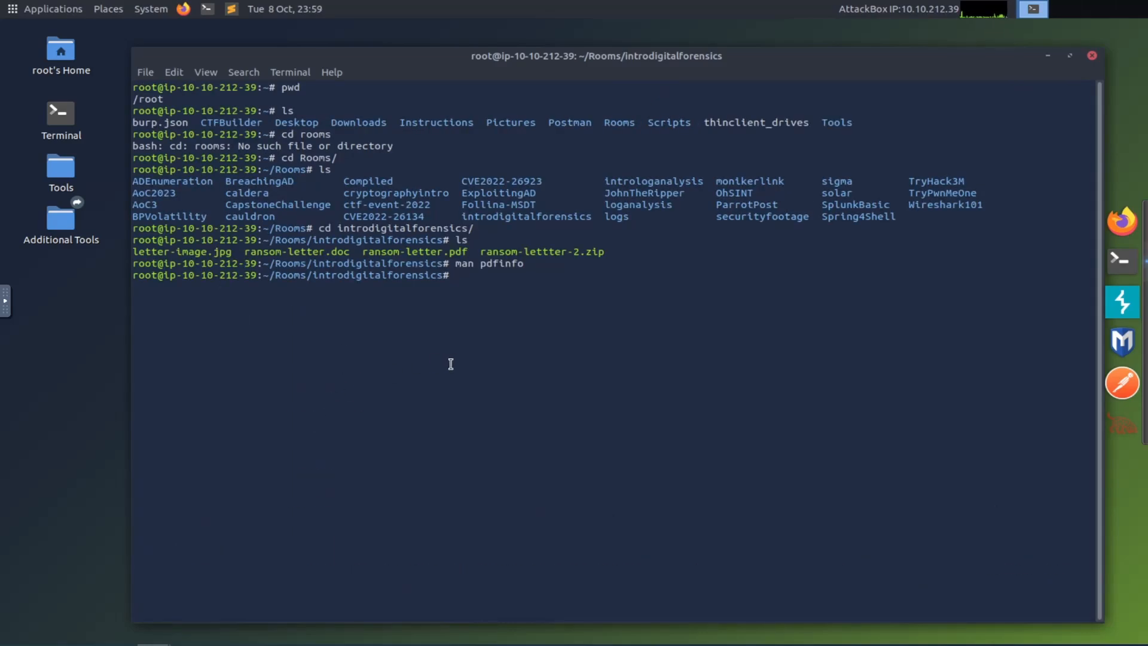
Run pdfinfo on ransom-letter.pdf and select the Author value, Ann Gree Shepherd.
{"action": "type", "text": "p"}
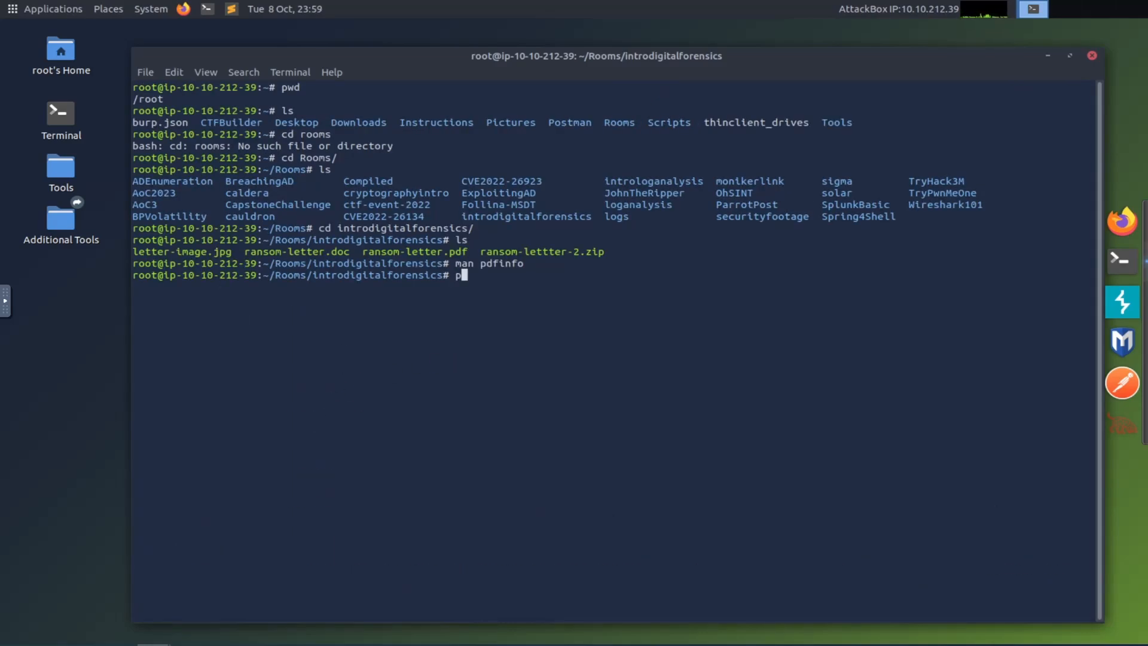
{"action": "type", "text": "dfi"}
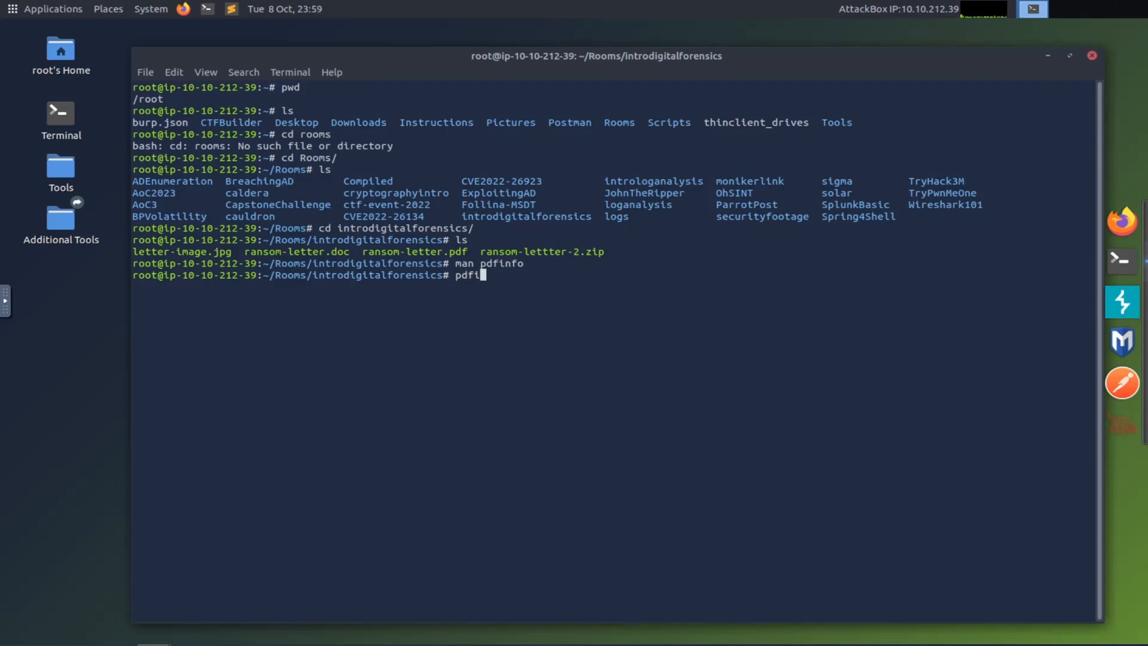
{"action": "type", "text": "nfo"}
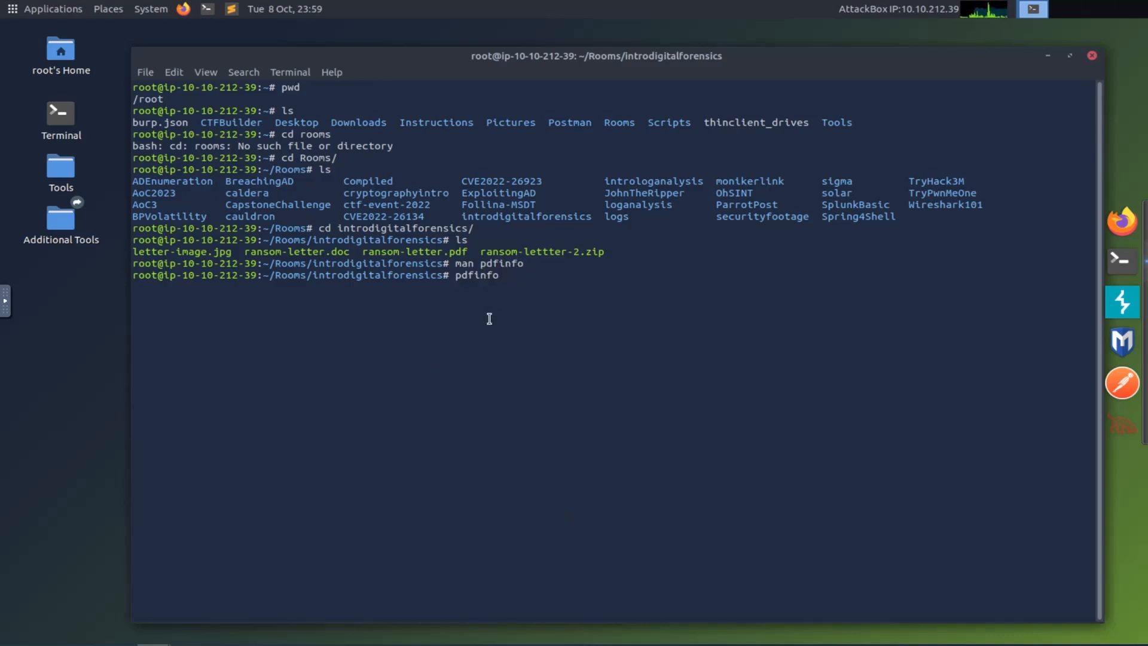
{"action": "type", "text": "ra"}
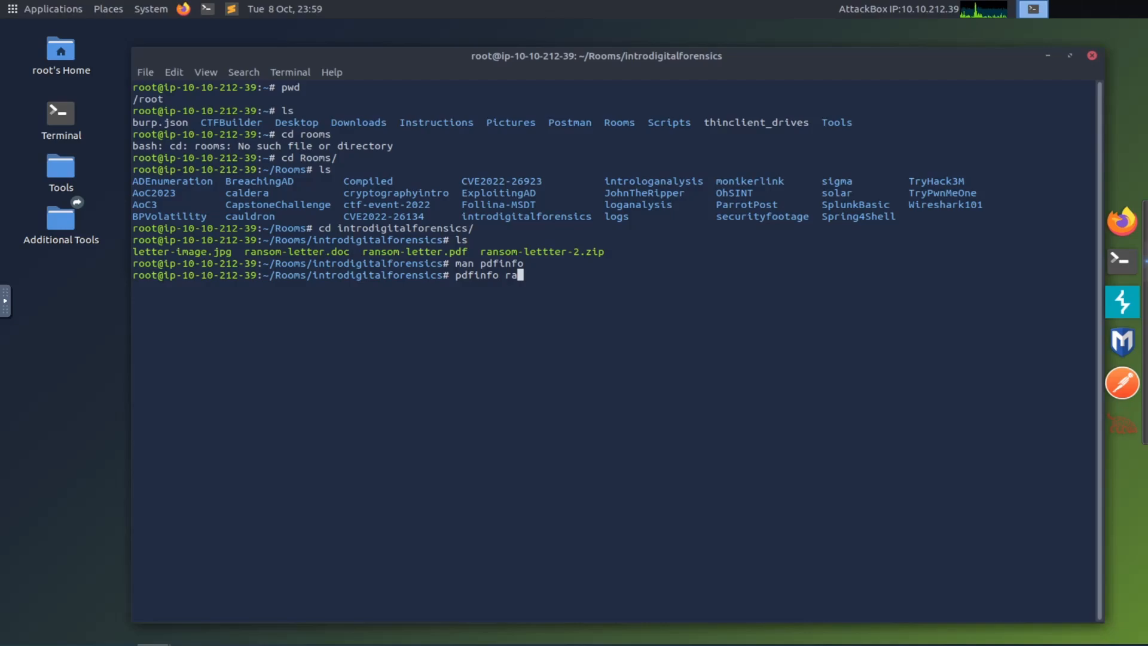
{"action": "type", "text": "nsome"}
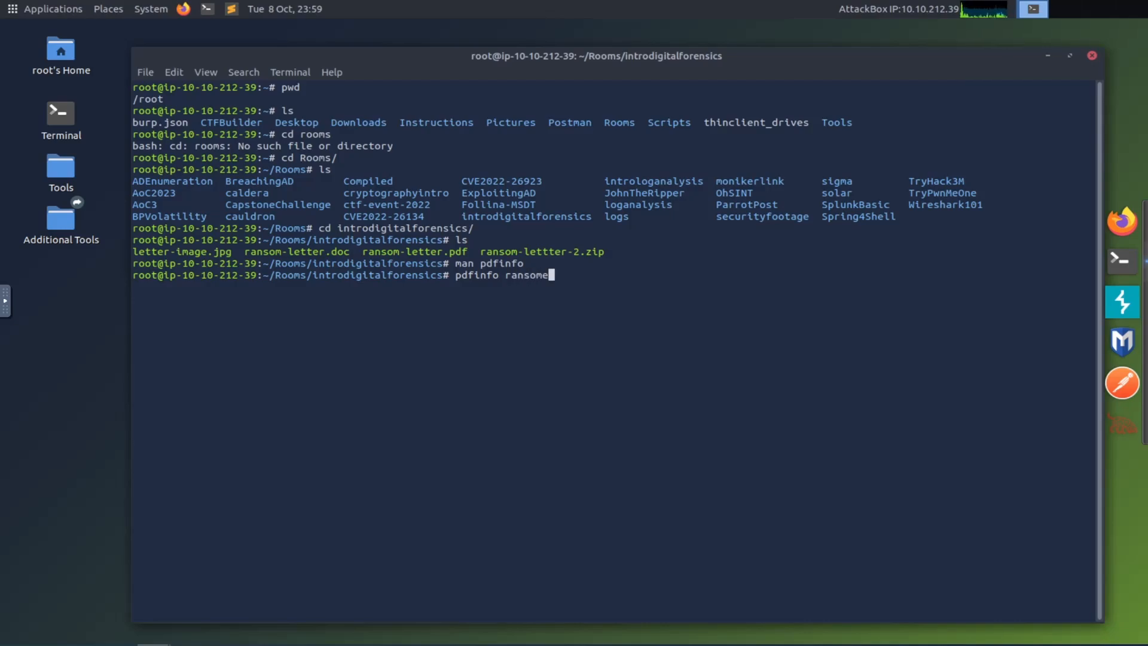
{"action": "key", "text": "BackSpace"}
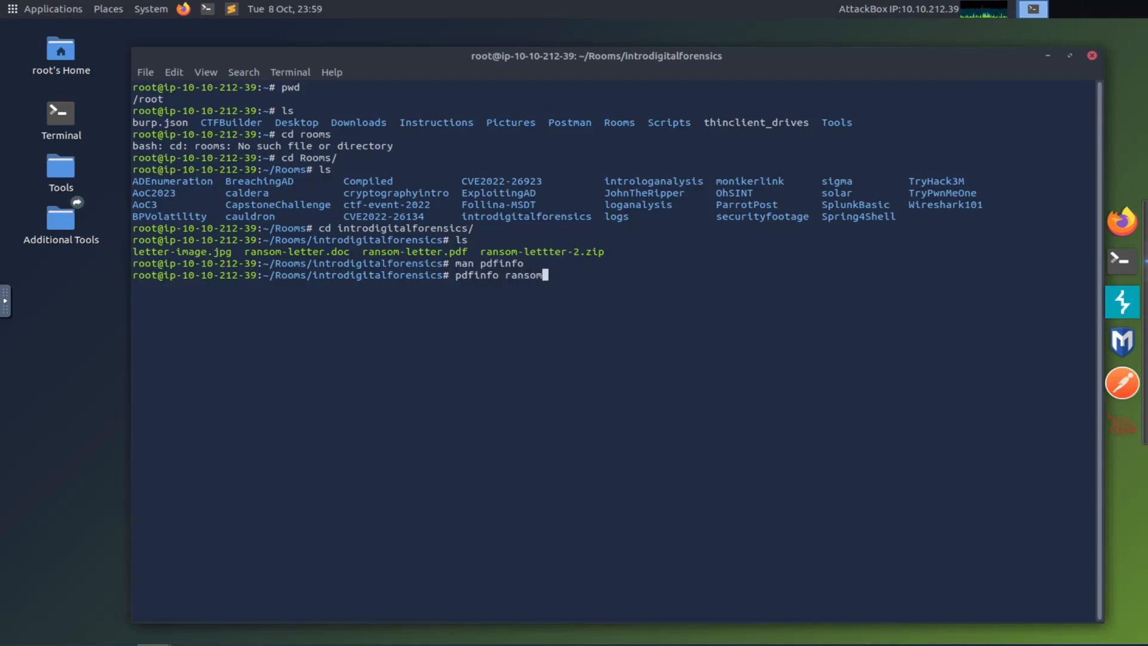
{"action": "type", "text": "-lett"}
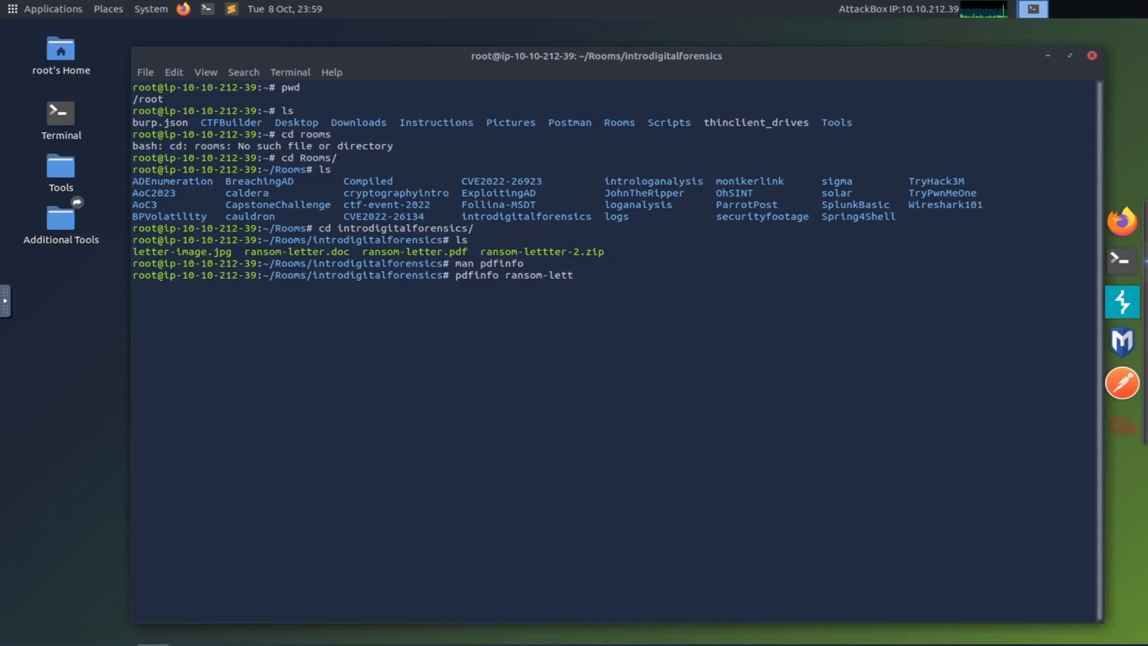
{"action": "type", "text": "er"}
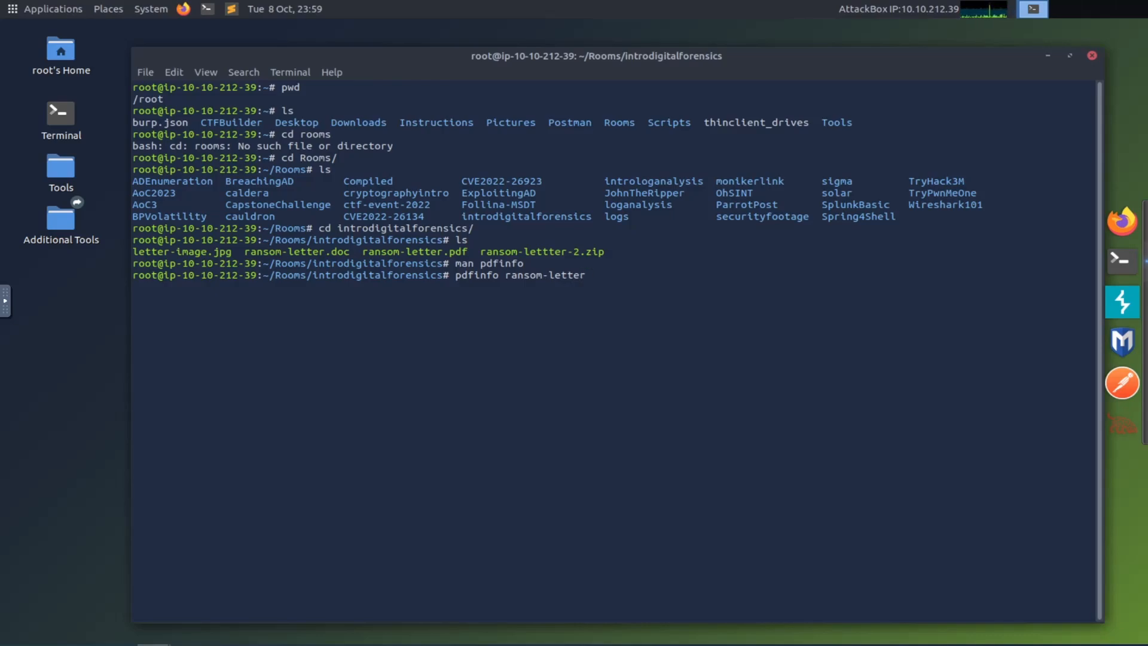
{"action": "type", "text": "."}
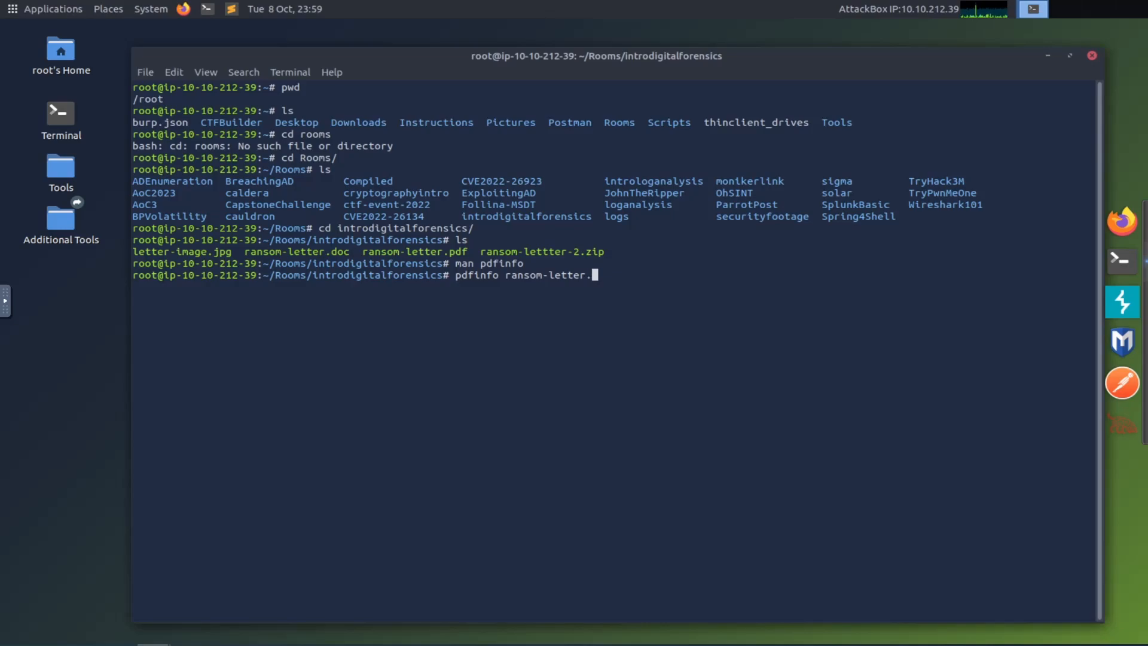
{"action": "type", "text": "pdf"}
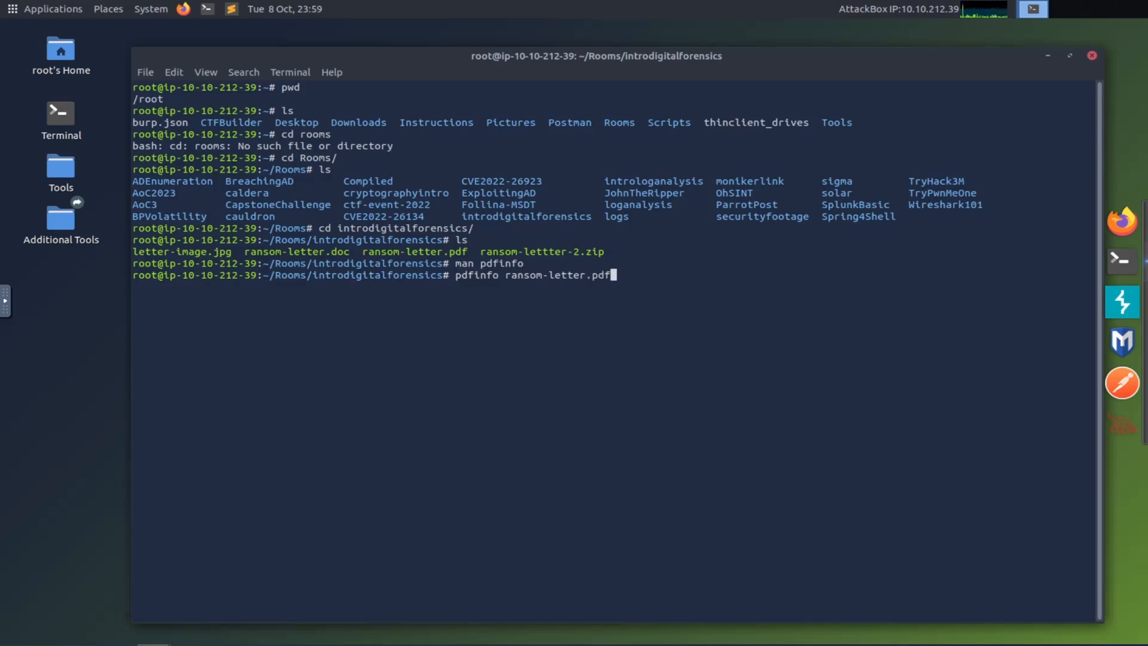
{"action": "key", "text": "Return"}
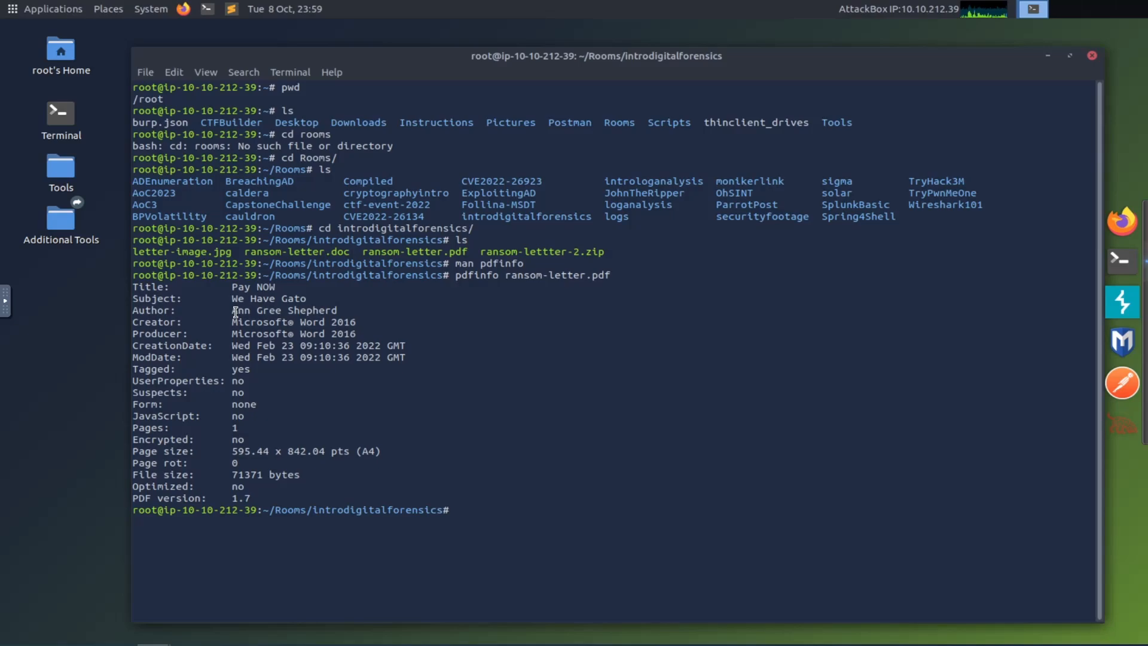
{"action": "double_click", "coordinate": [284, 310]}
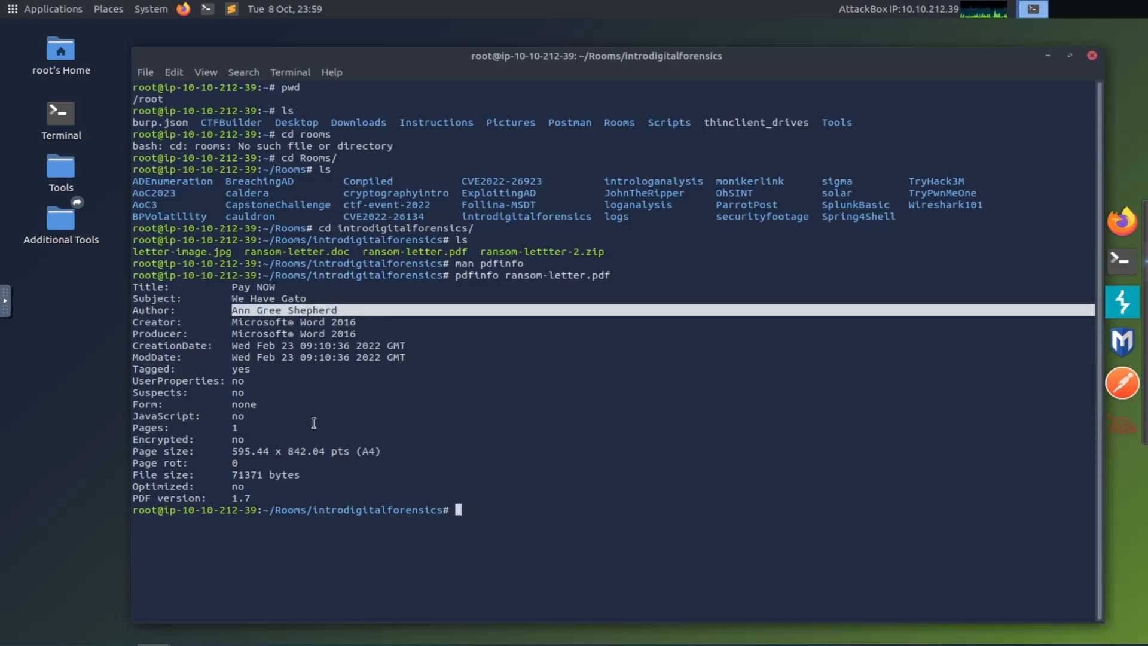
{"action": "mouse_move", "coordinate": [265, 319]}
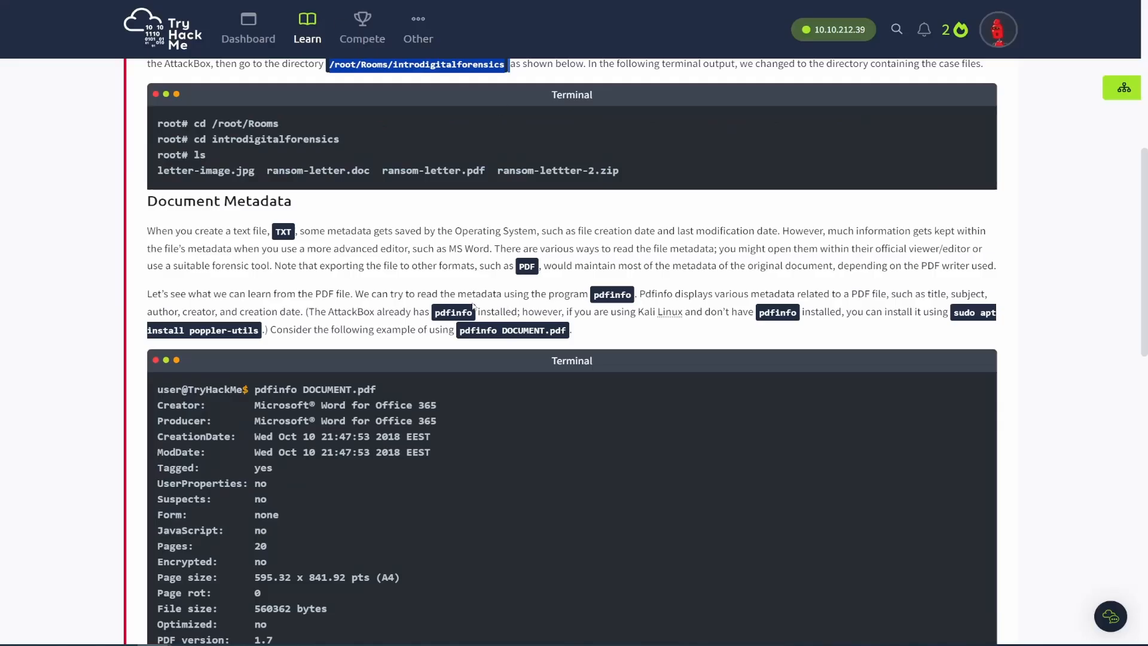
Submit 'Ann Gree Shepherd' as the ransom letter PDF author answer.
{"action": "scroll", "scroll_direction": "down", "scroll_amount": 3}
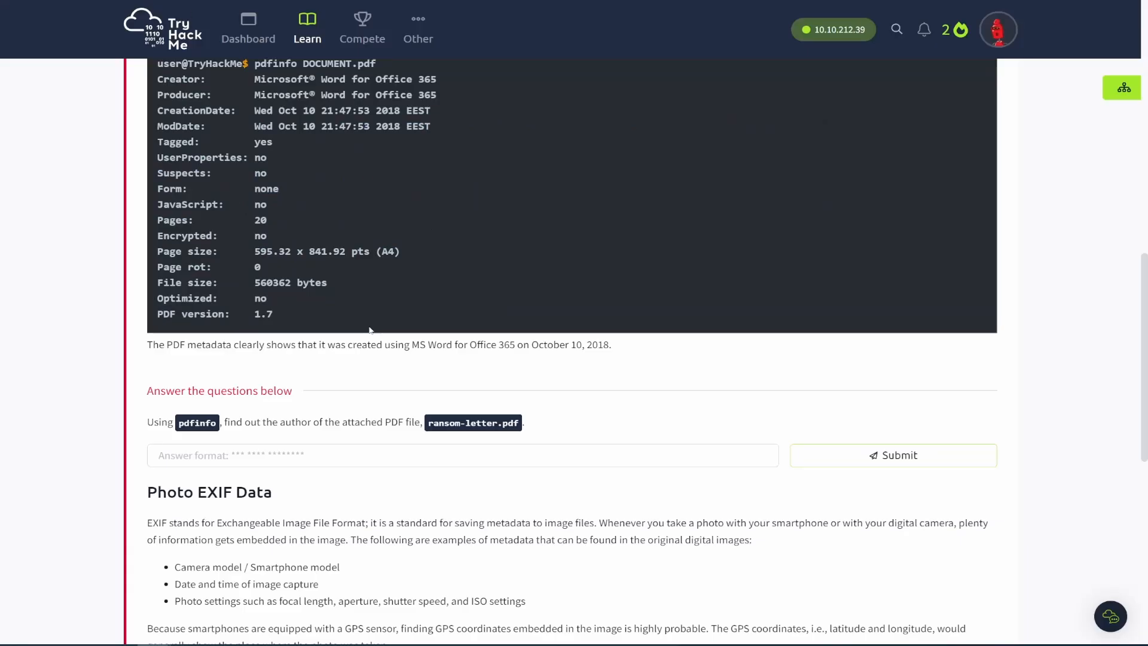
{"action": "type", "text": "Ann Gree Shepherd"}
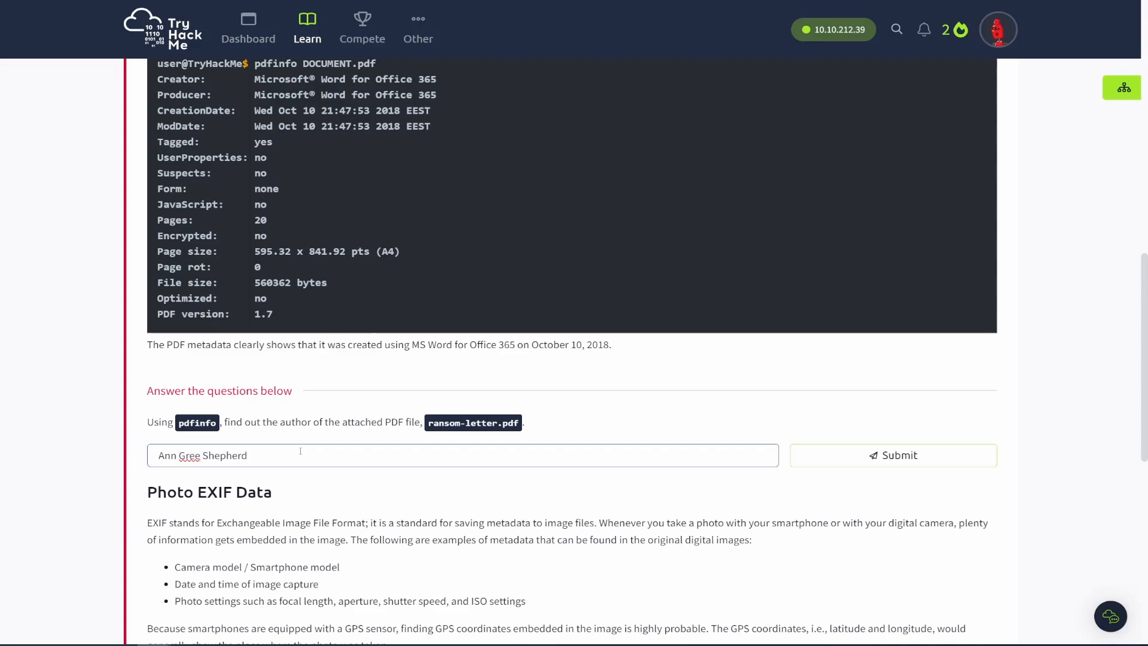
{"action": "left_click", "coordinate": [892, 454]}
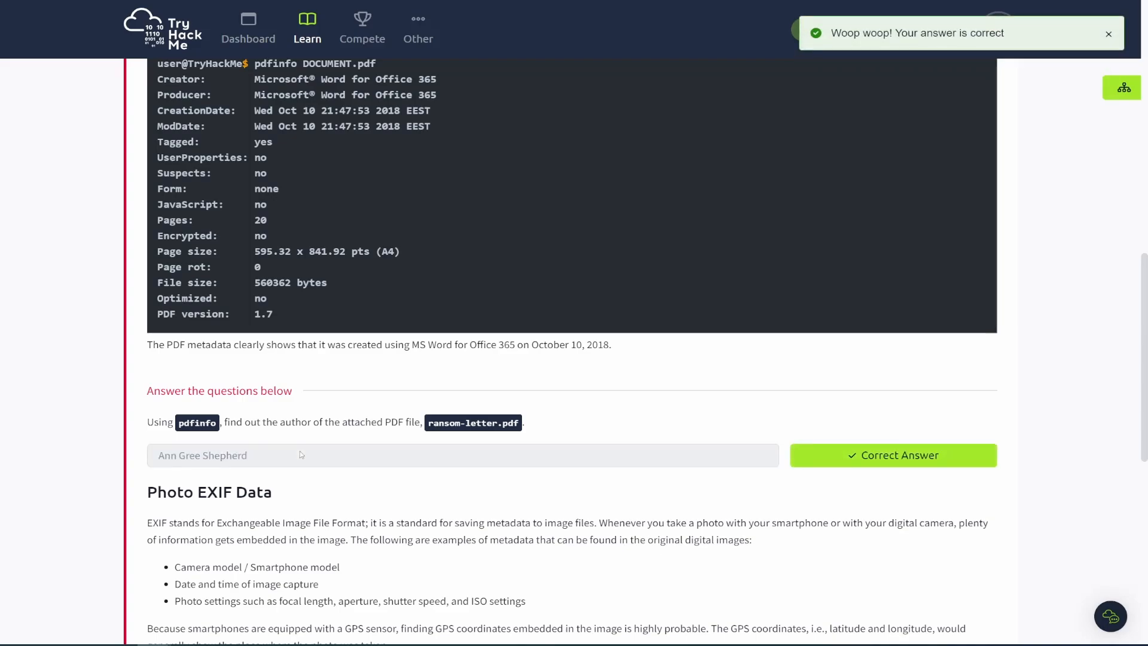
{"action": "mouse_move", "coordinate": [333, 456]}
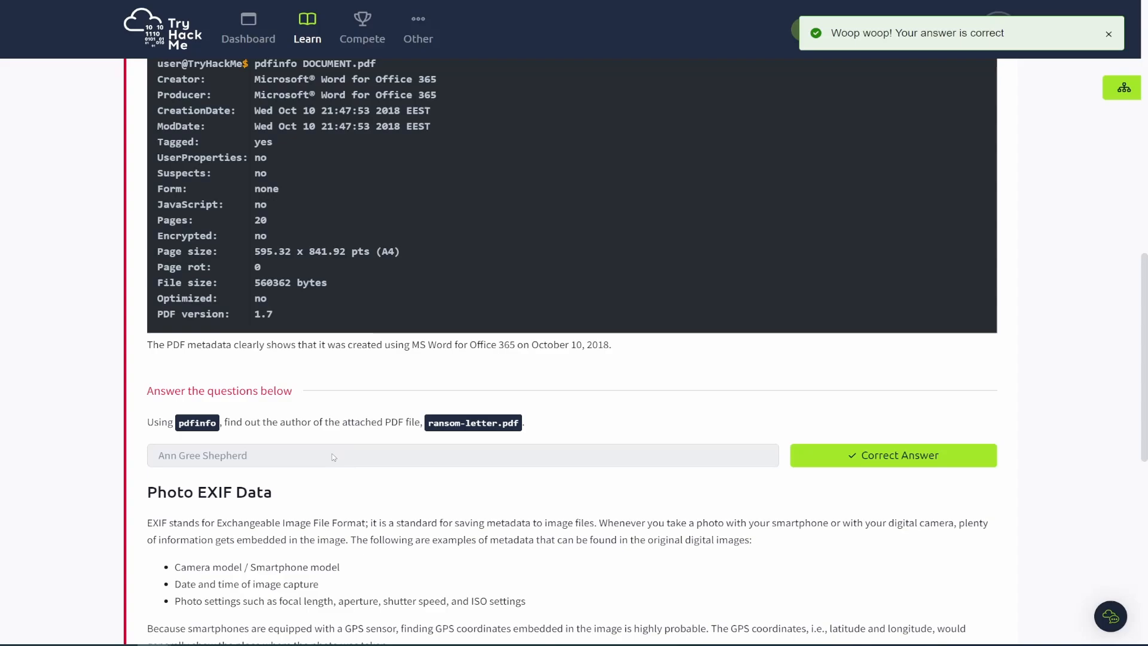
{"action": "scroll", "scroll_direction": "down", "scroll_amount": 3}
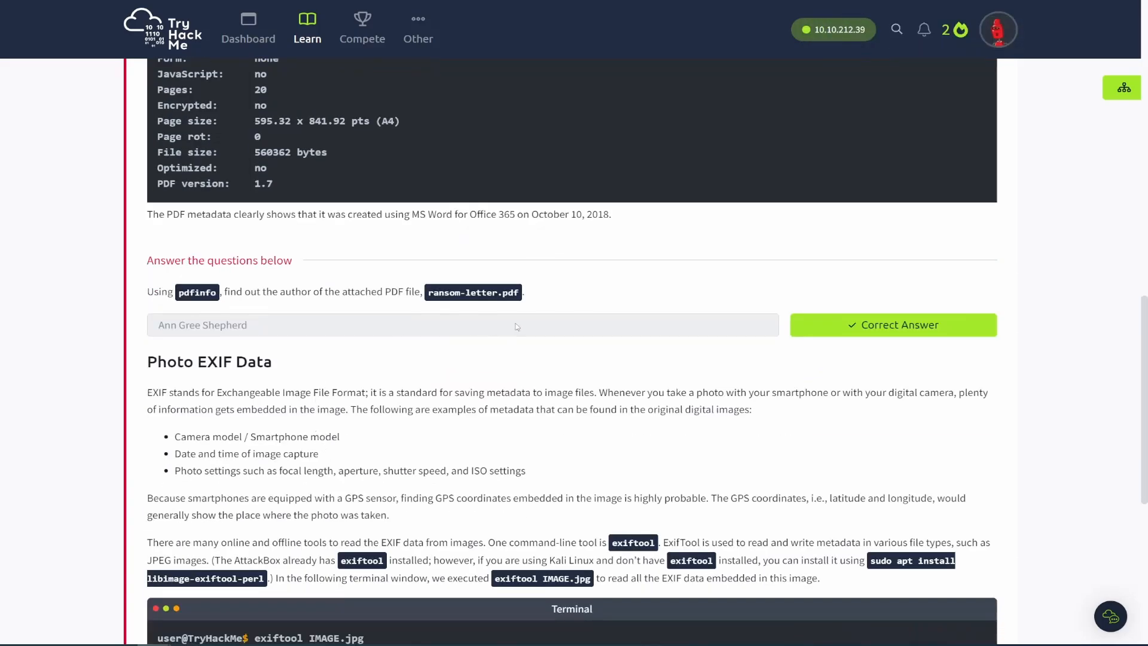
{"action": "scroll", "scroll_direction": "down", "scroll_amount": 3}
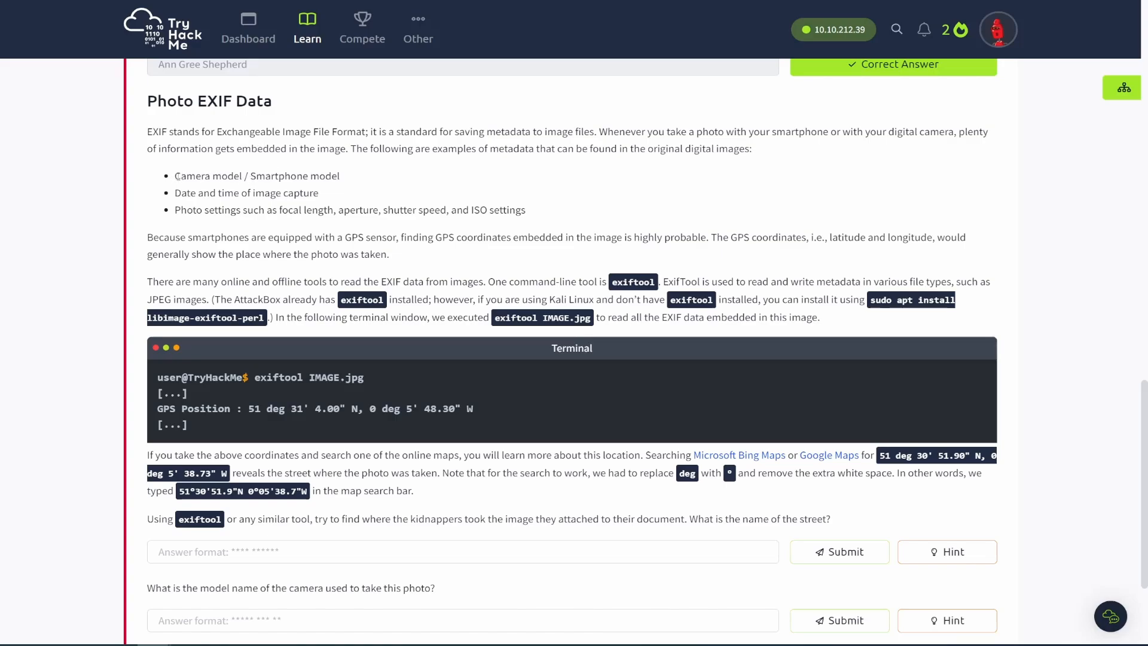
{"action": "left_click_drag", "start_coordinate": [174, 176], "coordinate": [526, 210]}
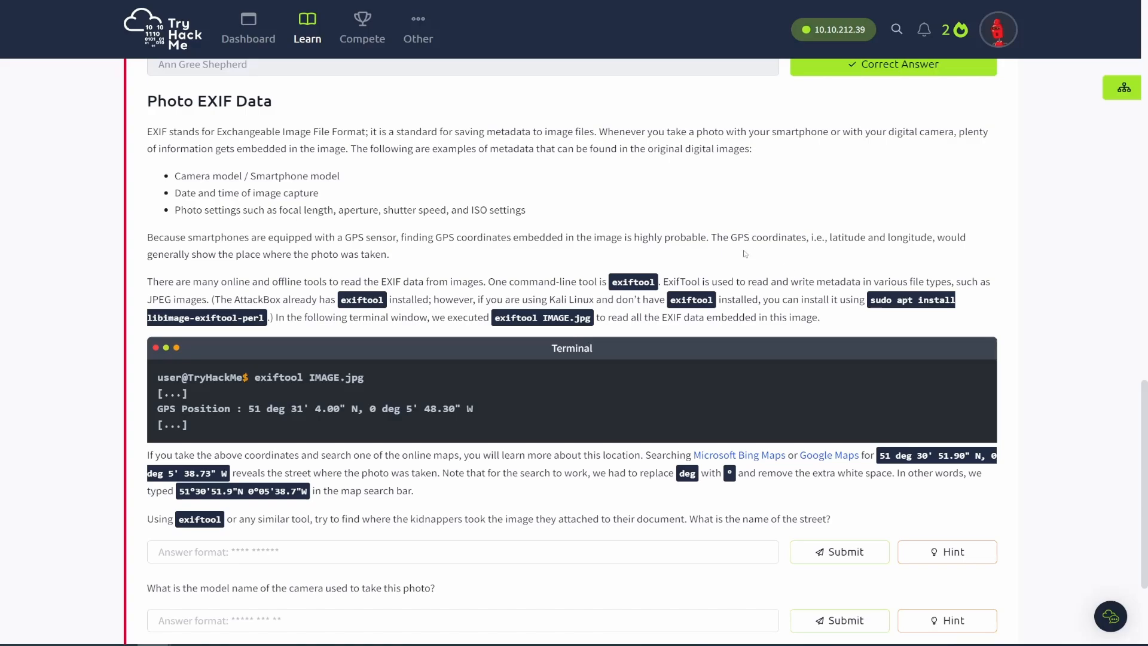
{"action": "mouse_move", "coordinate": [743, 252]}
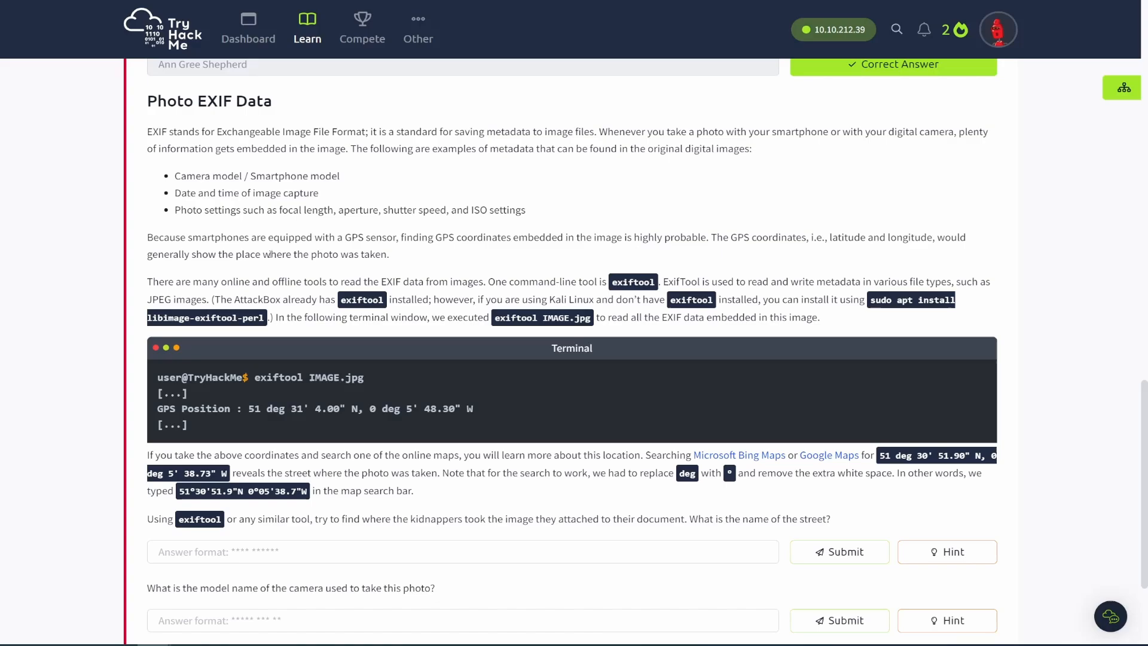
{"action": "scroll", "scroll_direction": "down", "scroll_amount": 3}
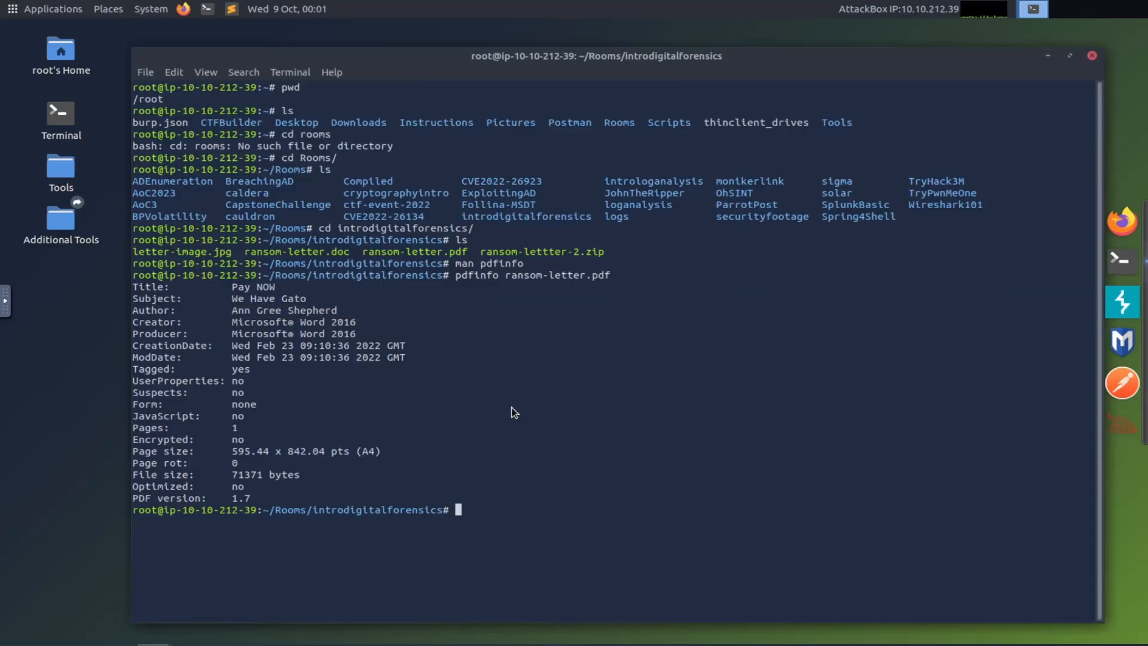
{"action": "mouse_move", "coordinate": [573, 528]}
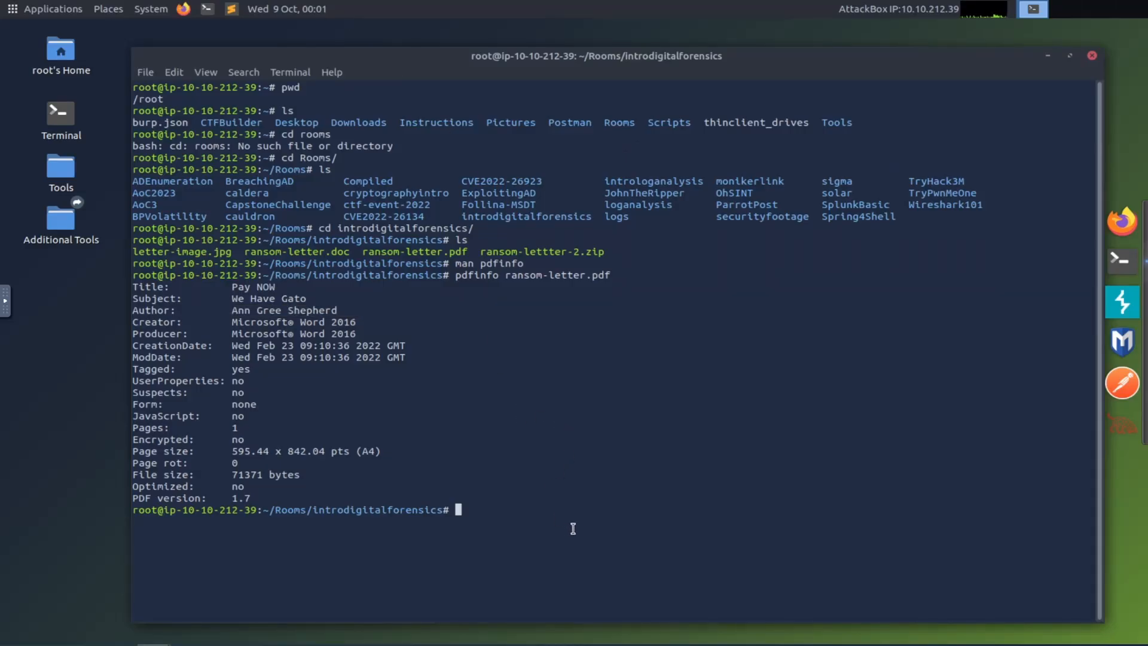
{"action": "type", "text": "man e"}
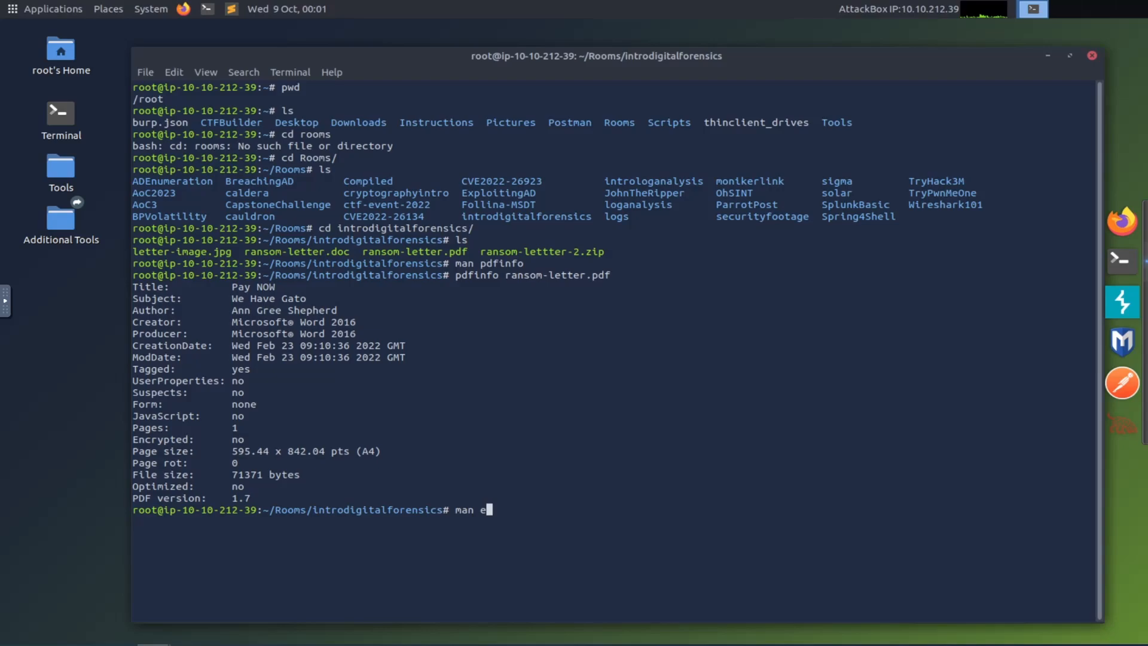
{"action": "type", "text": "xiftool"}
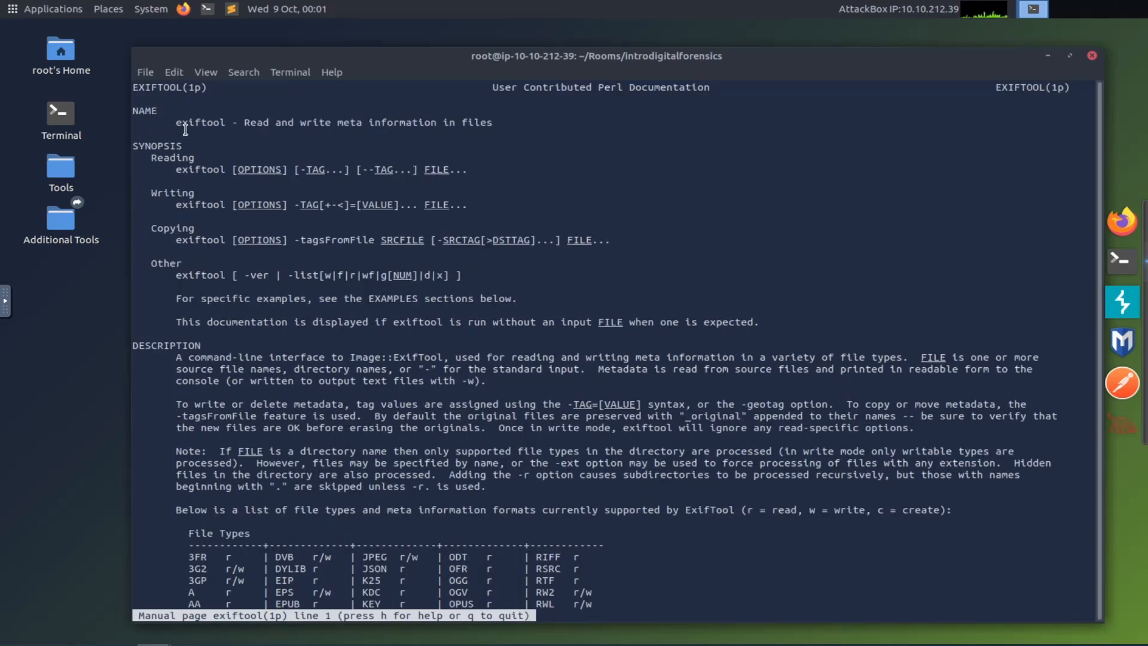
{"action": "mouse_move", "coordinate": [328, 182]}
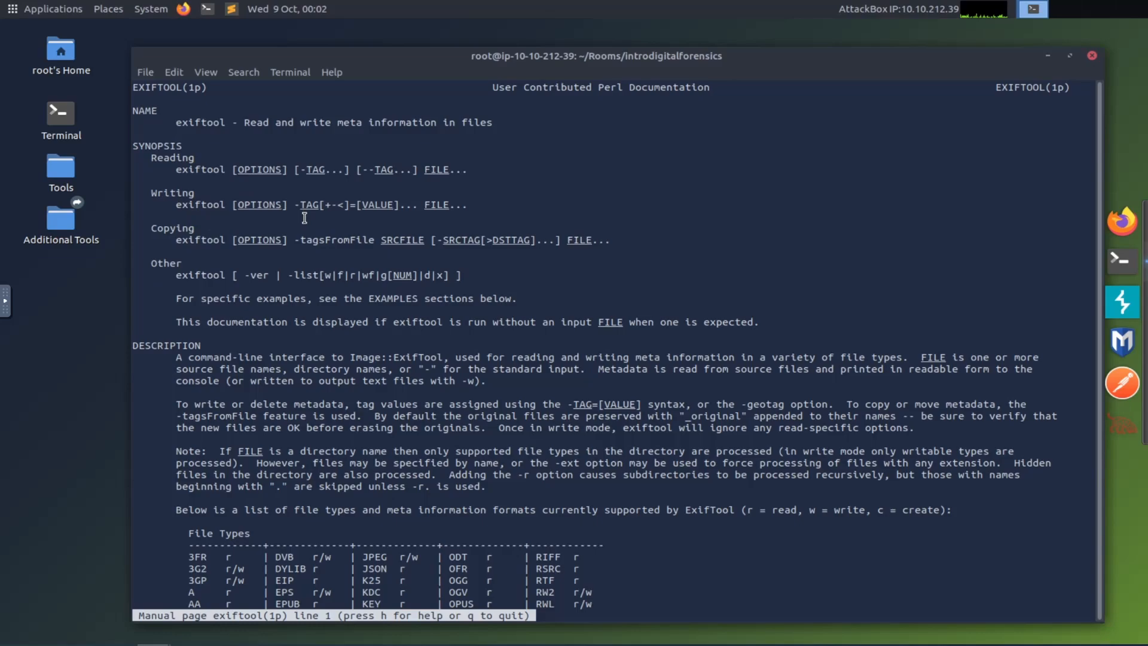
{"action": "mouse_move", "coordinate": [348, 196]}
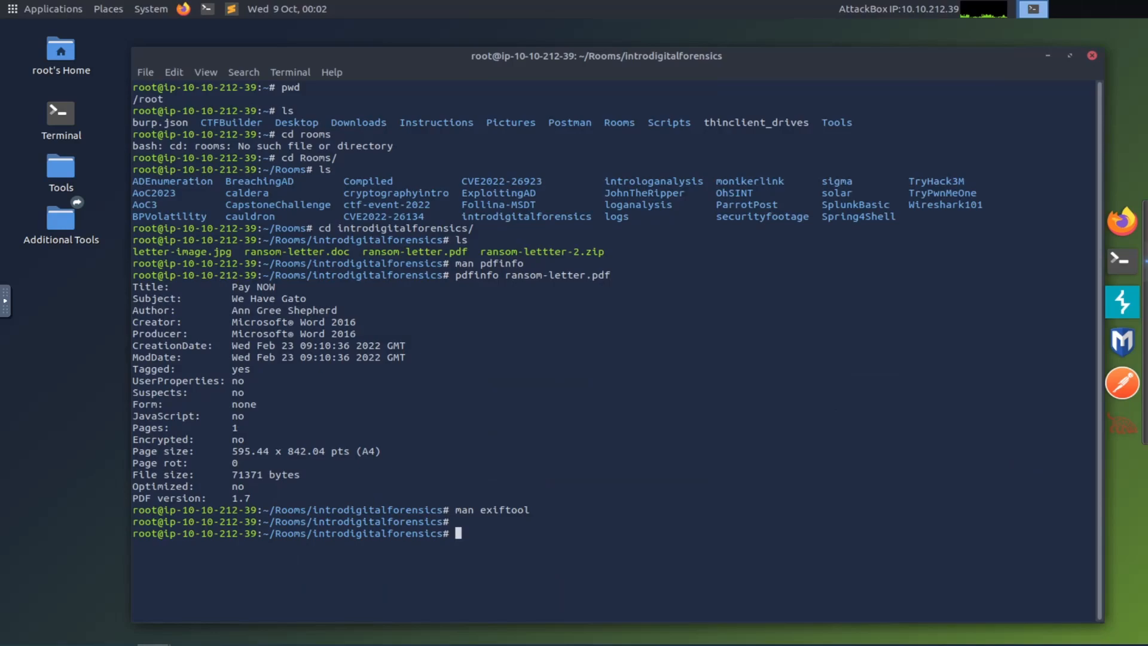
{"action": "type", "text": "exf"}
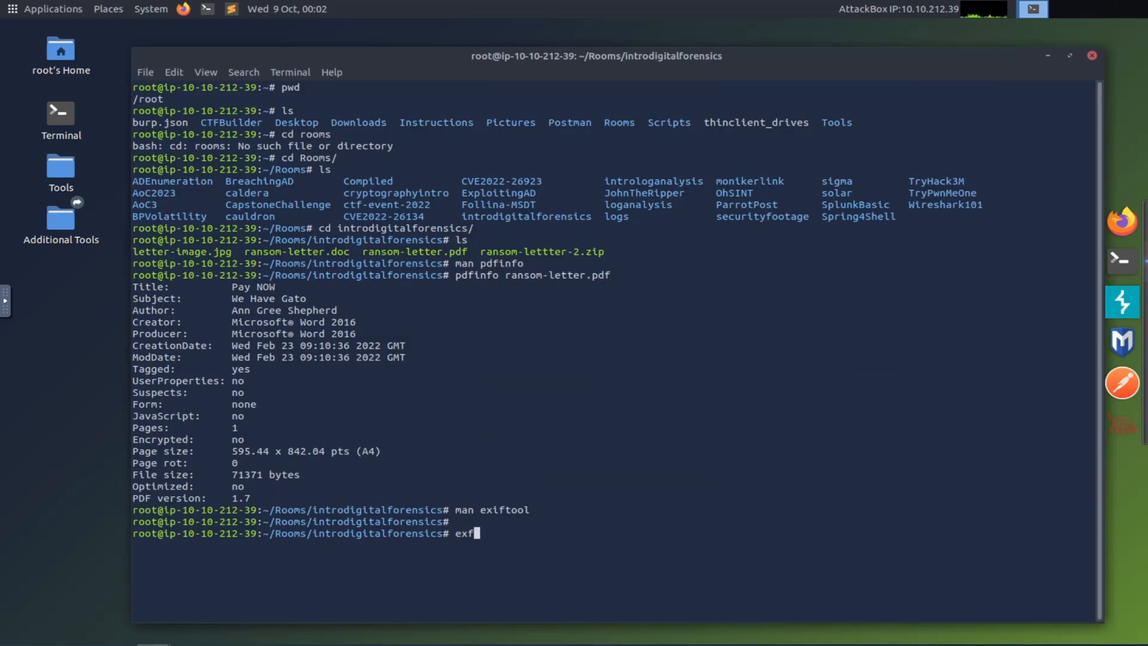
{"action": "type", "text": "if"}
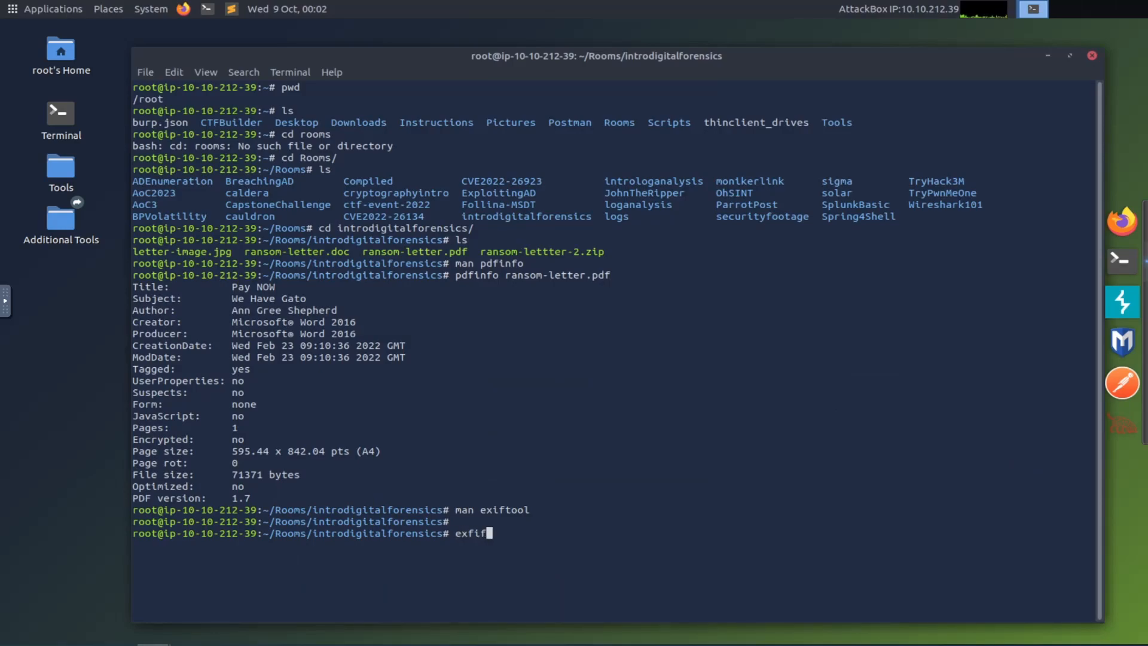
{"action": "type", "text": "tool"}
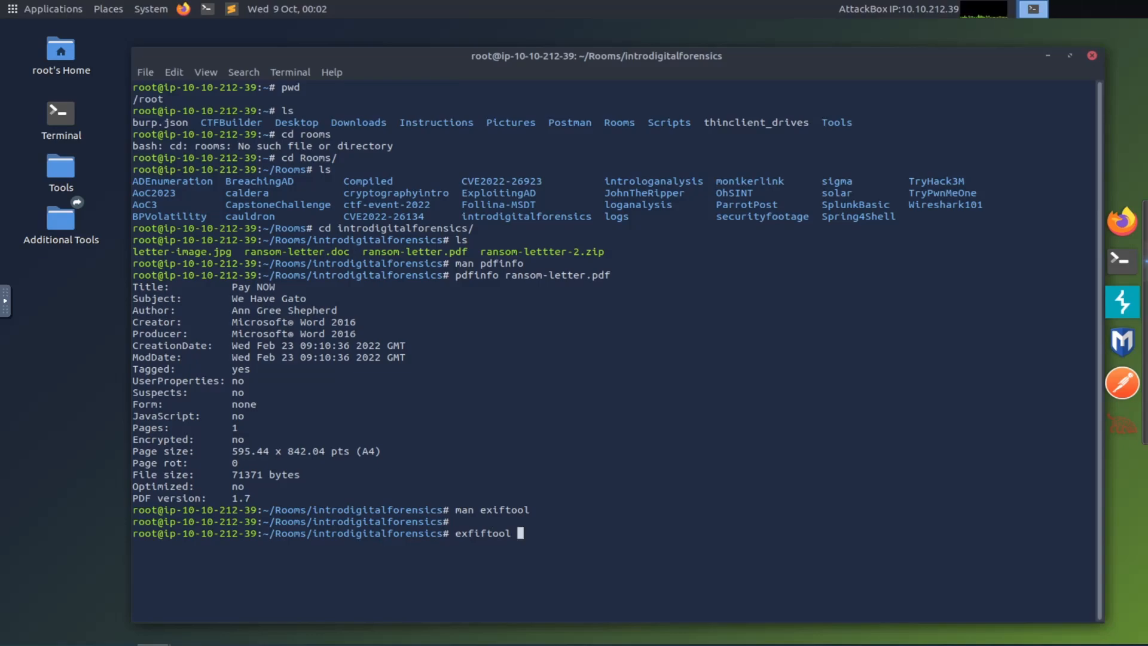
{"action": "type", "text": "letter-image.jpg"}
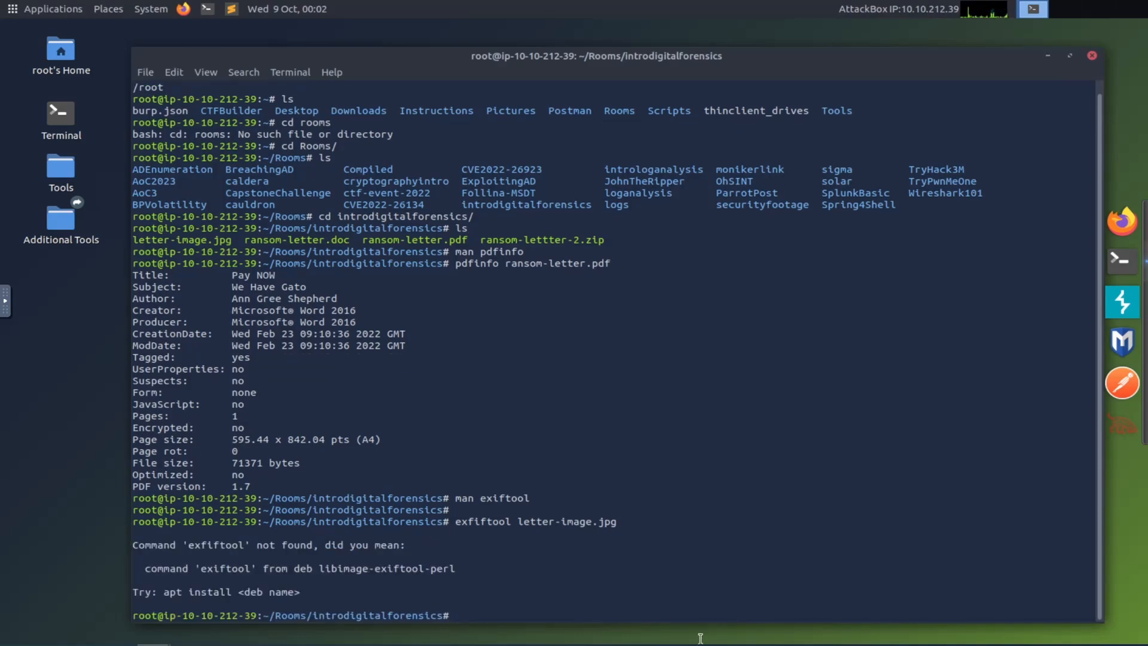
{"action": "mouse_move", "coordinate": [500, 586]}
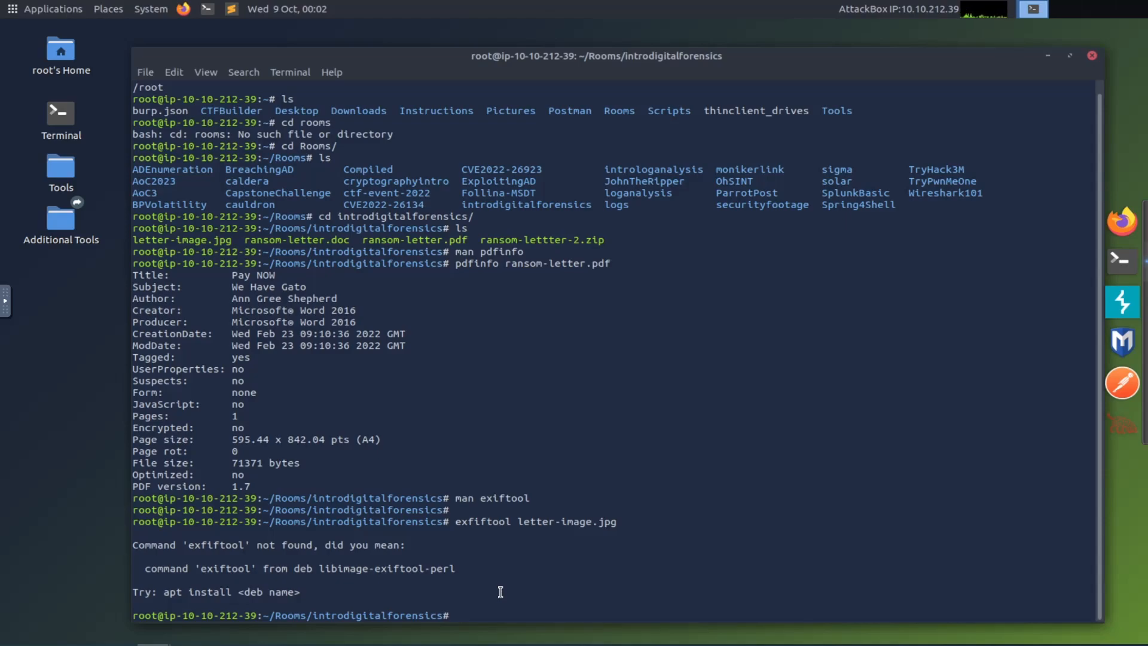
{"action": "type", "text": "exfiftool letter-image.jpg"}
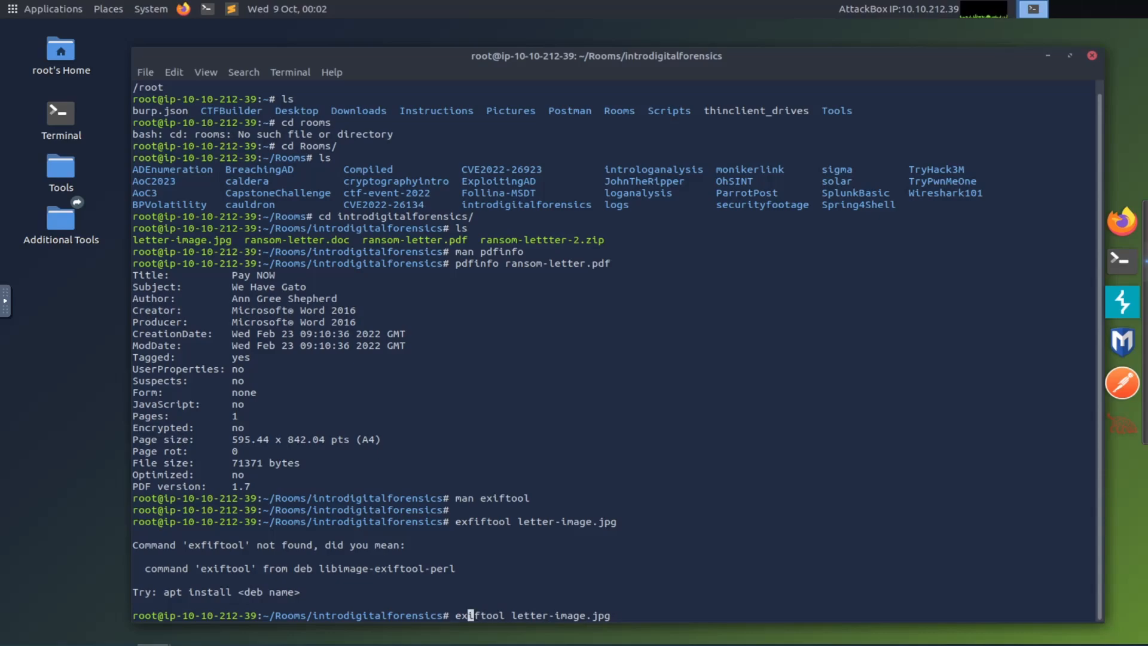
{"action": "key", "text": "Return"}
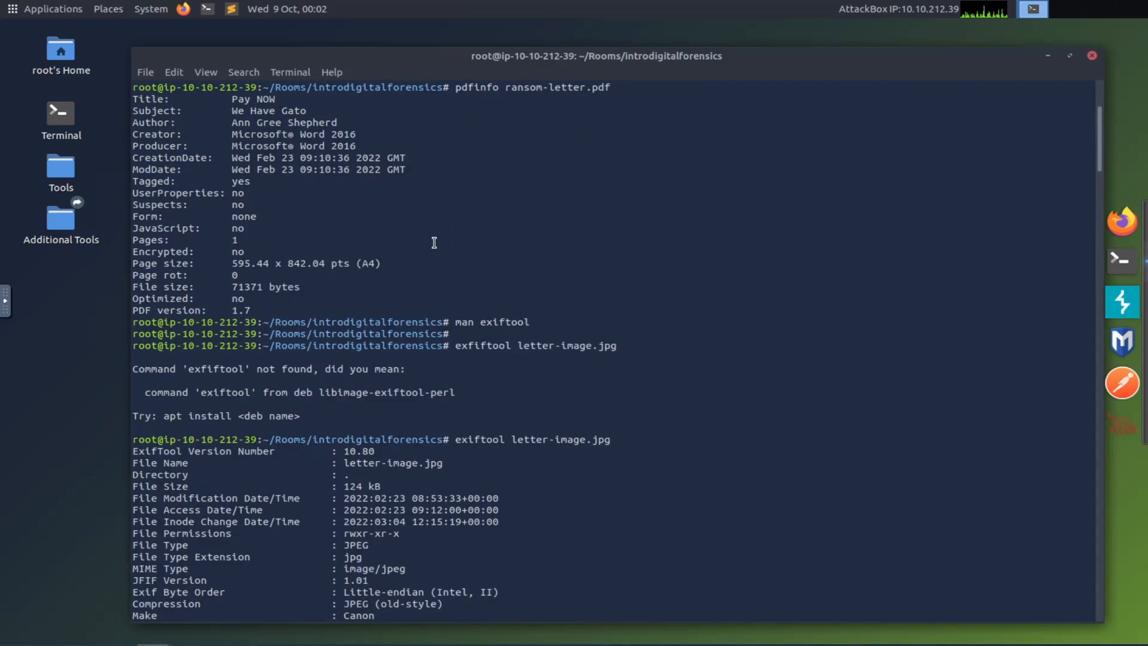
{"action": "scroll", "scroll_direction": "down", "scroll_amount": 3}
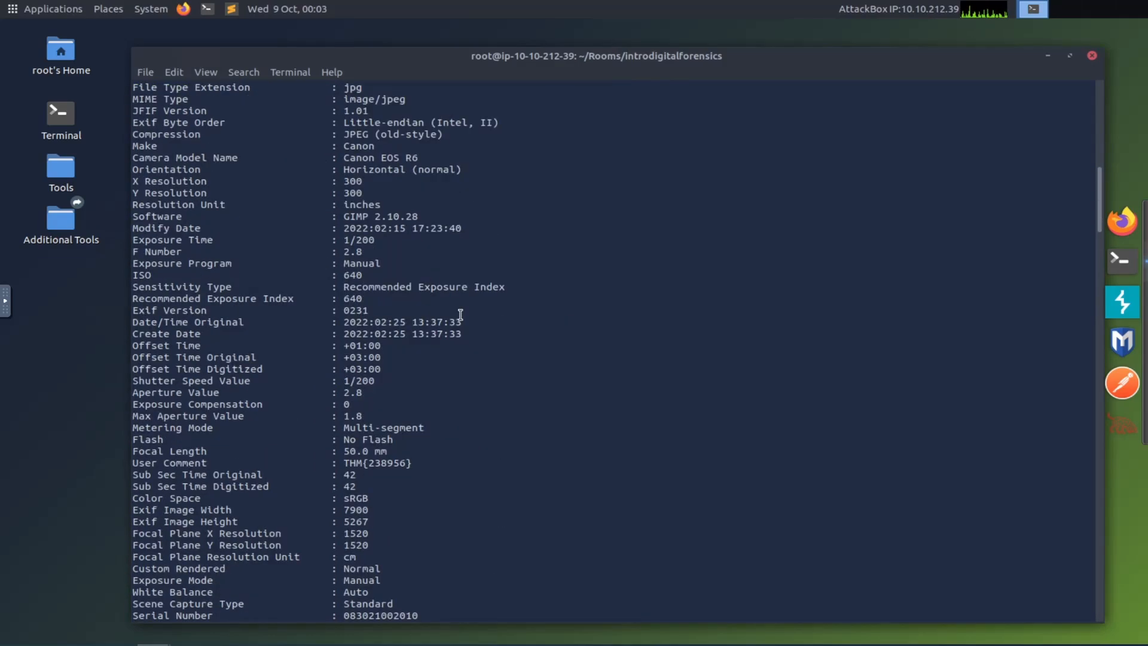
{"action": "scroll", "scroll_direction": "down", "scroll_amount": 3}
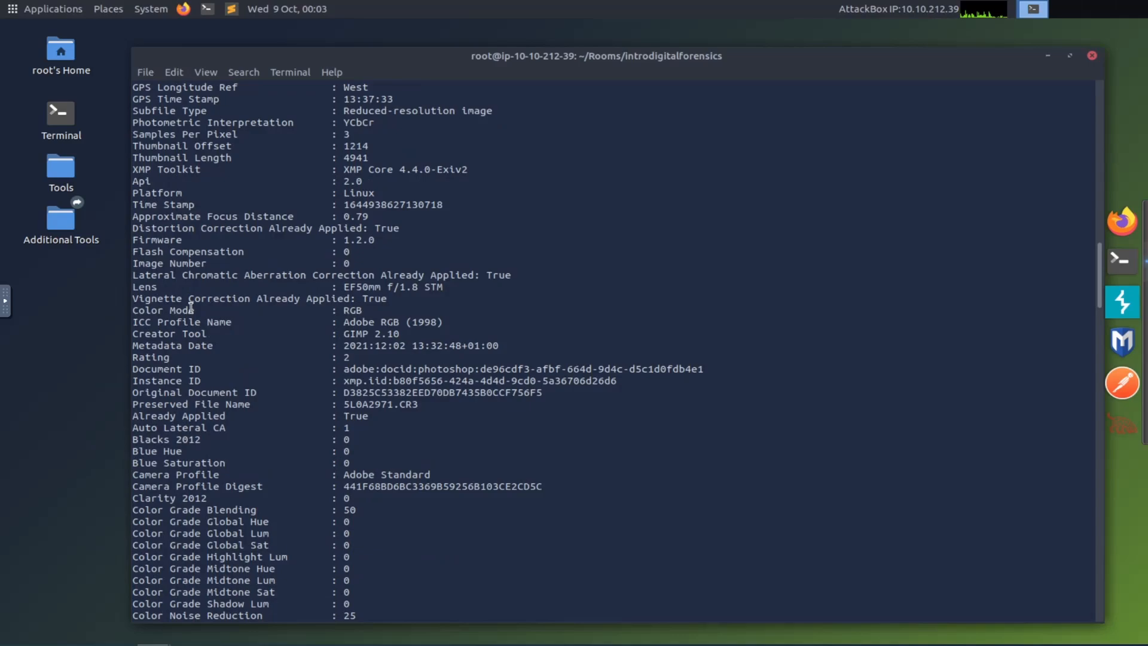
{"action": "scroll", "scroll_direction": "down", "scroll_amount": 3}
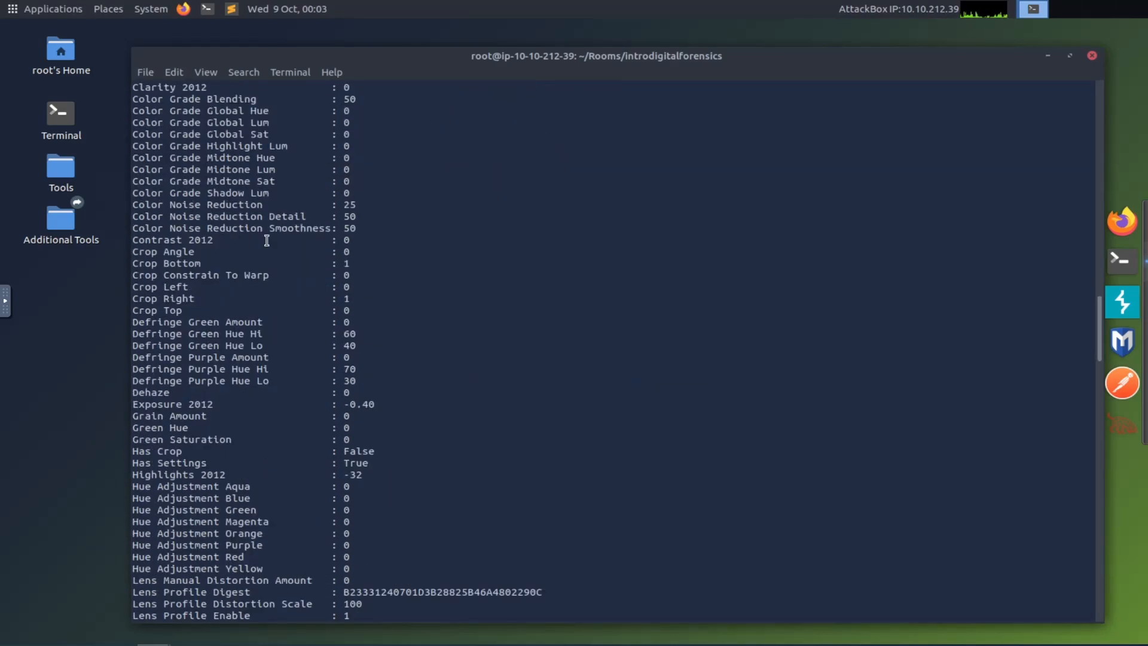
{"action": "scroll", "scroll_direction": "down", "scroll_amount": 3}
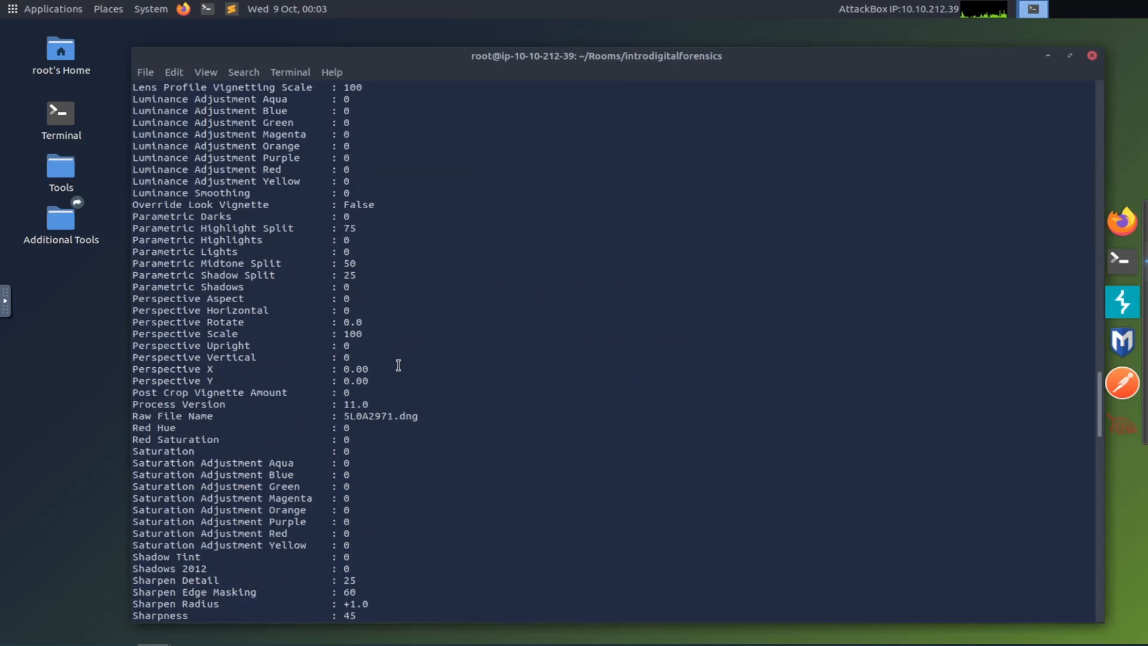
{"action": "scroll", "scroll_direction": "down", "scroll_amount": 3}
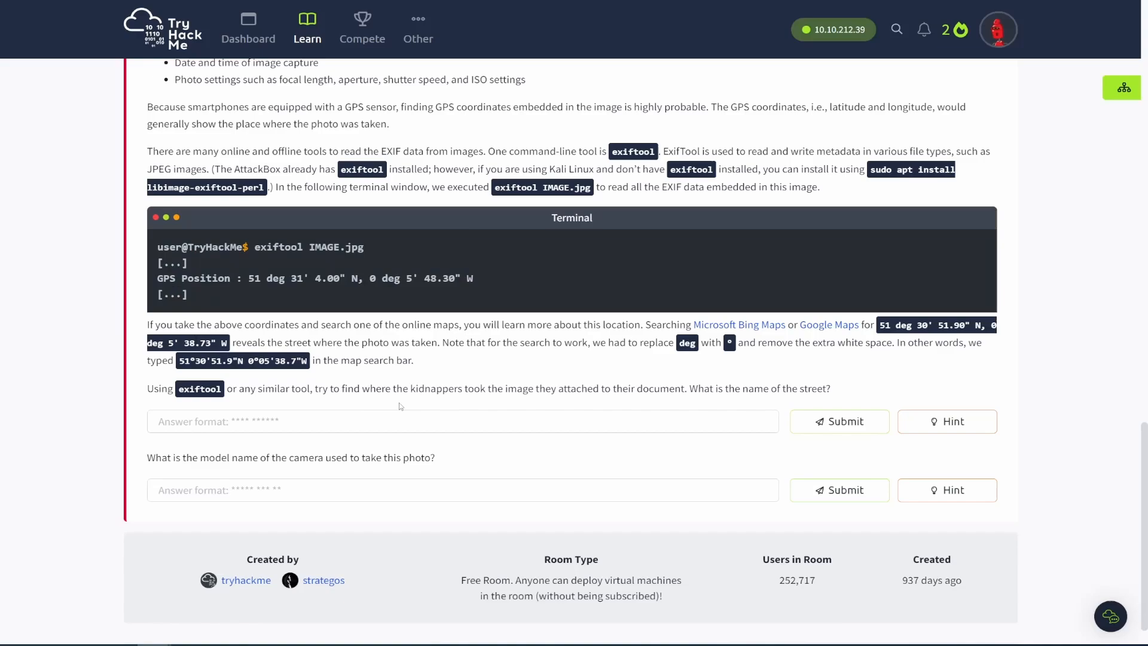
{"action": "mouse_move", "coordinate": [647, 407]}
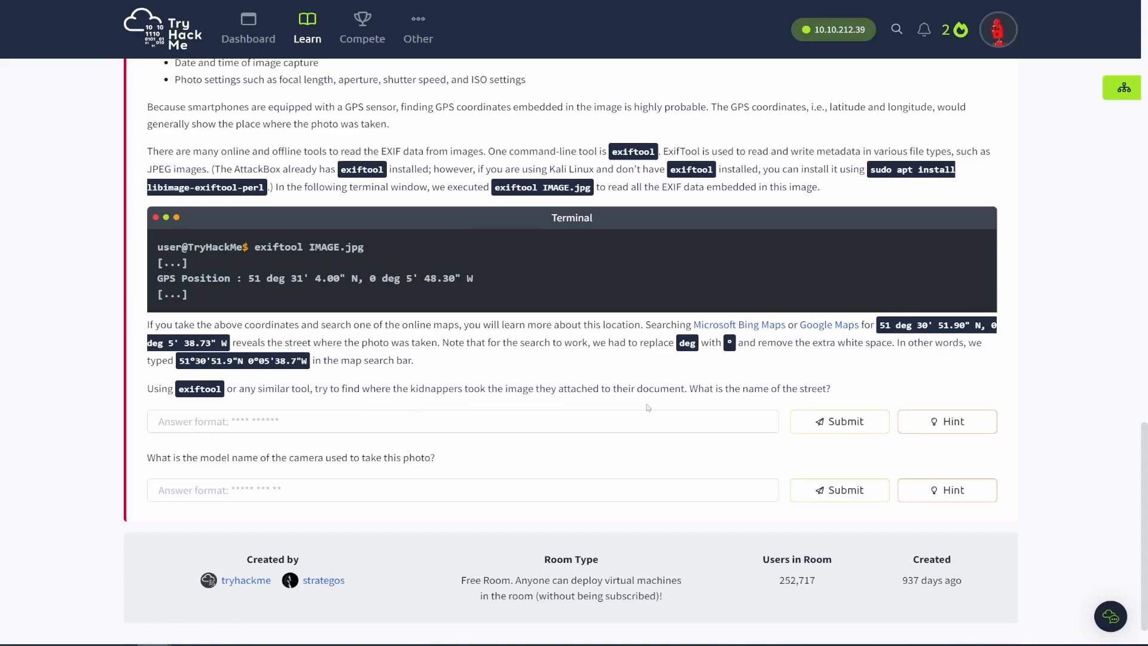
{"action": "mouse_move", "coordinate": [770, 399]}
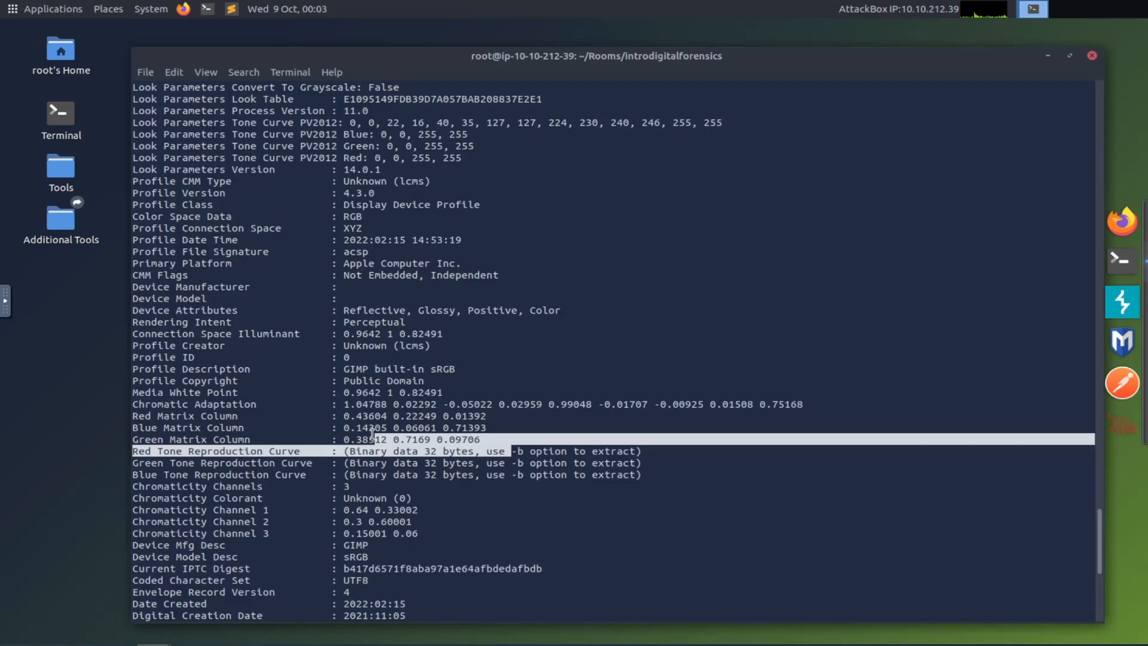
{"action": "scroll", "scroll_direction": "down", "scroll_amount": 3}
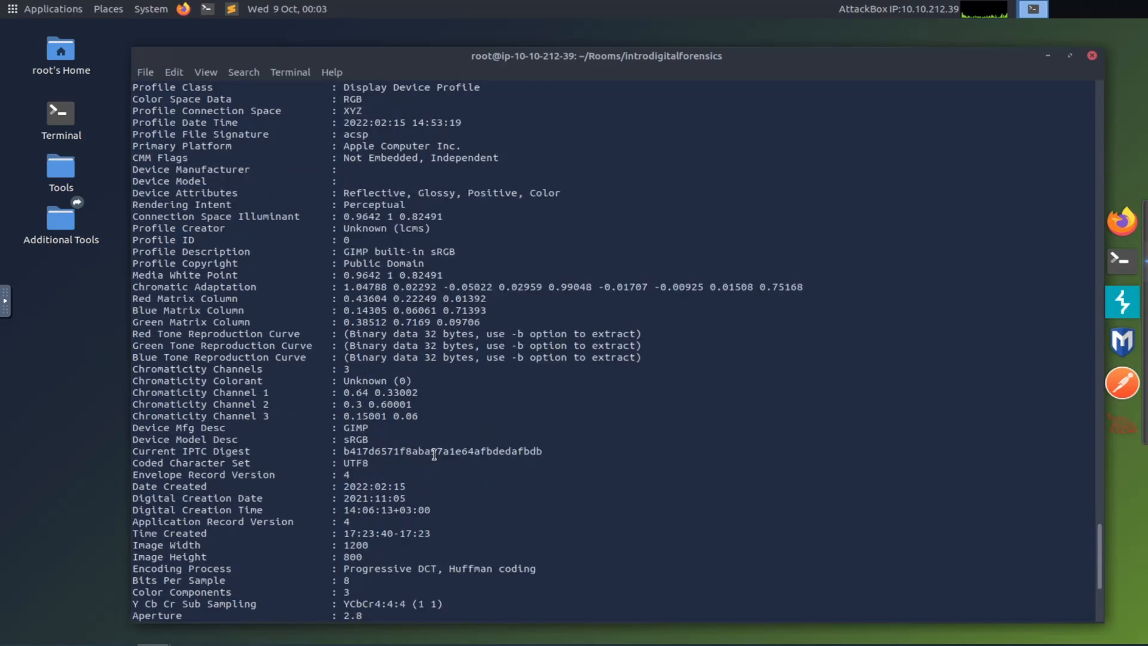
{"action": "scroll", "scroll_direction": "down", "scroll_amount": 3}
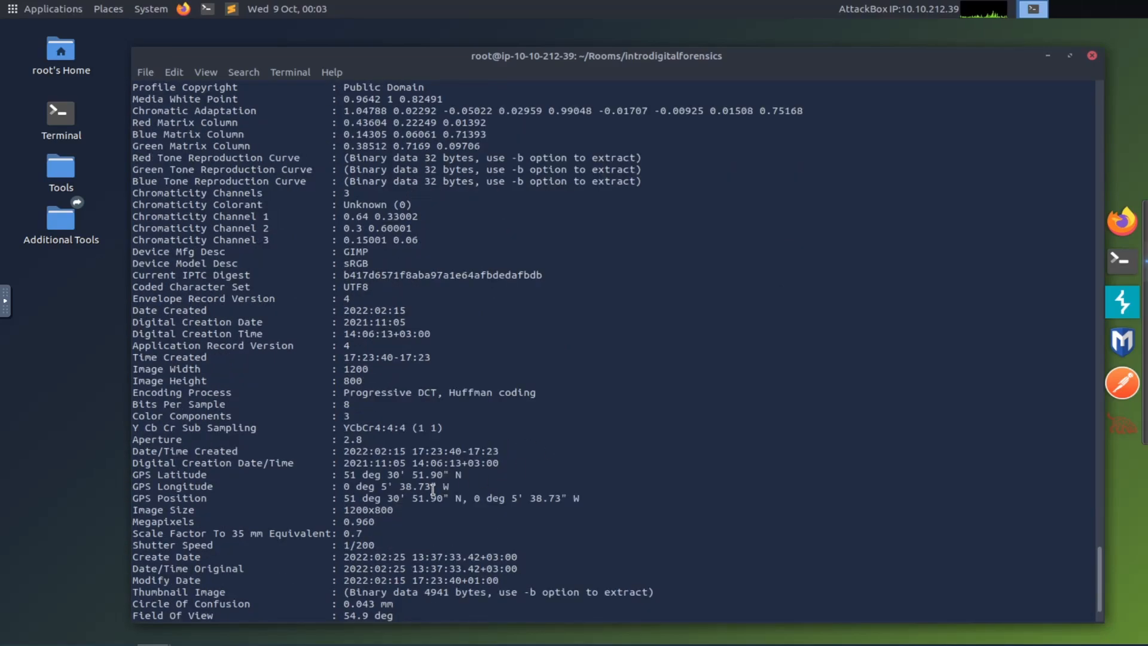
{"action": "mouse_move", "coordinate": [580, 499]}
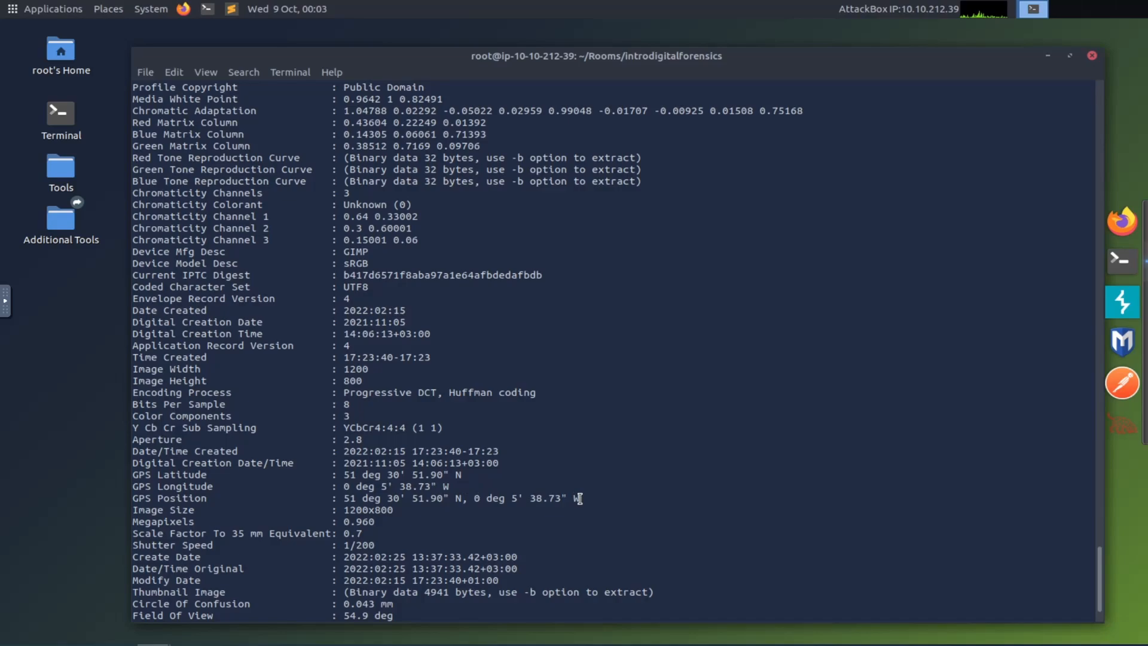
{"action": "left_click_drag", "start_coordinate": [329, 474], "coordinate": [582, 498]}
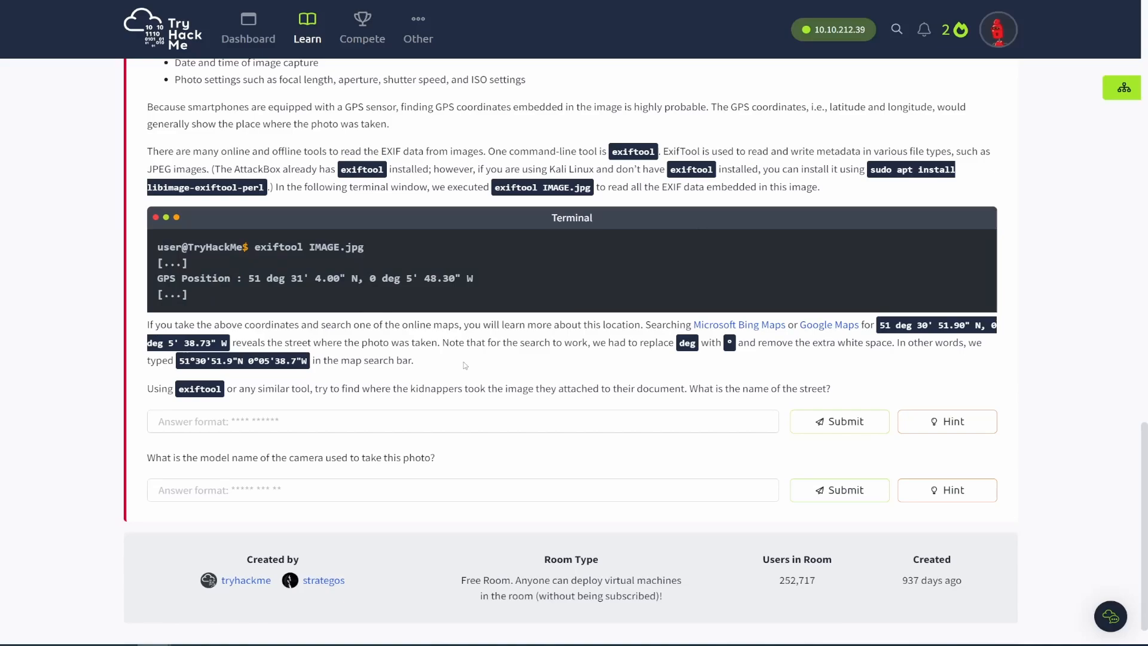
{"action": "mouse_move", "coordinate": [479, 412]}
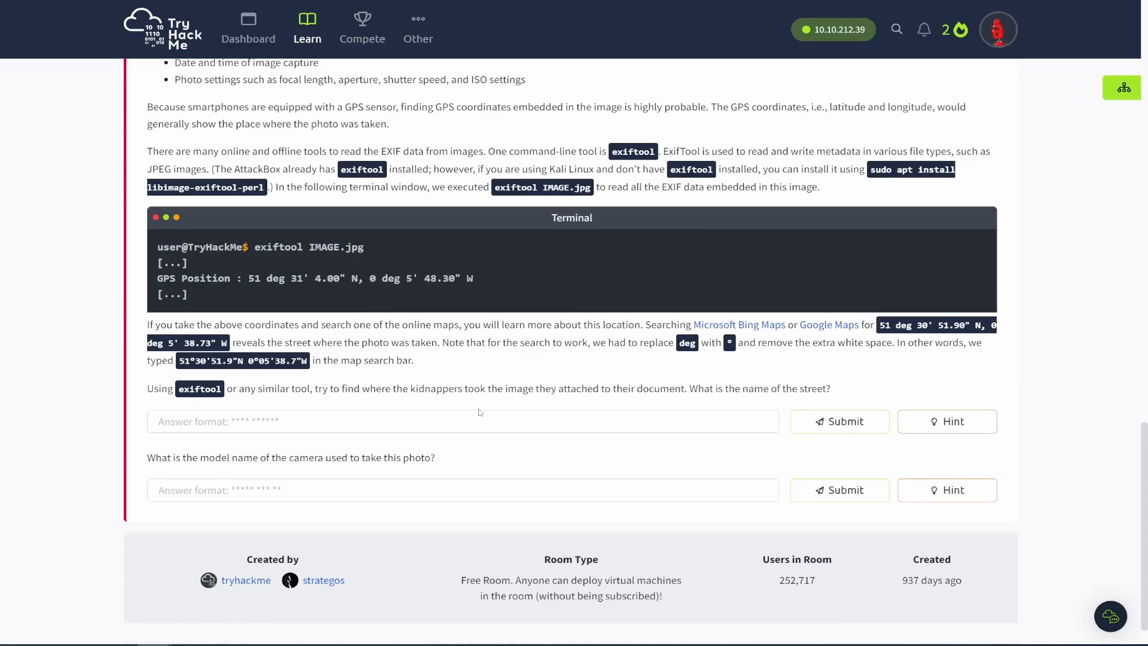
{"action": "mouse_move", "coordinate": [425, 412]}
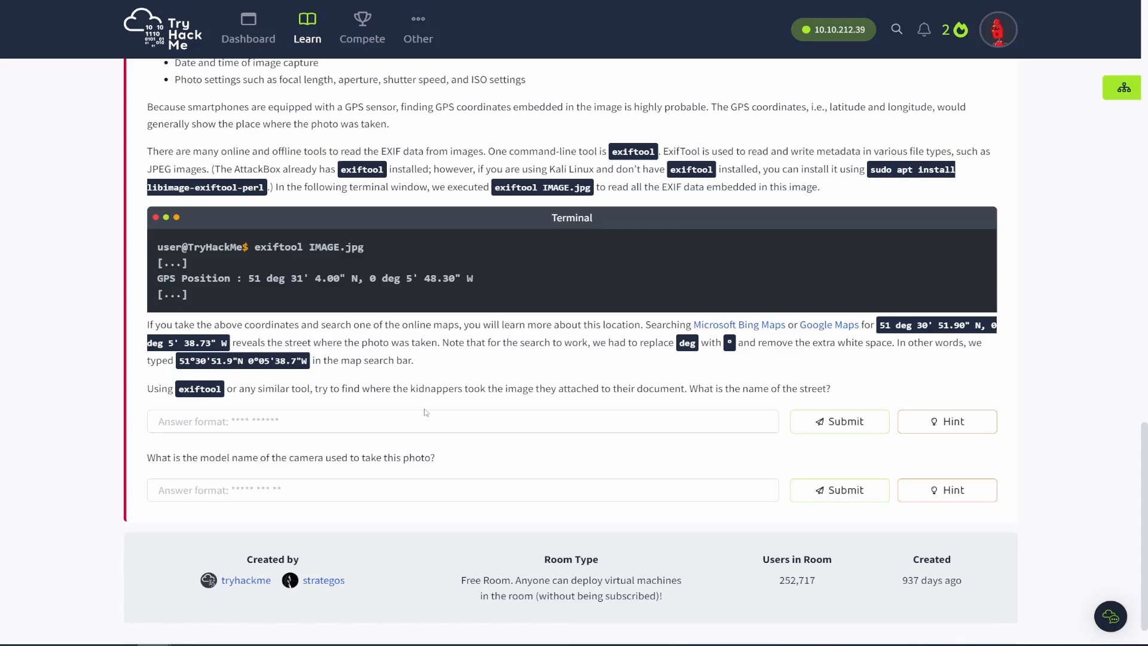
Enter 'milk street' in the street answer box and submit it.
{"action": "left_click", "coordinate": [463, 421]}
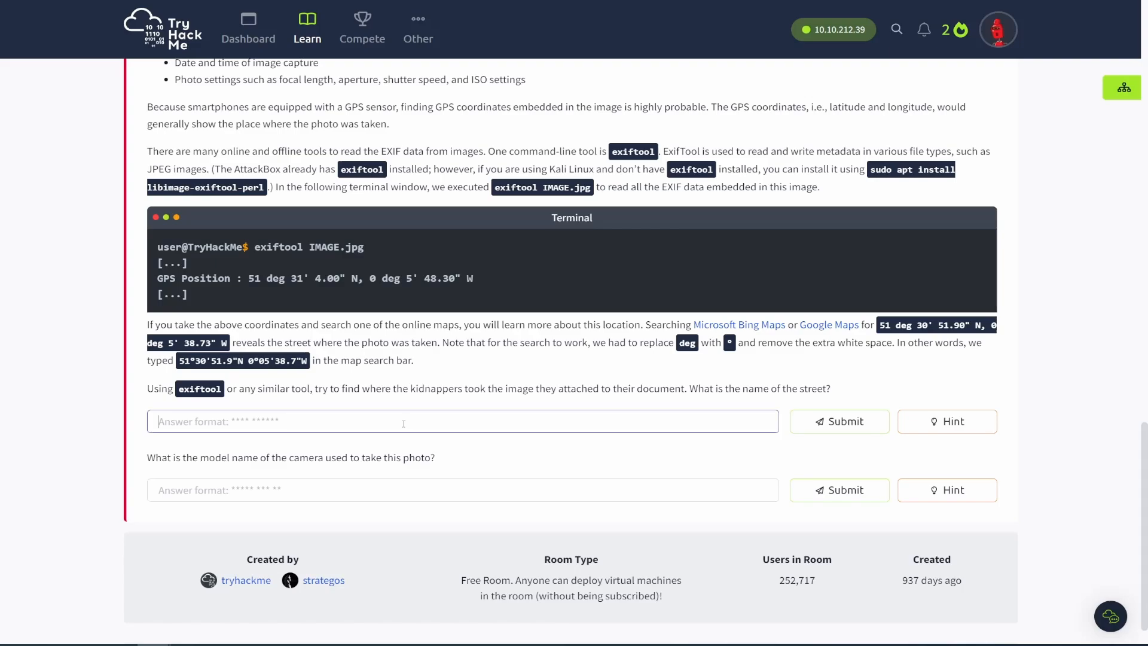
{"action": "type", "text": "milk"}
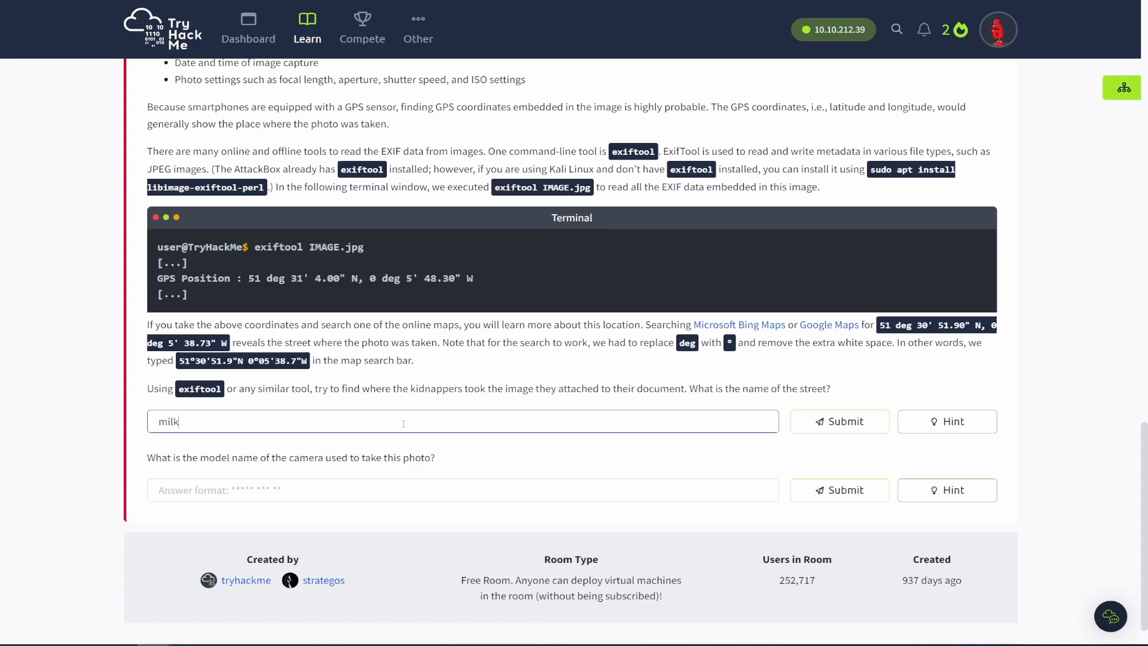
{"action": "type", "text": "street"}
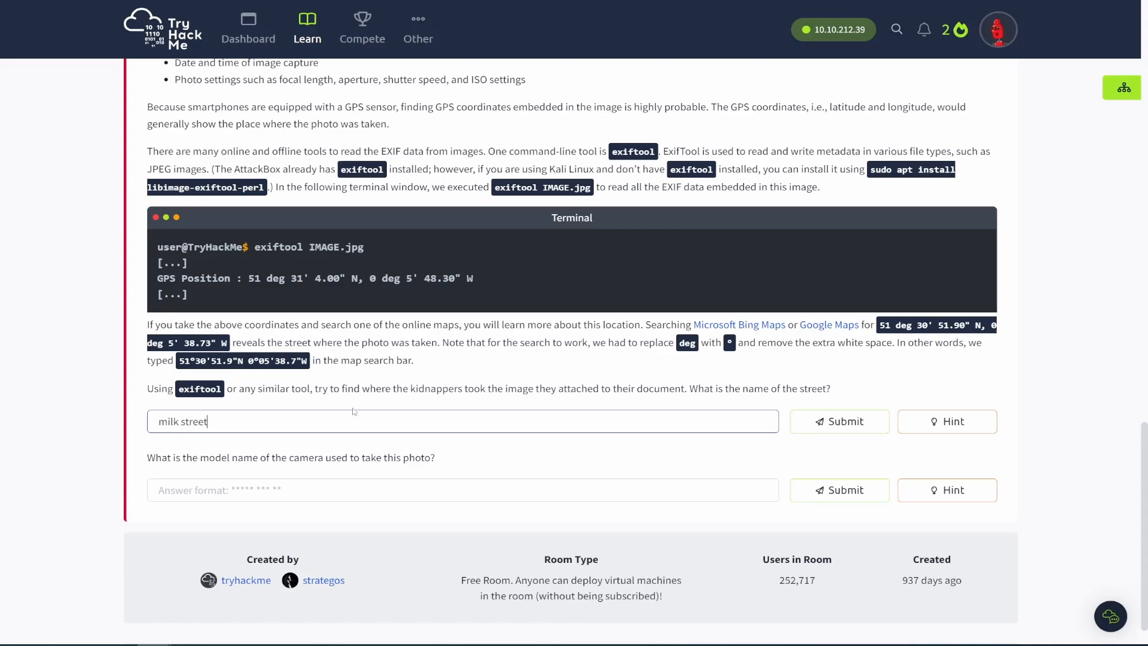
{"action": "left_click", "coordinate": [839, 421]}
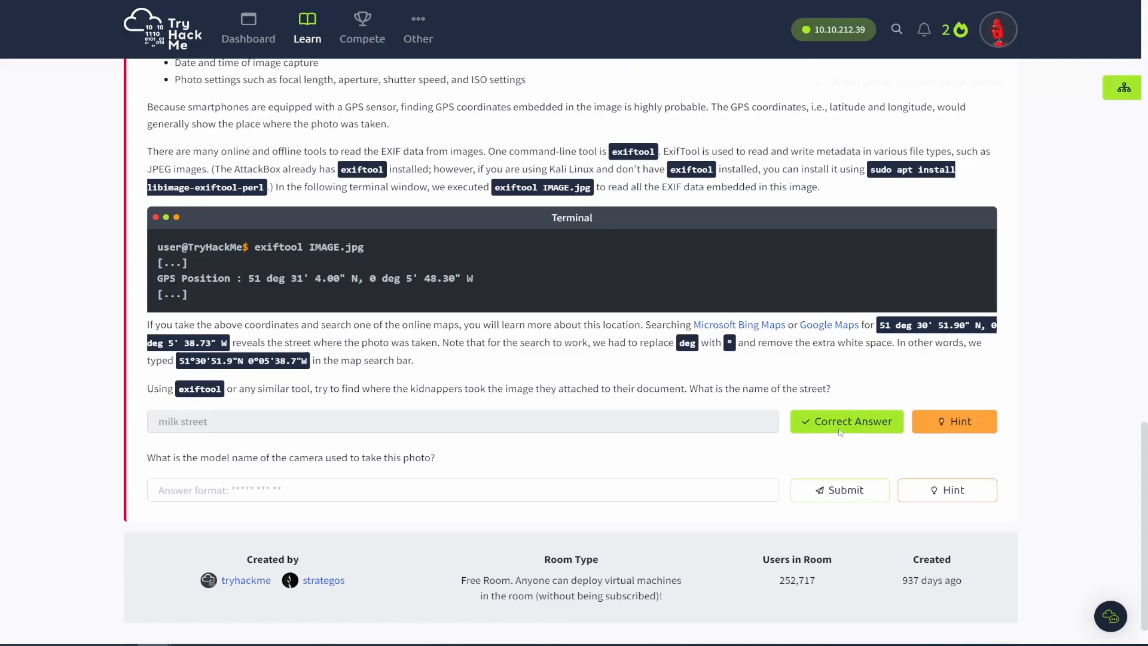
{"action": "left_click", "coordinate": [847, 421]}
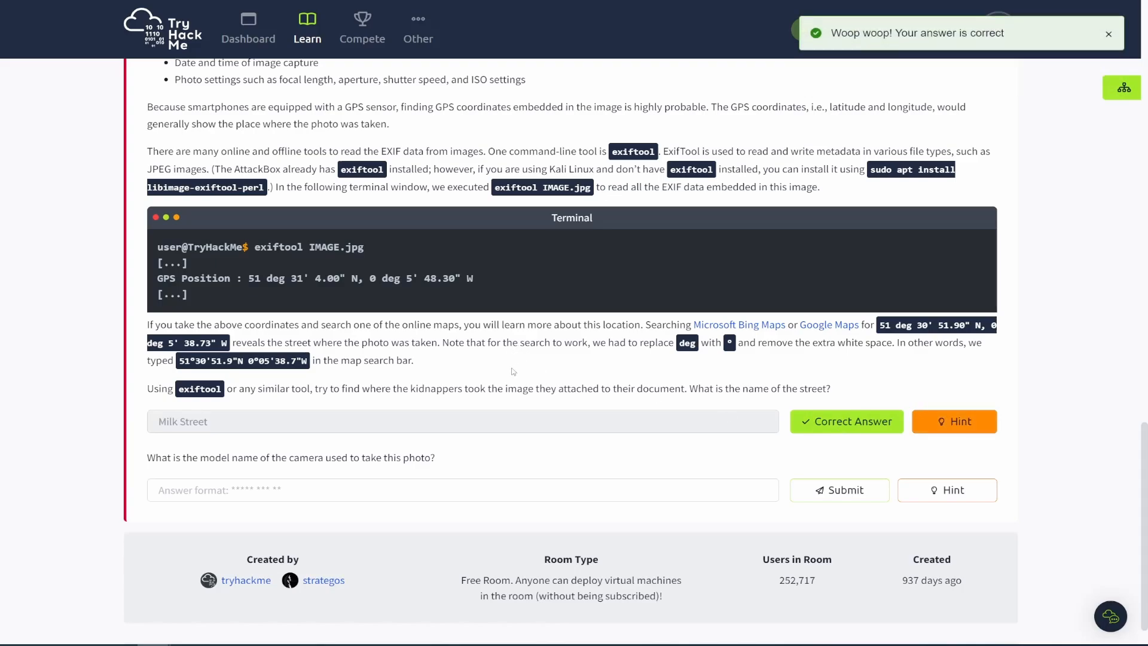
{"action": "mouse_move", "coordinate": [494, 294]}
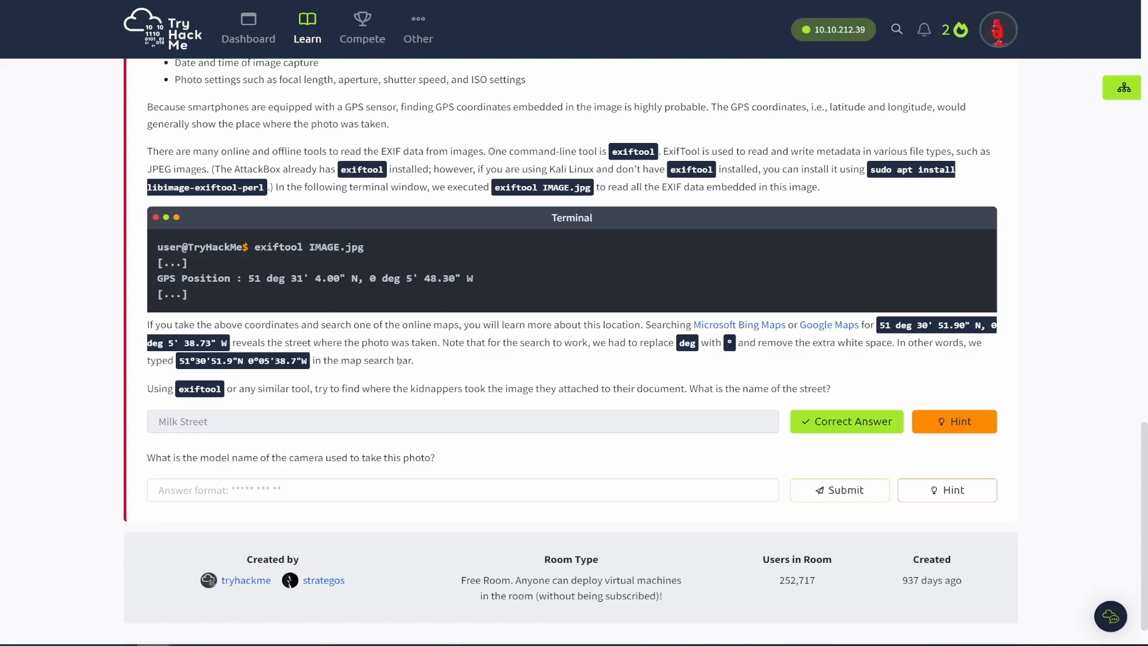
{"action": "mouse_move", "coordinate": [258, 401]}
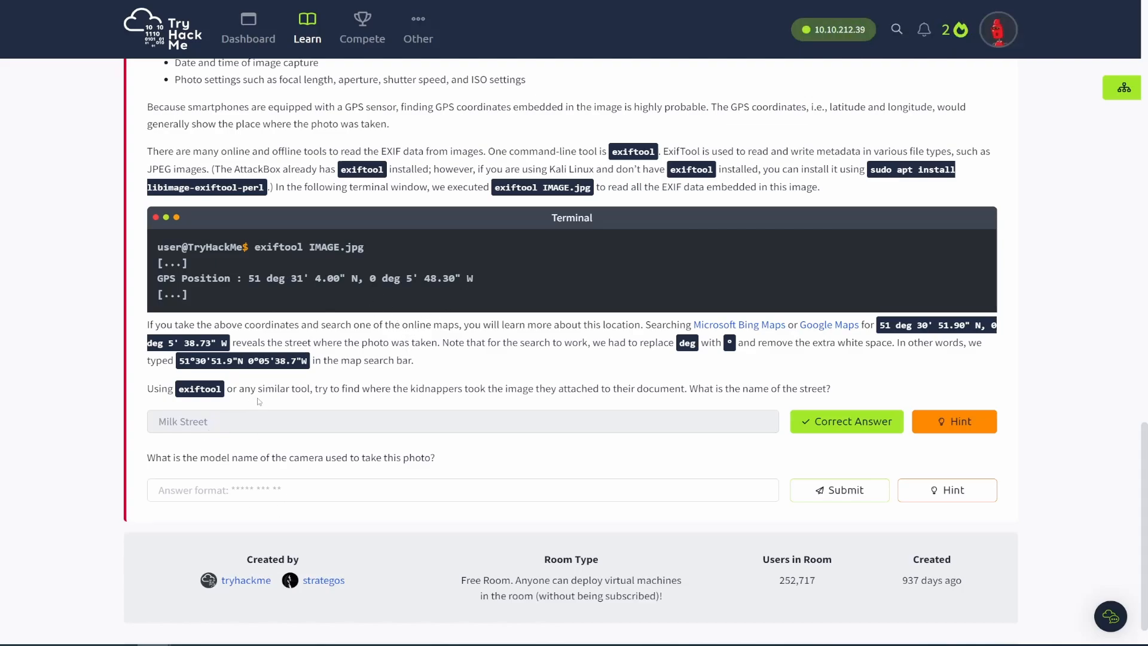
{"action": "mouse_move", "coordinate": [288, 483]}
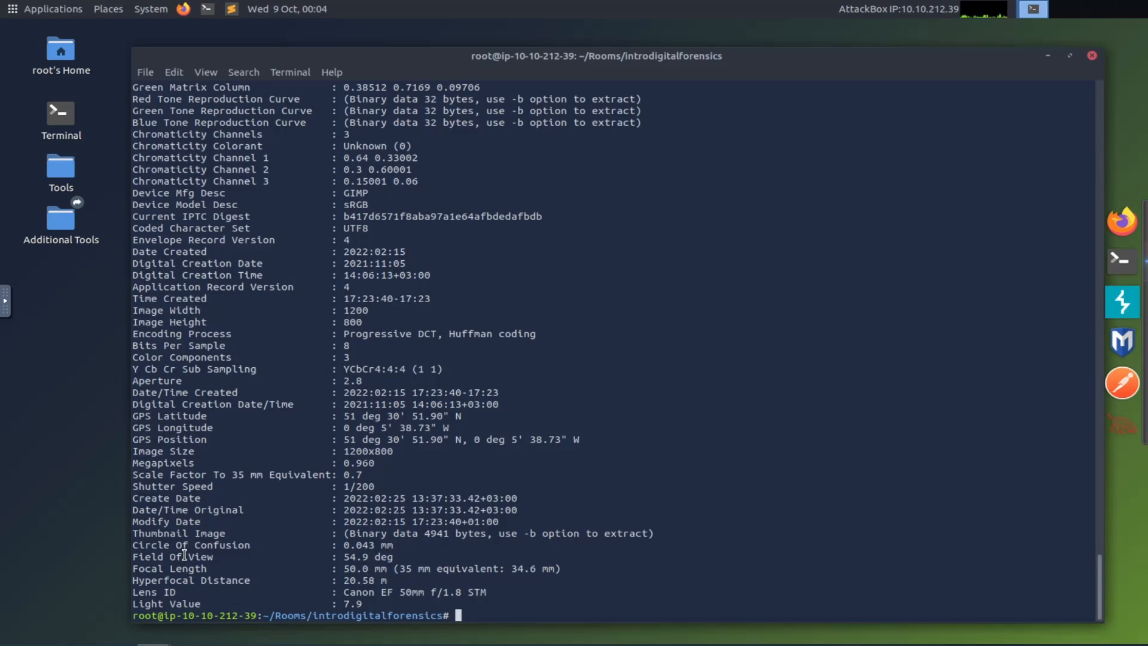
{"action": "mouse_move", "coordinate": [222, 318]}
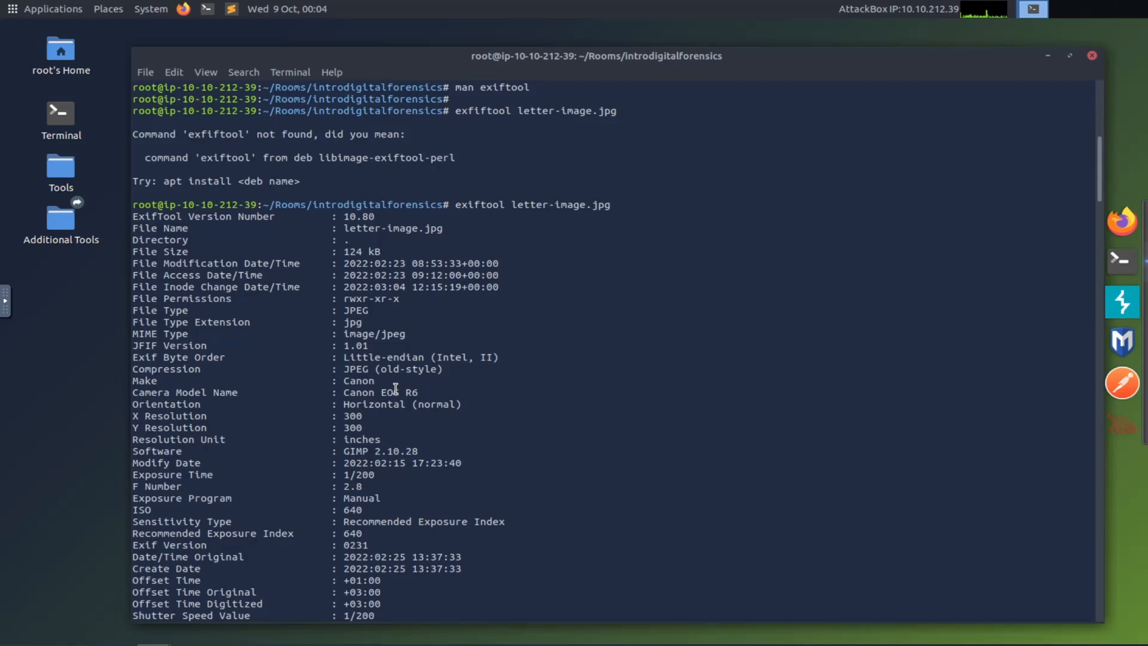
Select and copy the Camera Model Name value, Canon EOS R6.
{"action": "double_click", "coordinate": [381, 392]}
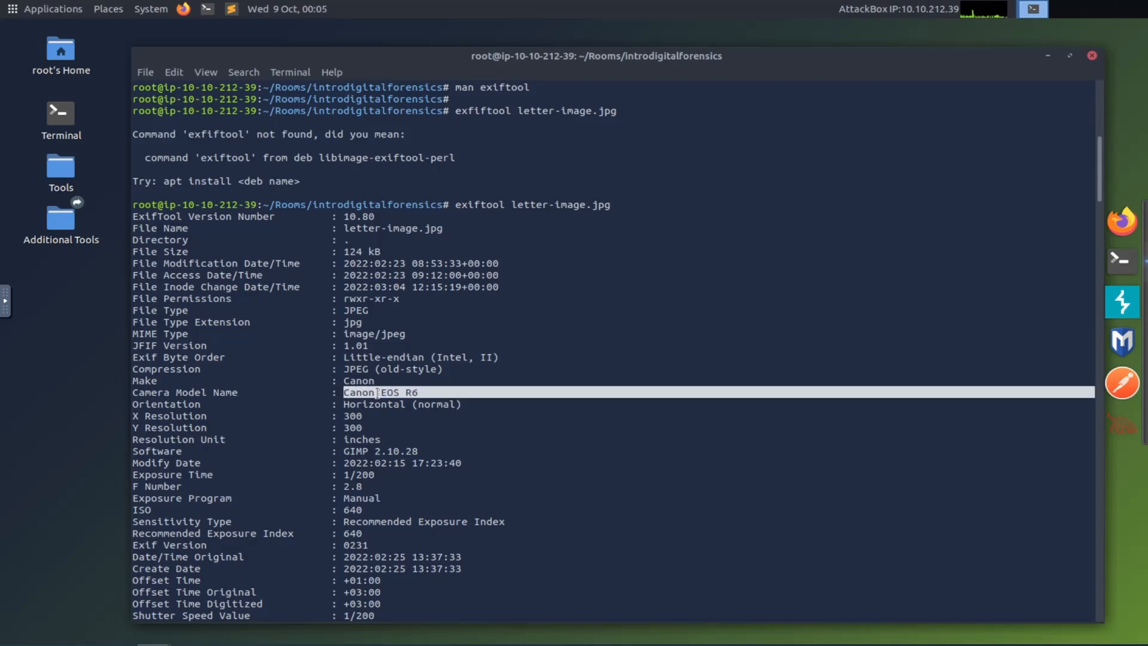
{"action": "right_click", "coordinate": [395, 392]}
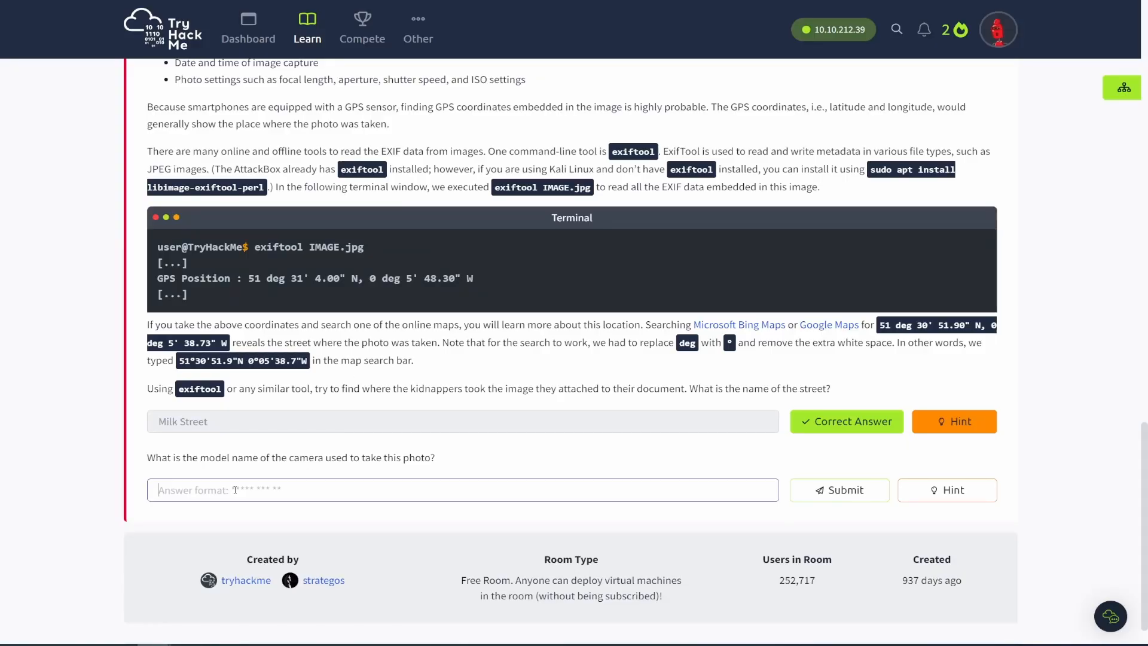
Enter 'Canon EOS R6' as the camera model answer and submit it.
{"action": "type", "text": "Canon EOS R6"}
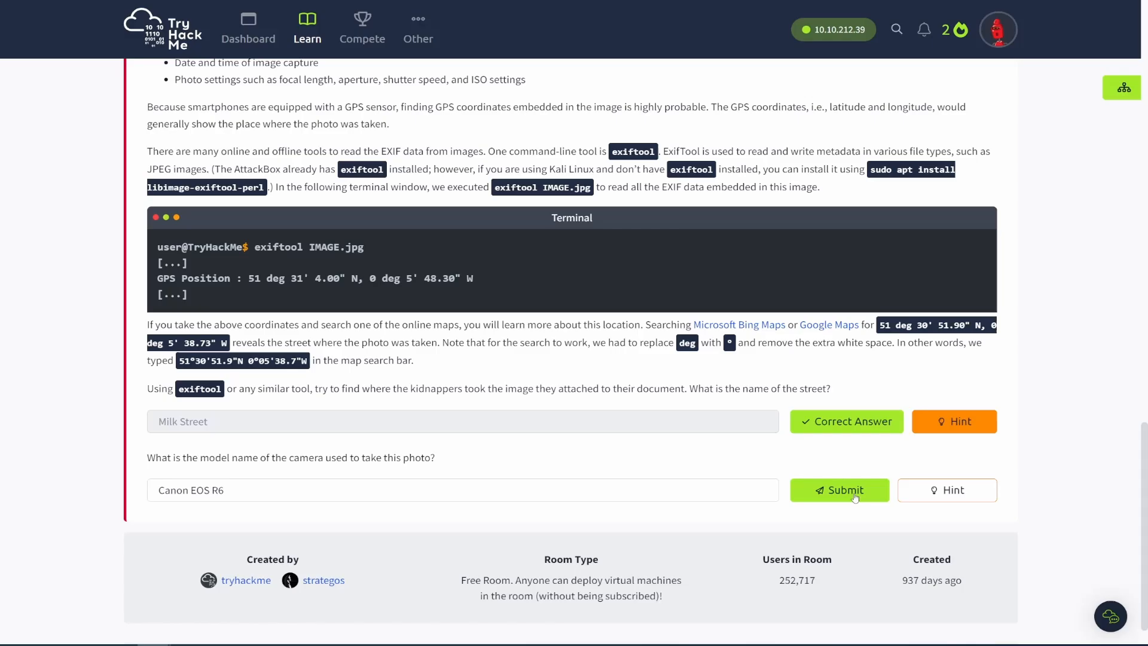
{"action": "left_click", "coordinate": [839, 490]}
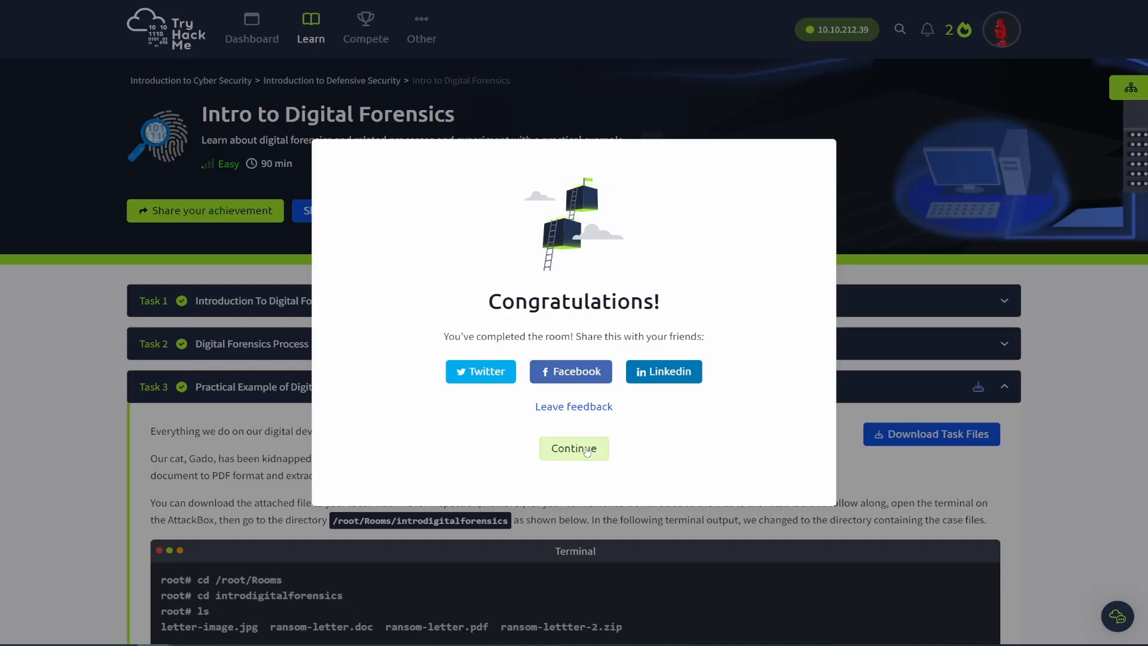
Dismiss the congratulations to reach the learning path overview, 100% complete with Security Operations next.
{"action": "left_click", "coordinate": [573, 448]}
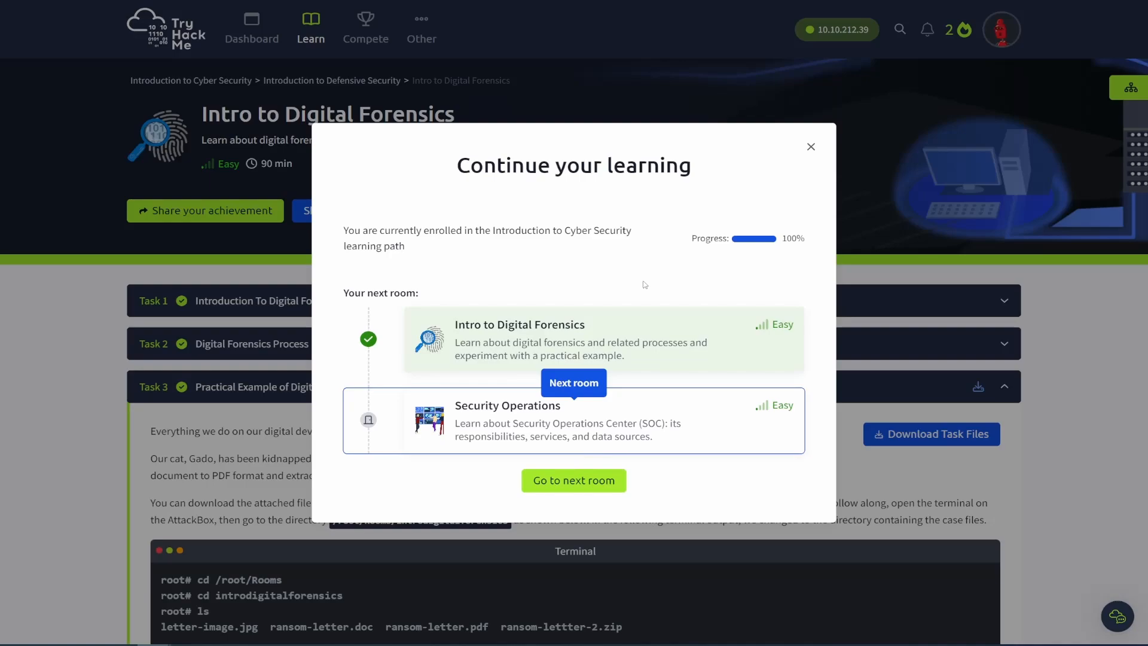